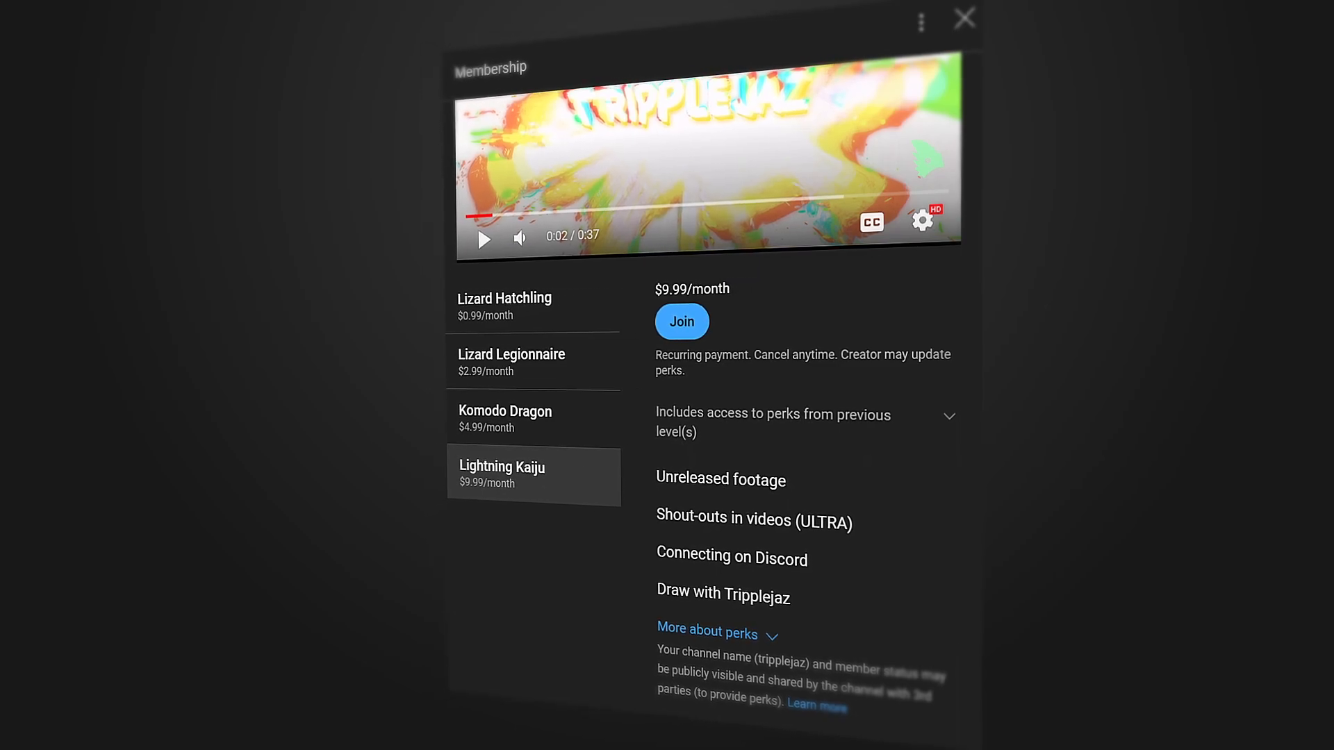
Create a new 2560×1440 px document from the Web WQHD preset.
left_click(963, 18)
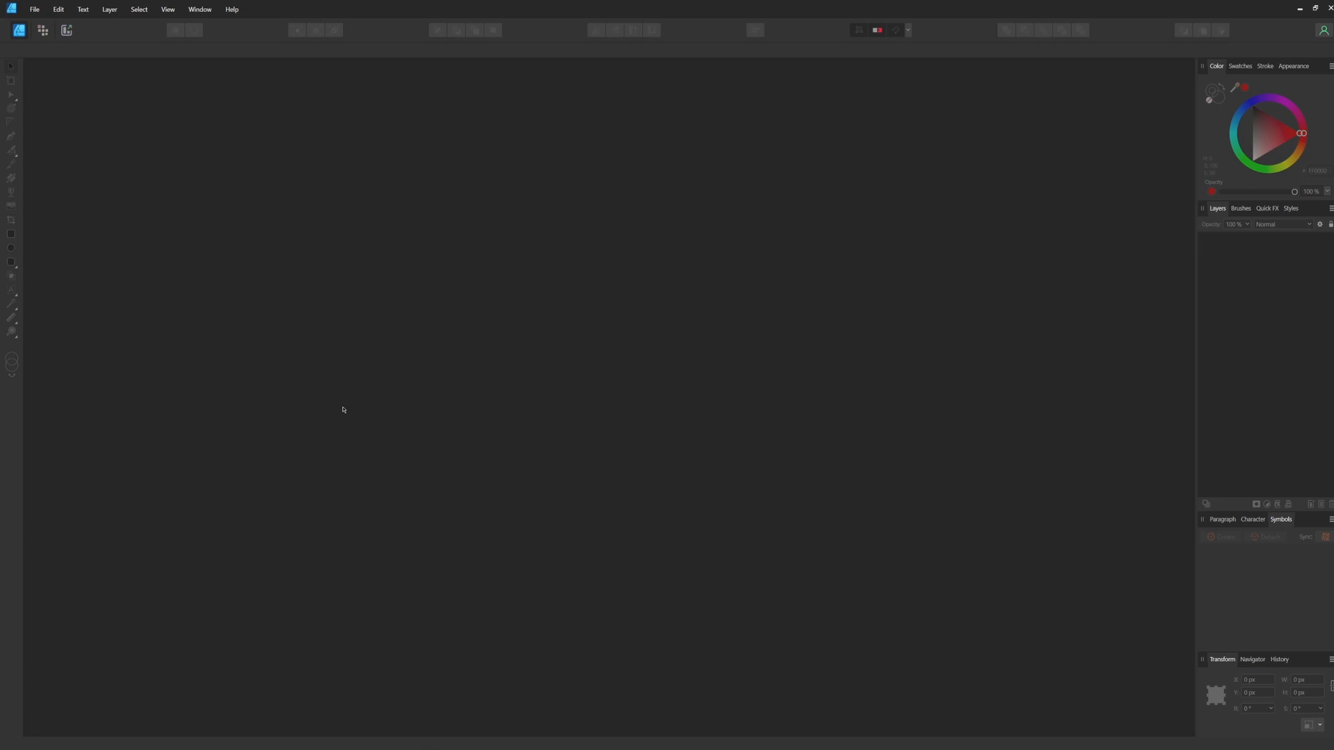
mouse_move(575, 134)
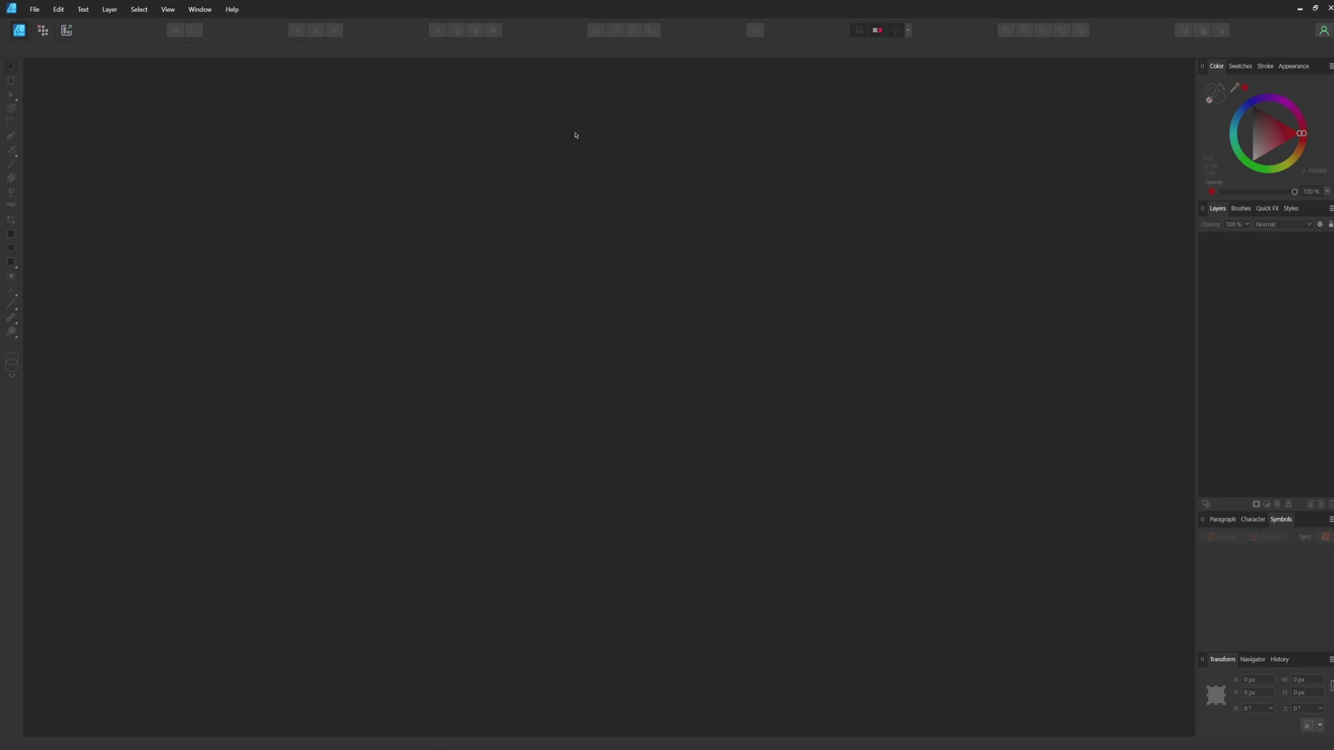
mouse_move(34, 9)
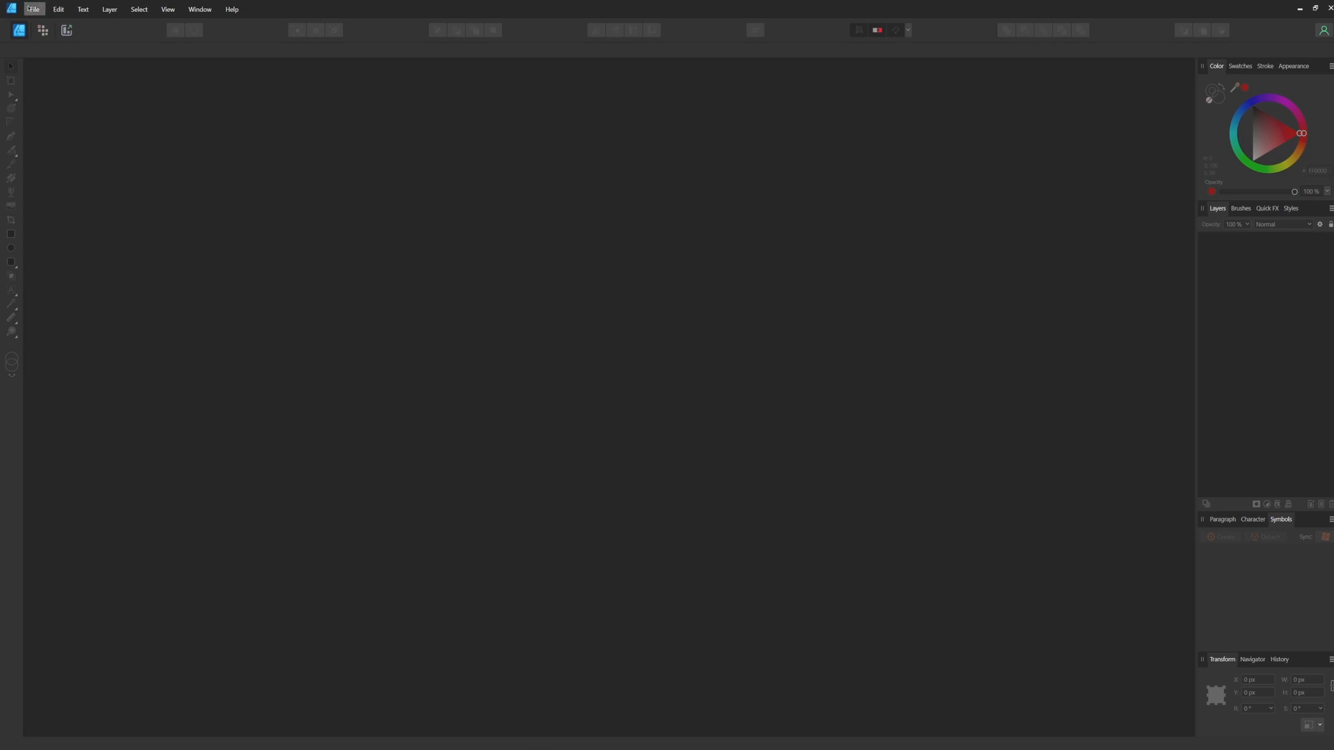
left_click(34, 9)
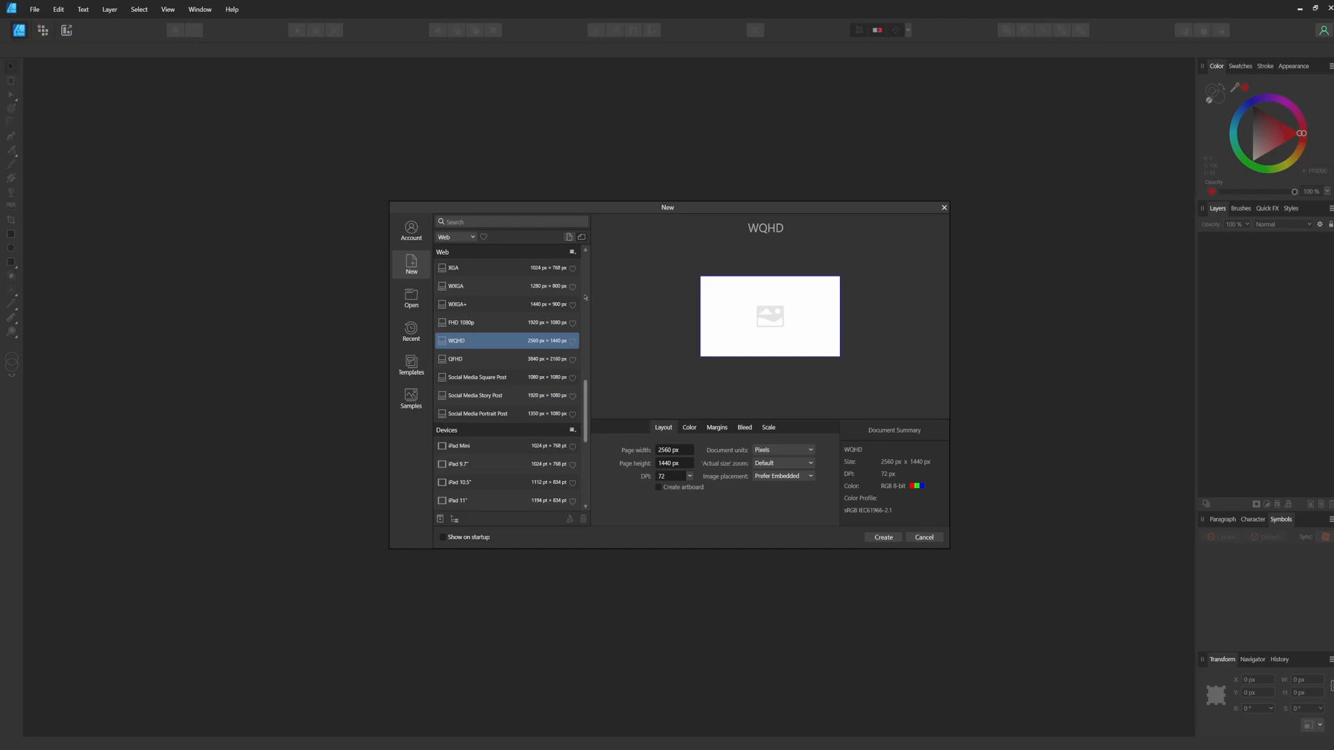
left_click(882, 537)
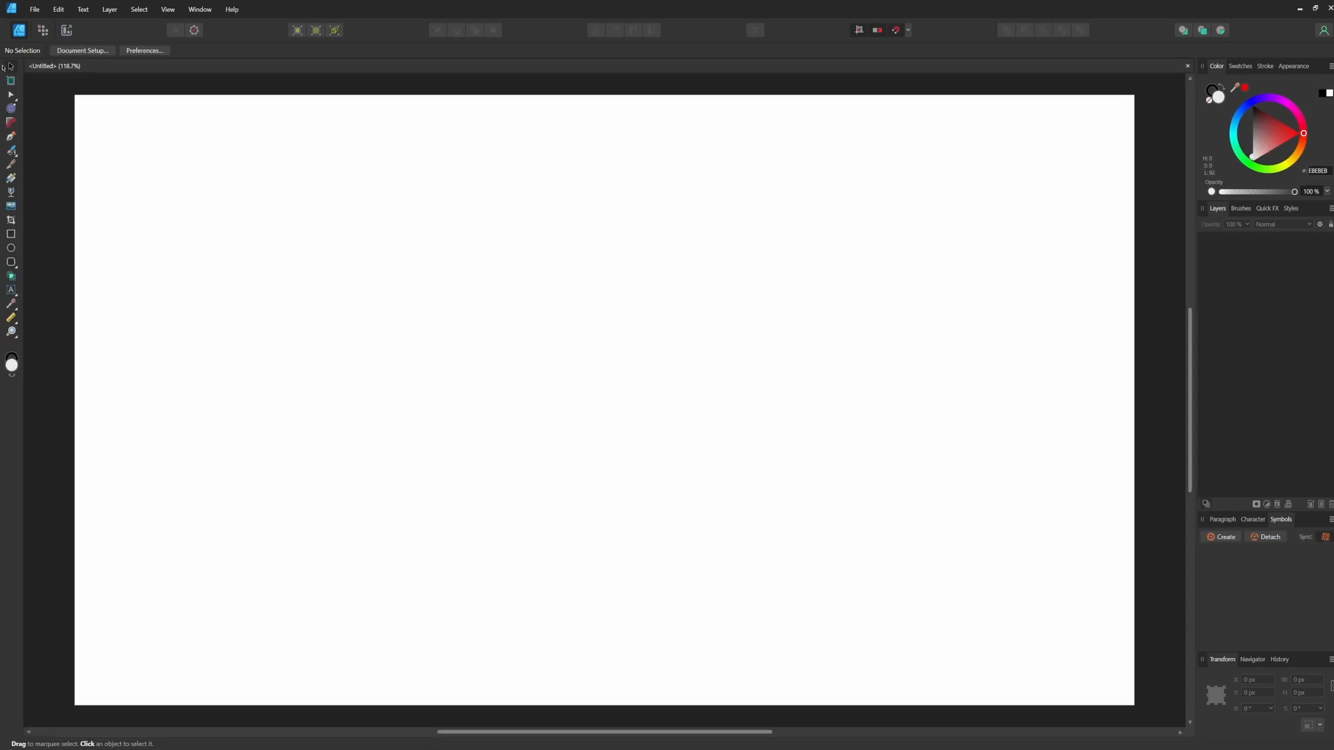
mouse_move(259, 218)
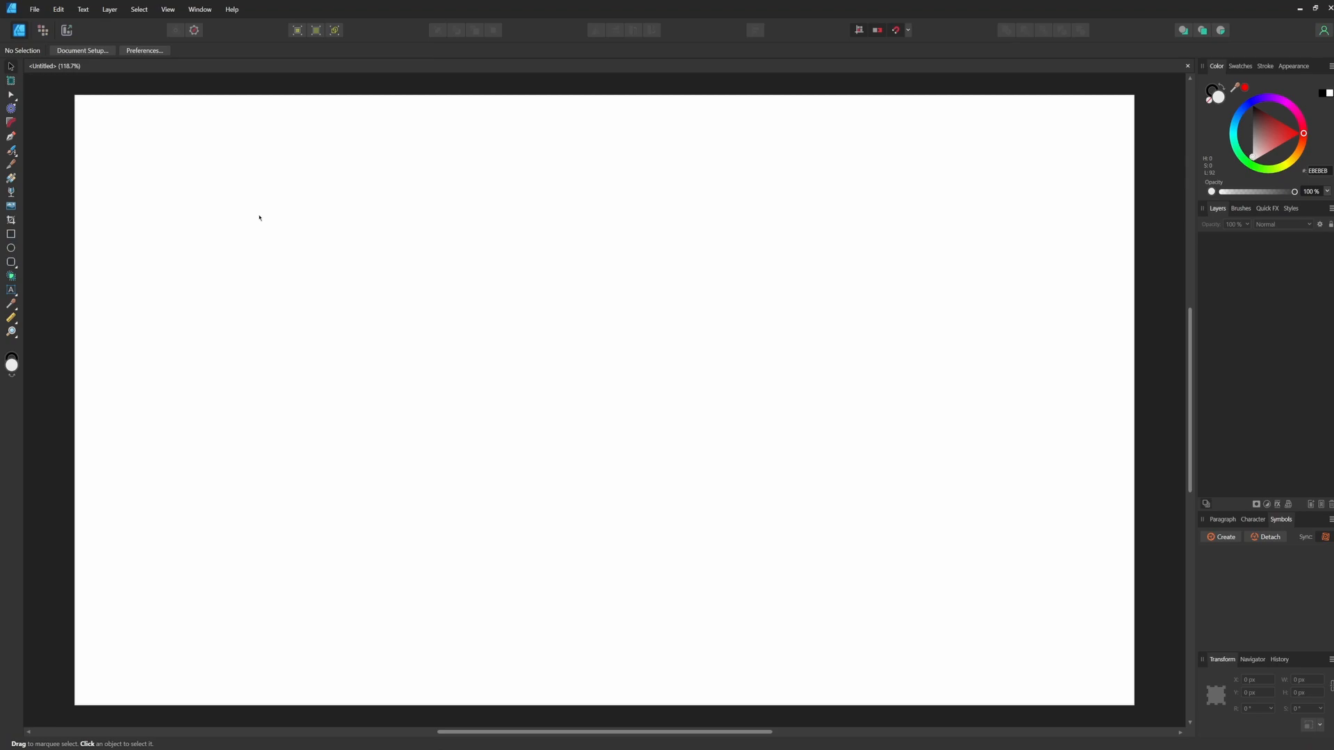
mouse_move(175, 209)
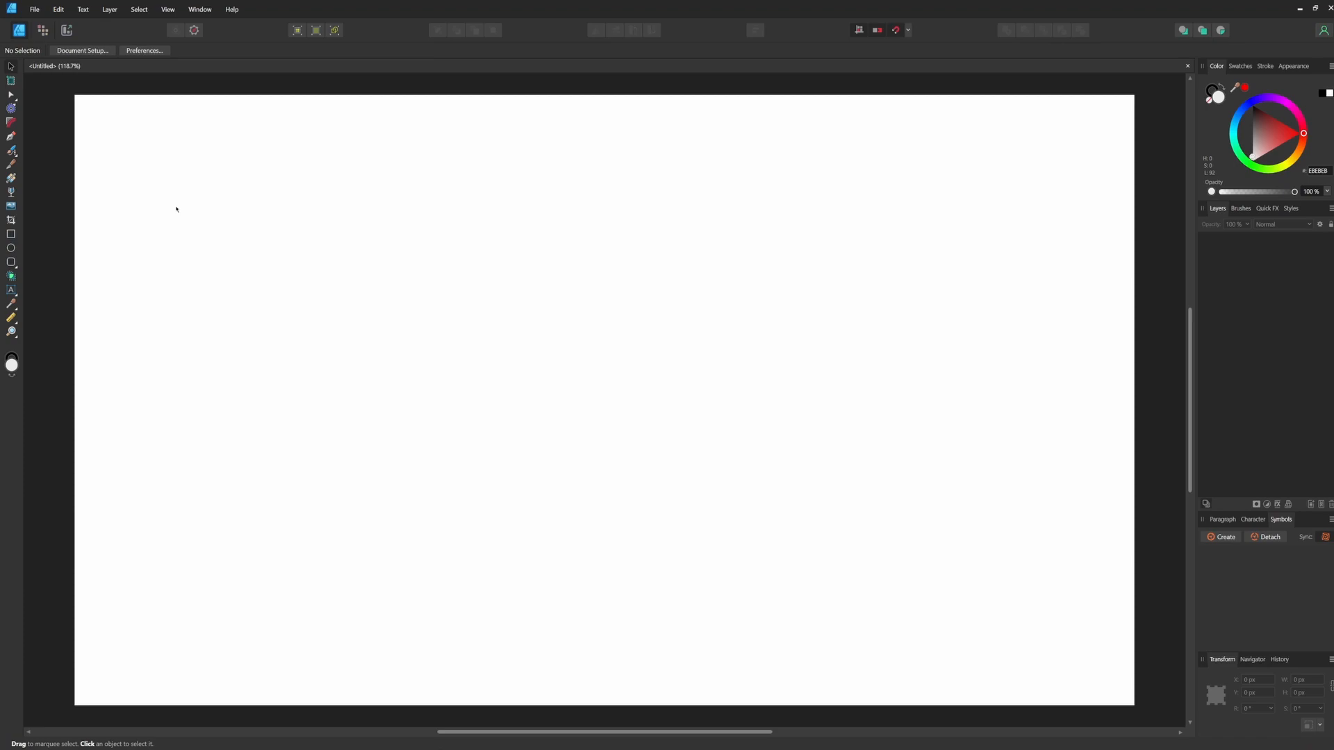
Draw a dark red rectangle on the page with the Rectangle Tool.
left_click(11, 234)
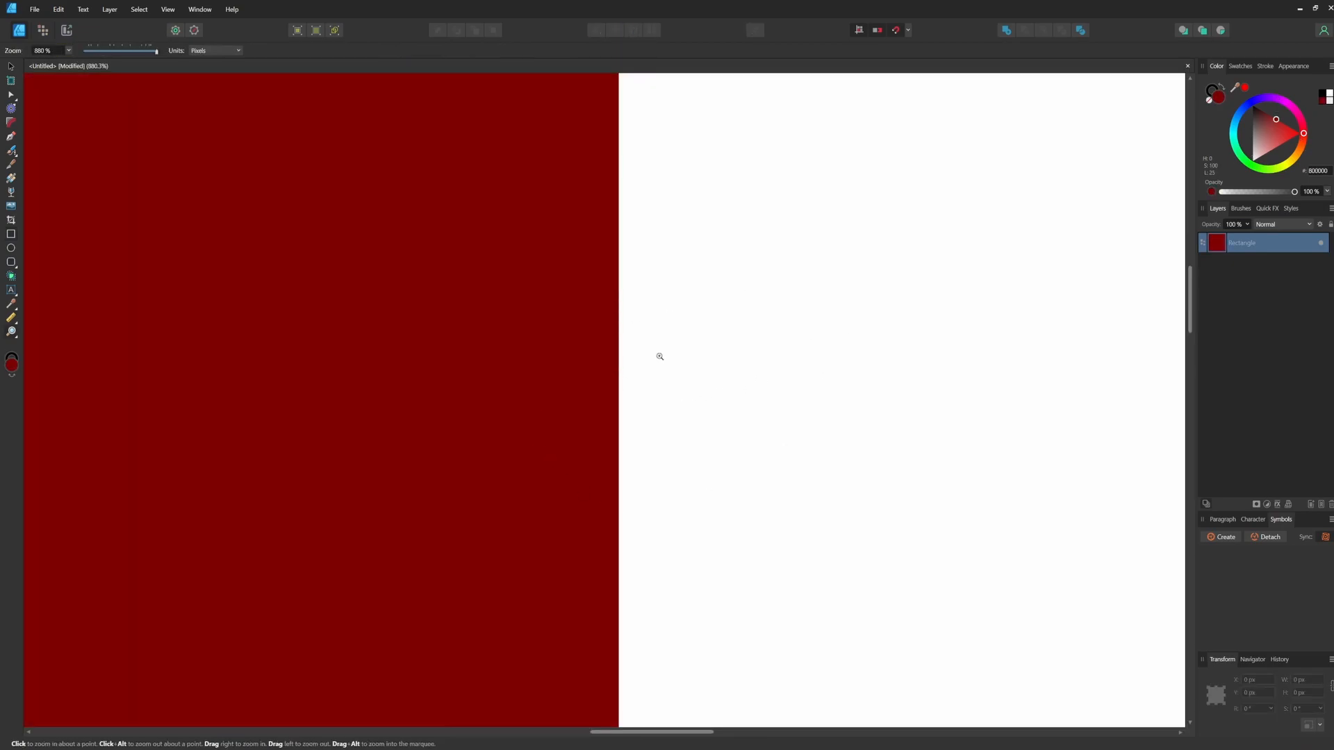
mouse_move(672, 375)
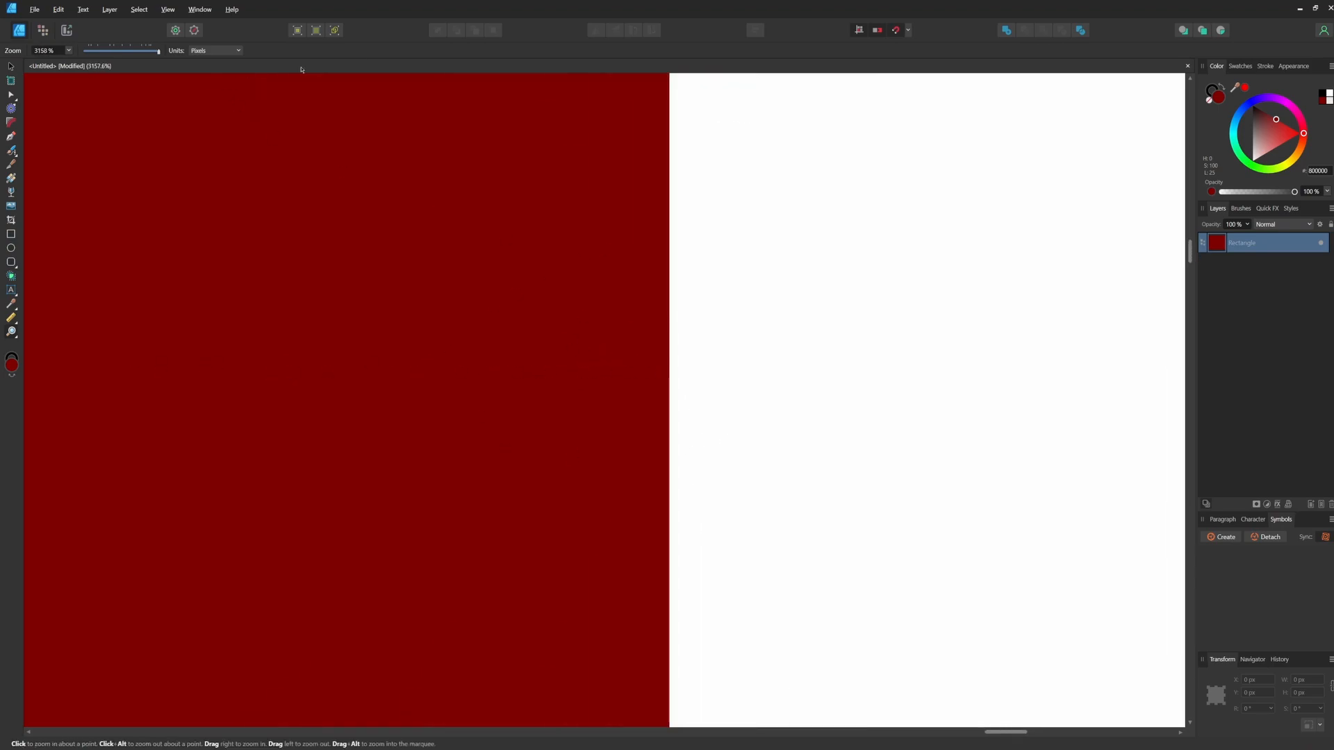
mouse_move(692, 277)
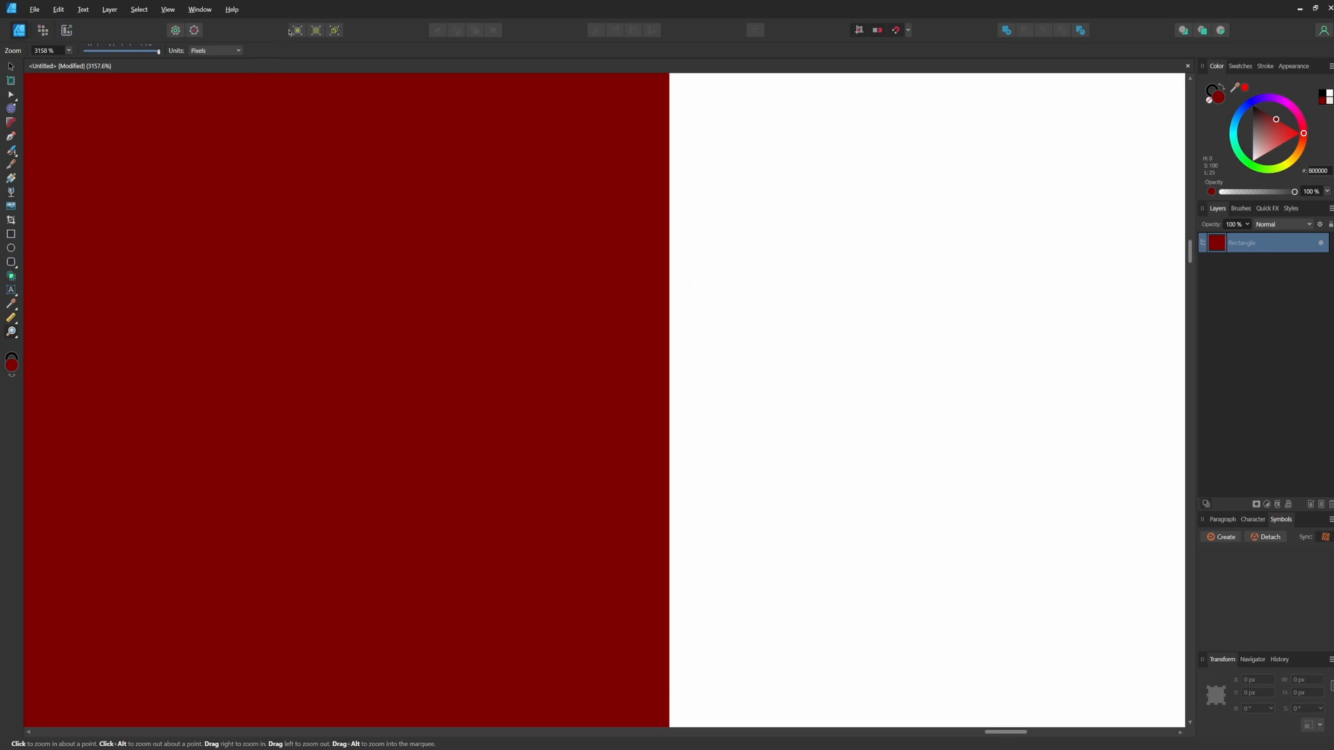
mouse_move(297, 30)
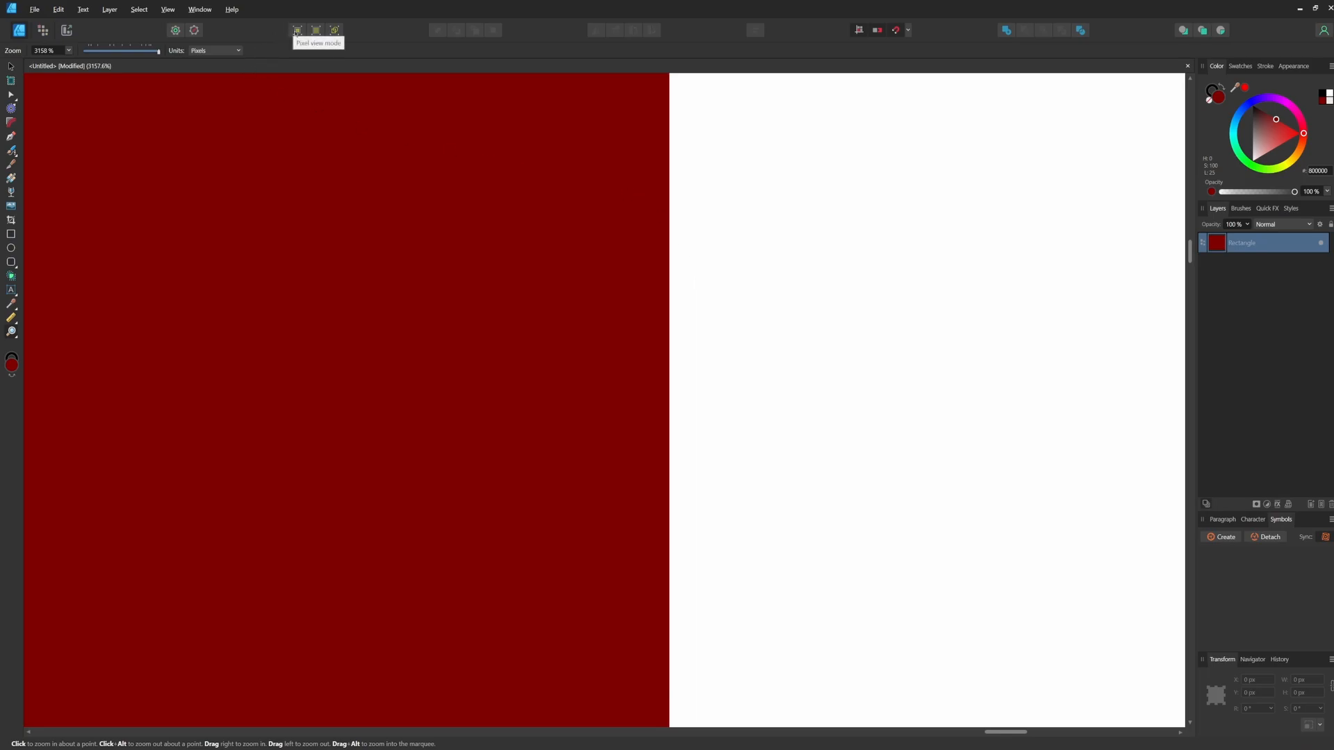
Draw four overlapping dark red ellipses with the Ellipse Tool at 100% zoom.
left_click(603, 390)
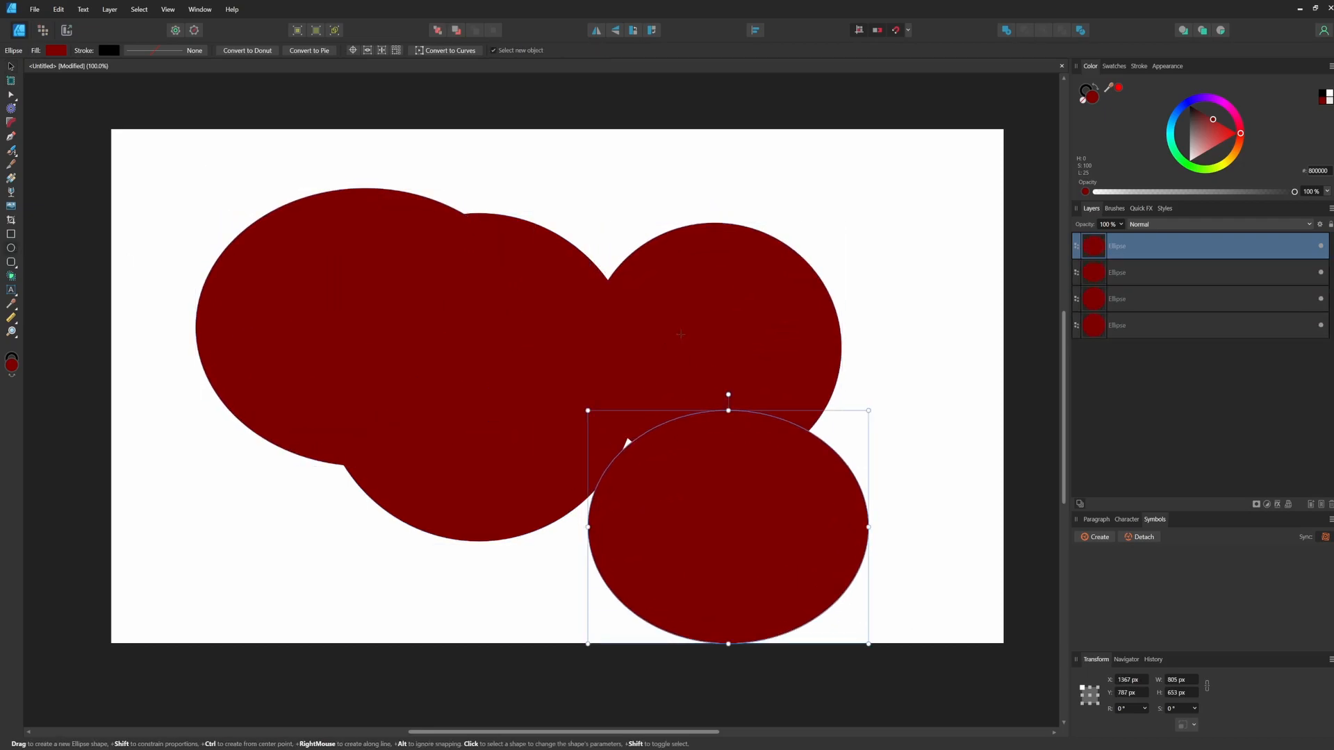
mouse_move(746, 267)
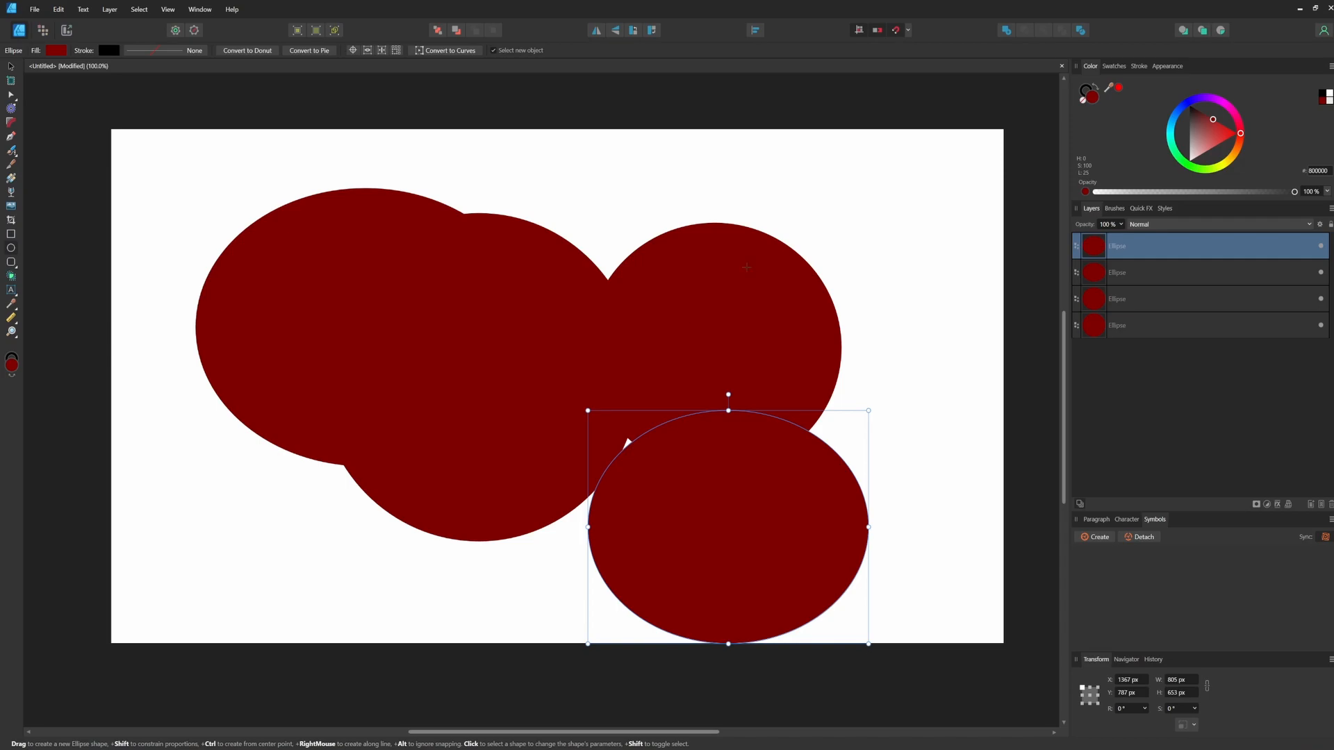
mouse_move(214, 24)
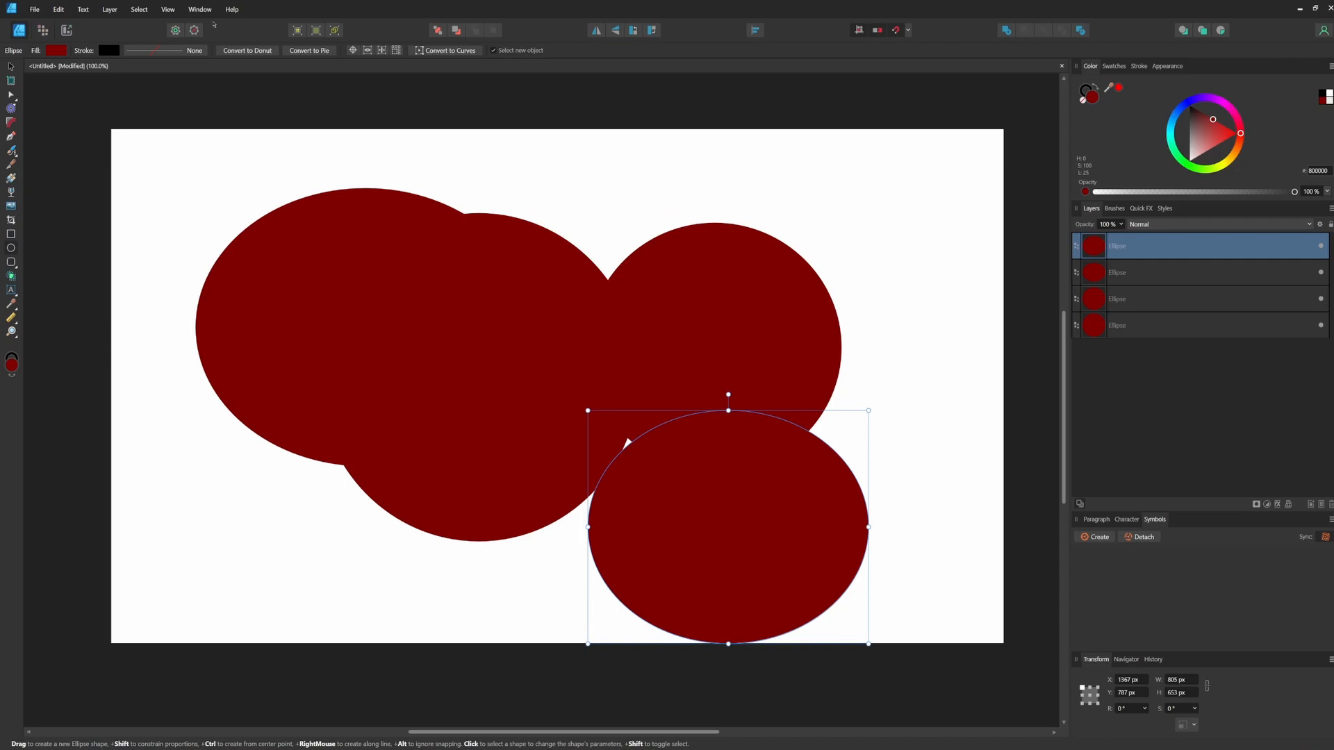
Switch the Color panel to Triangle mode and fill the bottom ellipse green.
left_click(200, 9)
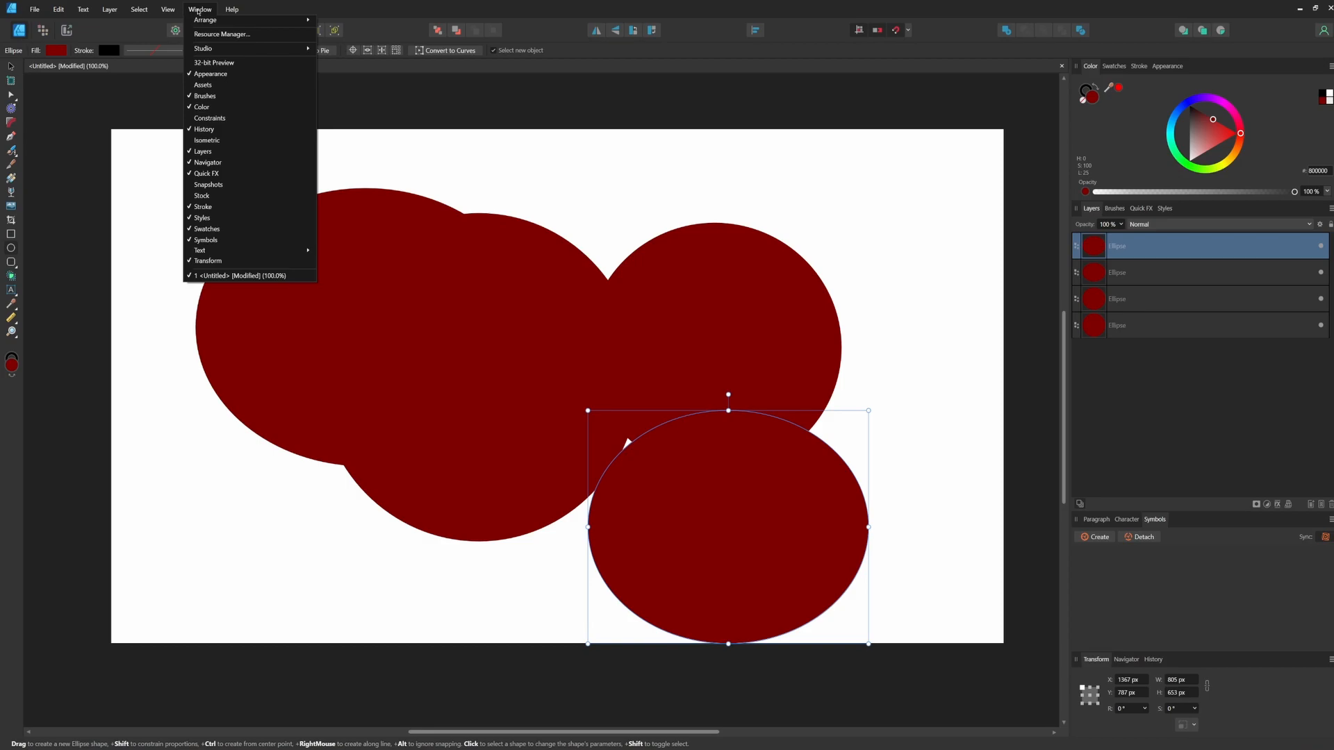
mouse_move(201, 106)
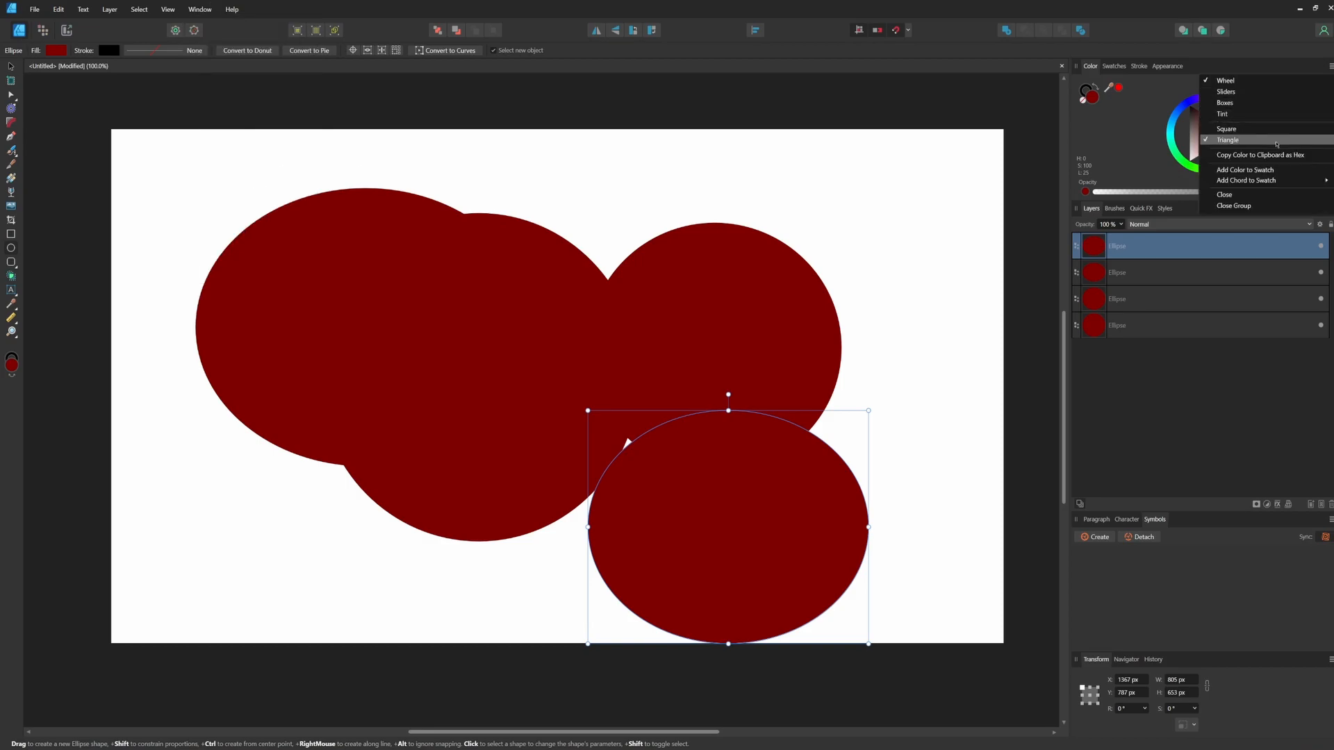
left_click(1227, 139)
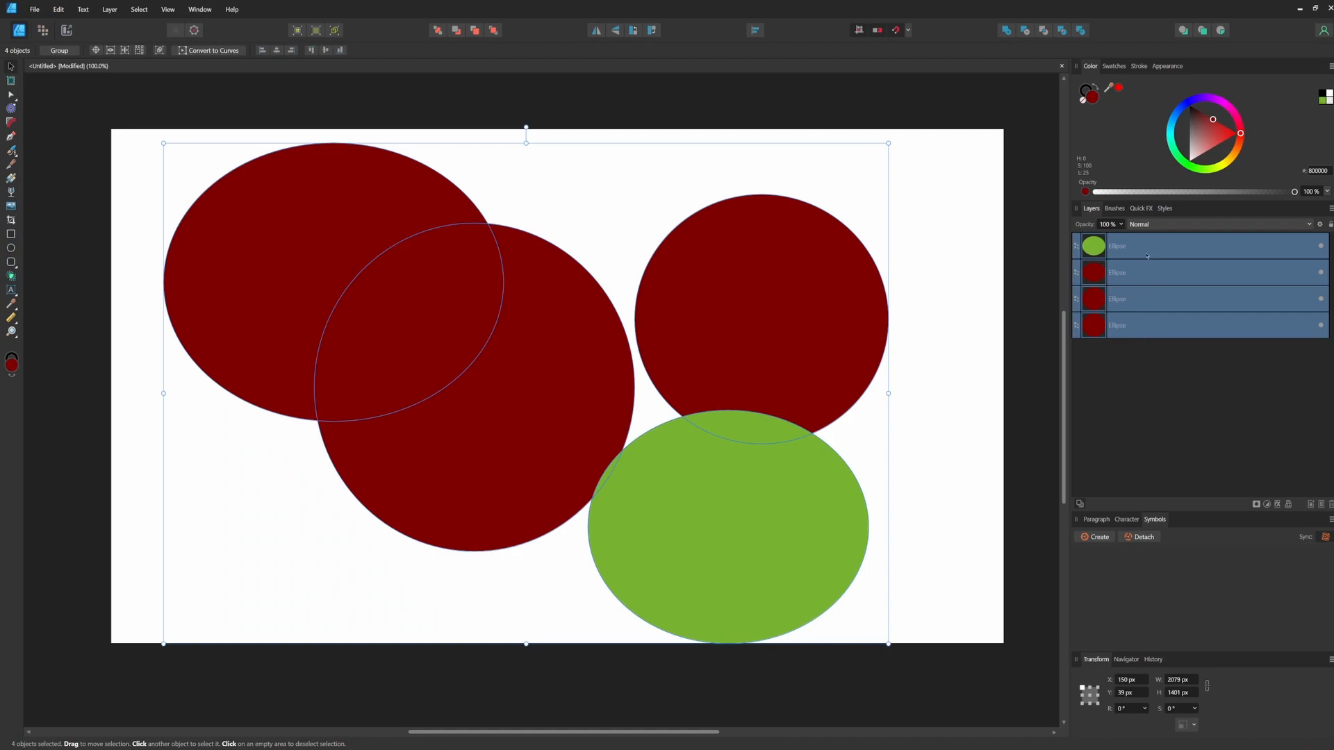
mouse_move(1087, 398)
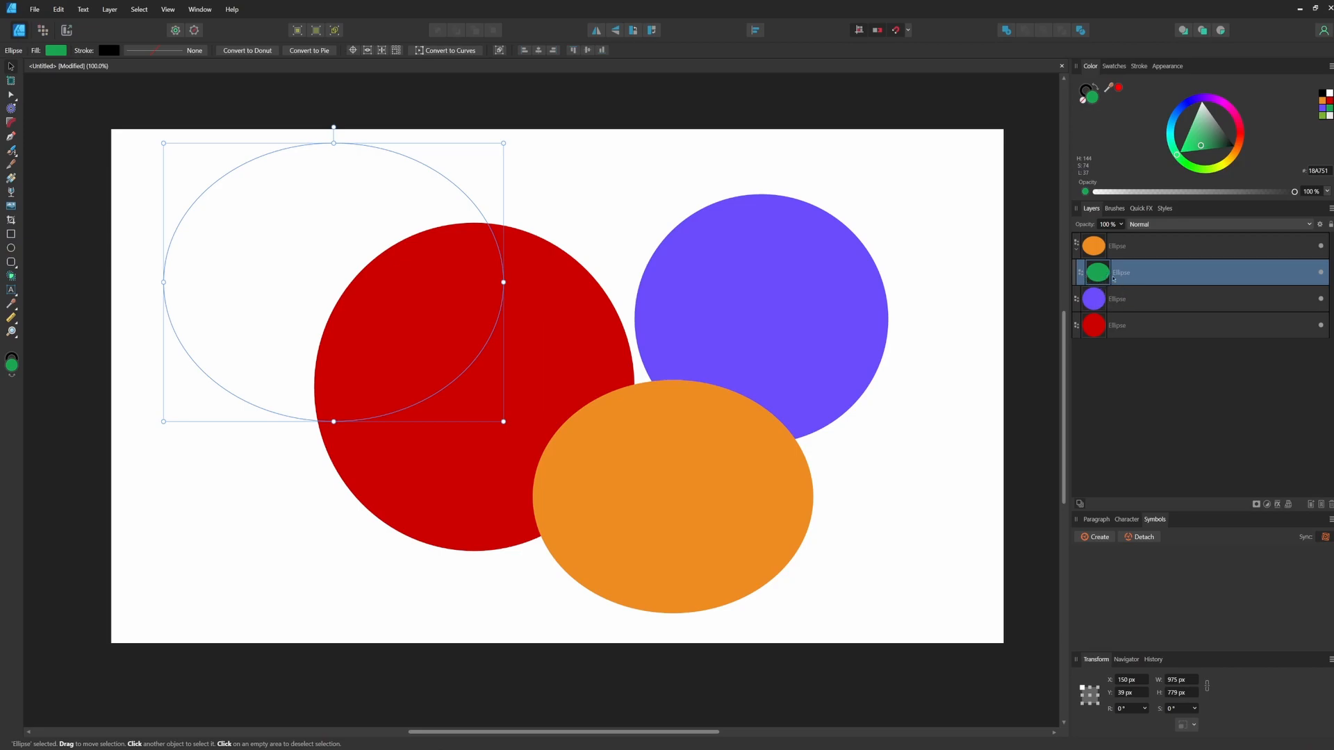
double_click(1117, 272)
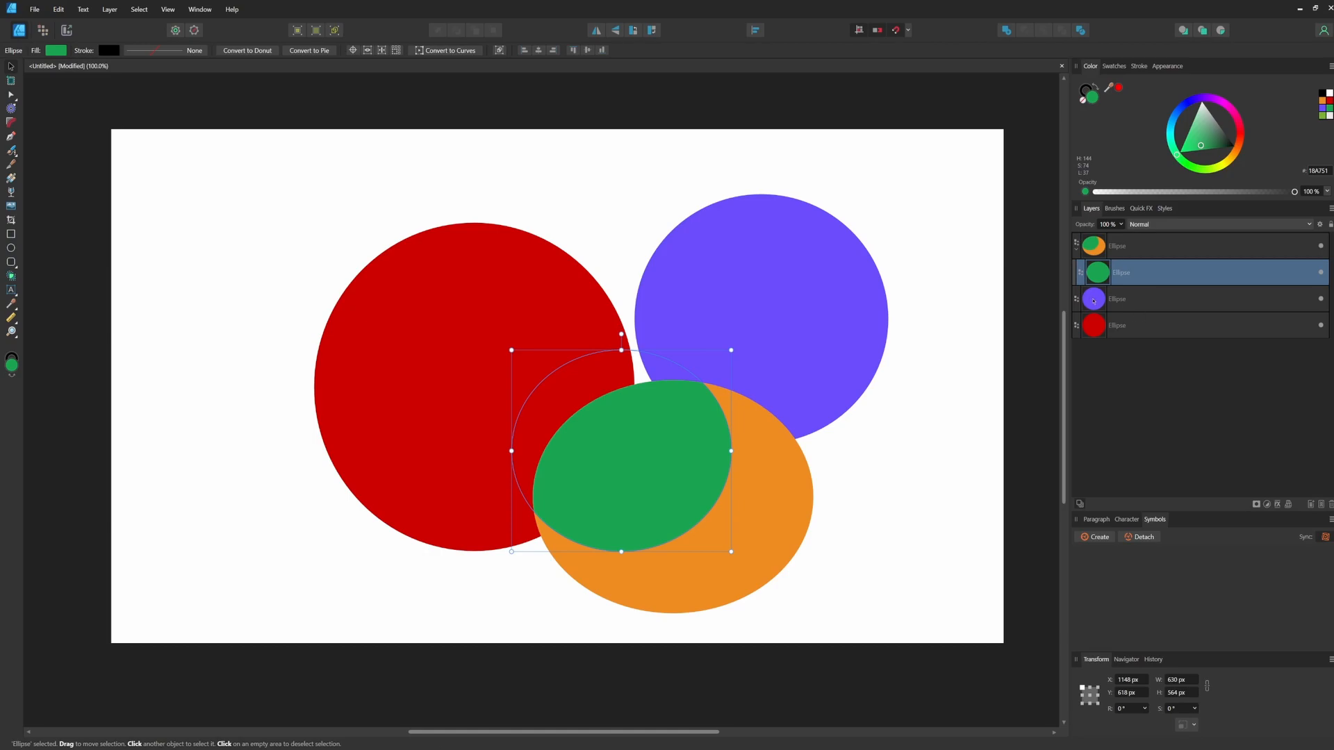
mouse_move(1092, 302)
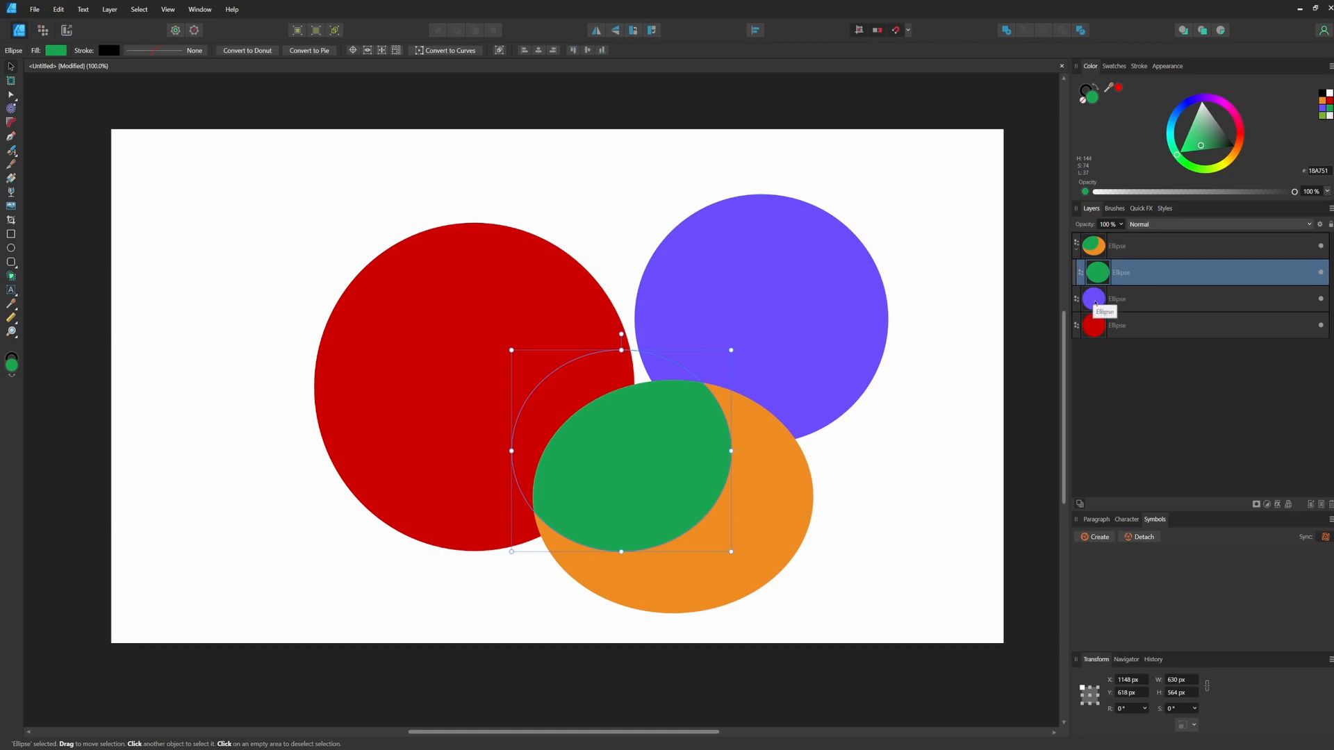
mouse_move(1096, 303)
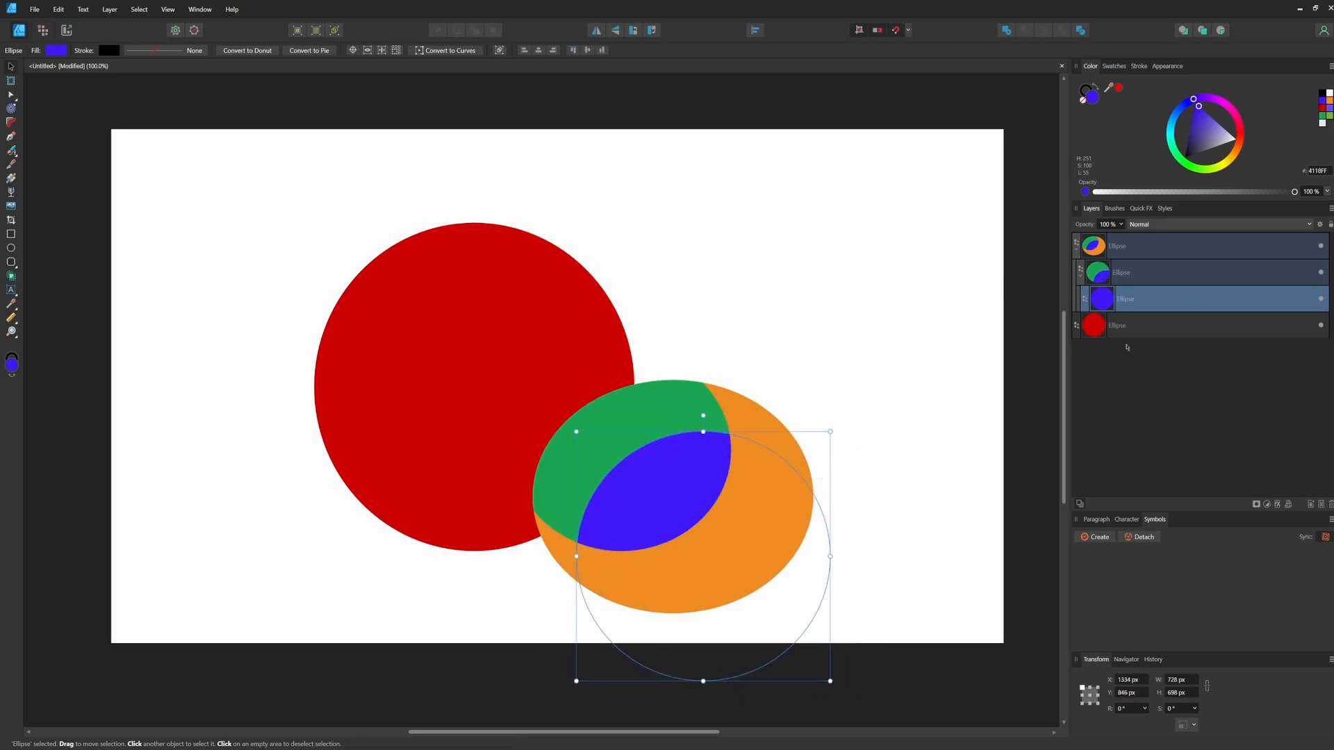
mouse_move(1117, 326)
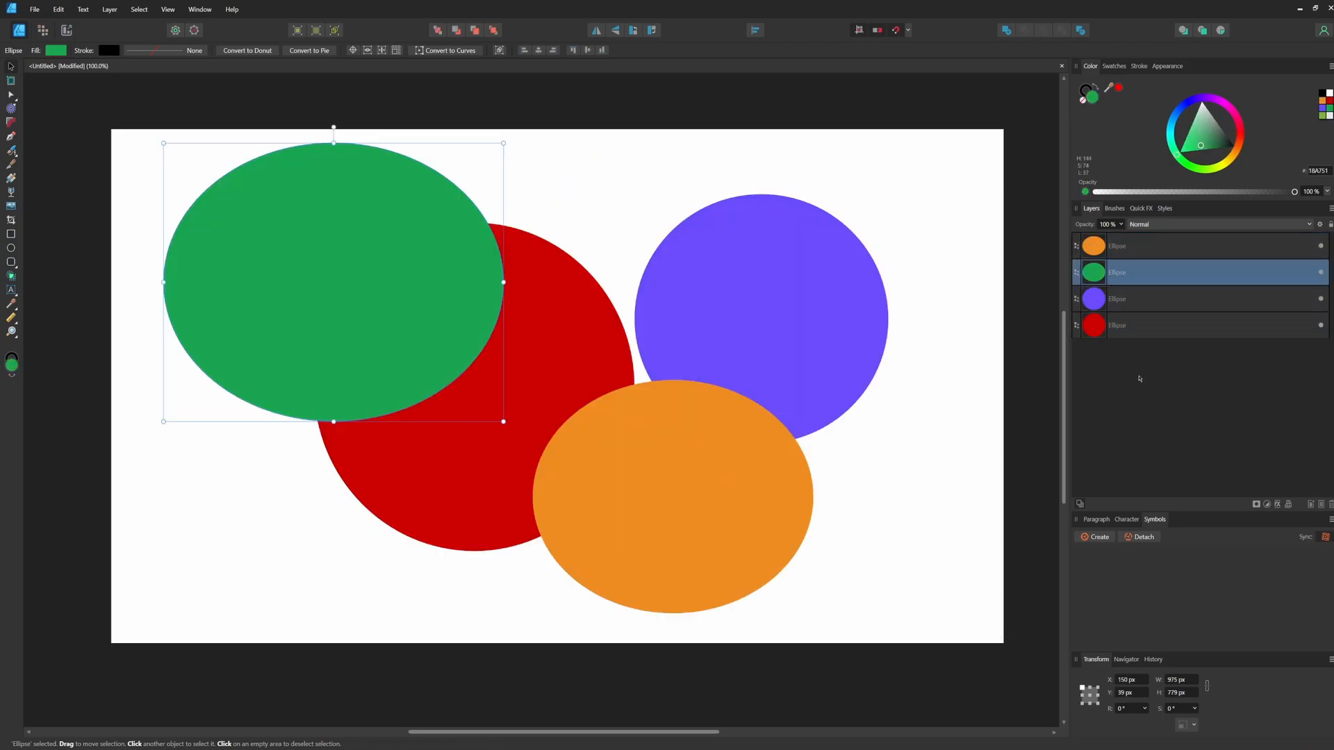
Group the four ellipses and reposition the orange ellipse inside the group.
left_click(1191, 325)
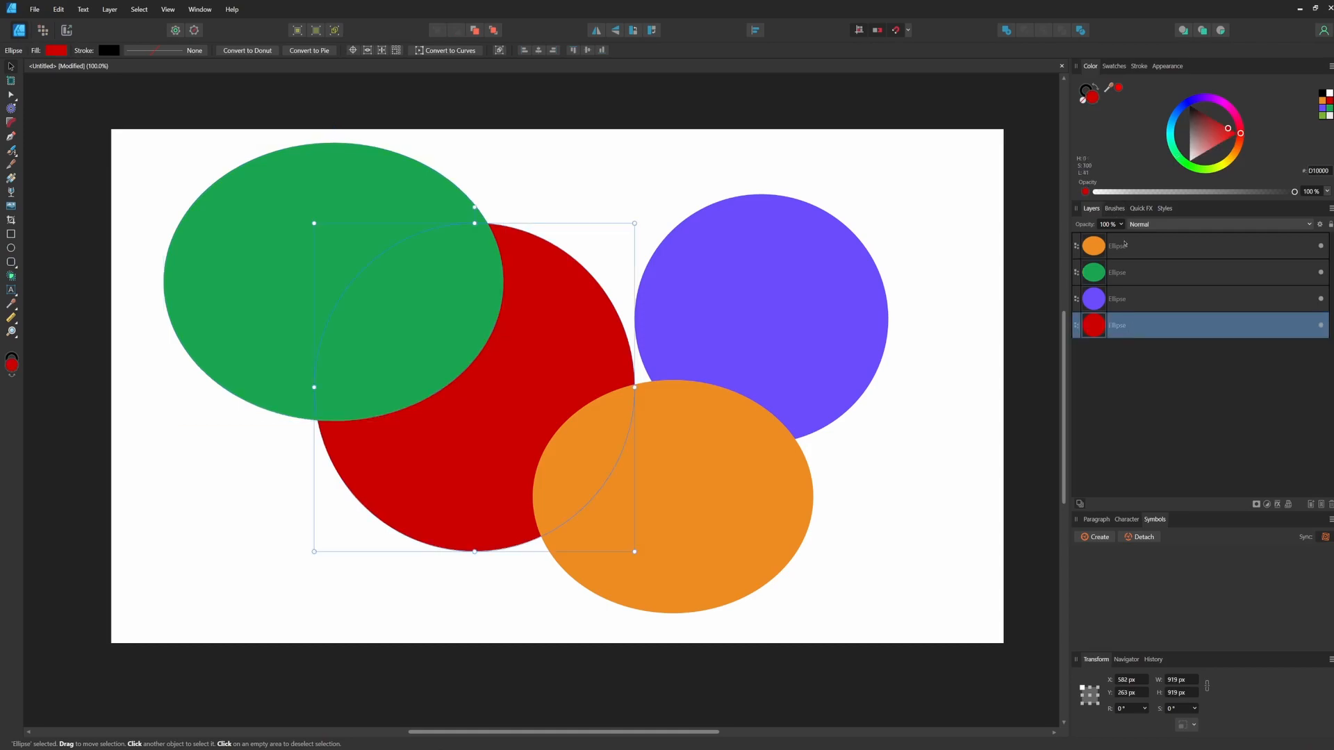
key("ctrl+a")
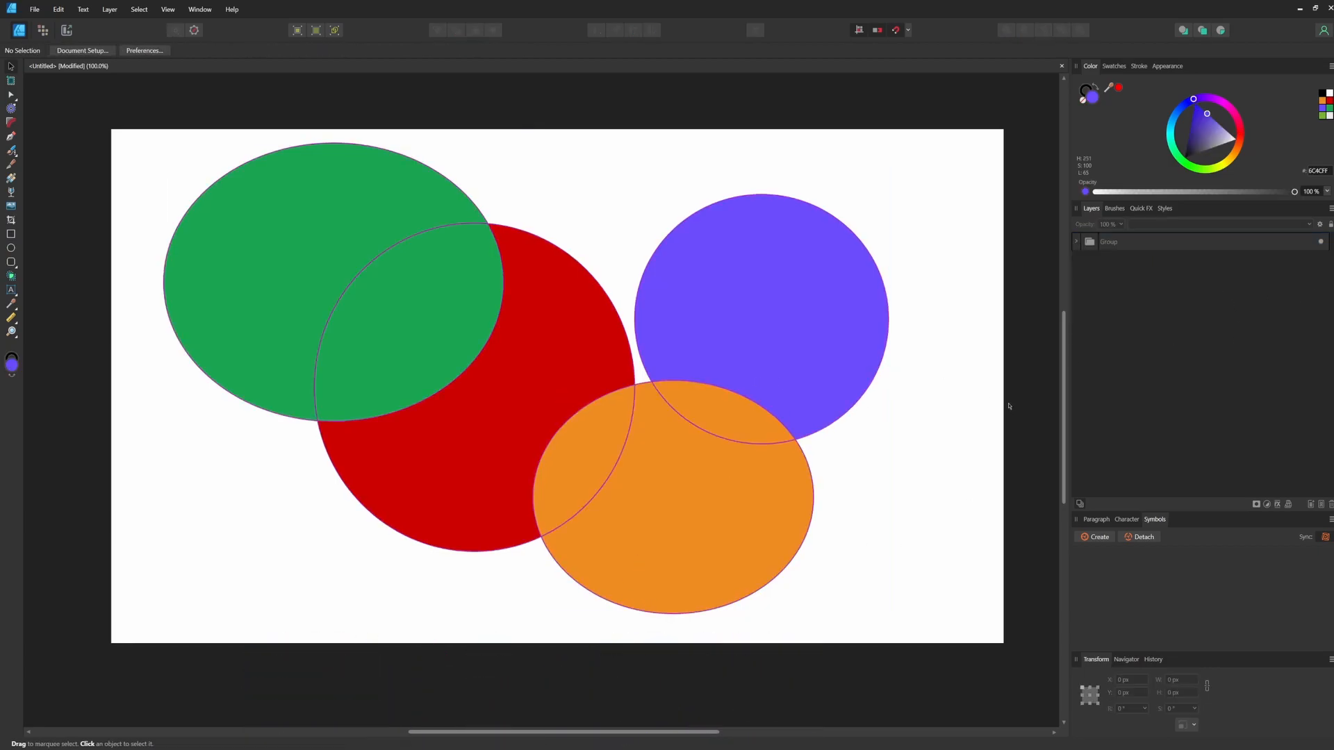
left_click(546, 375)
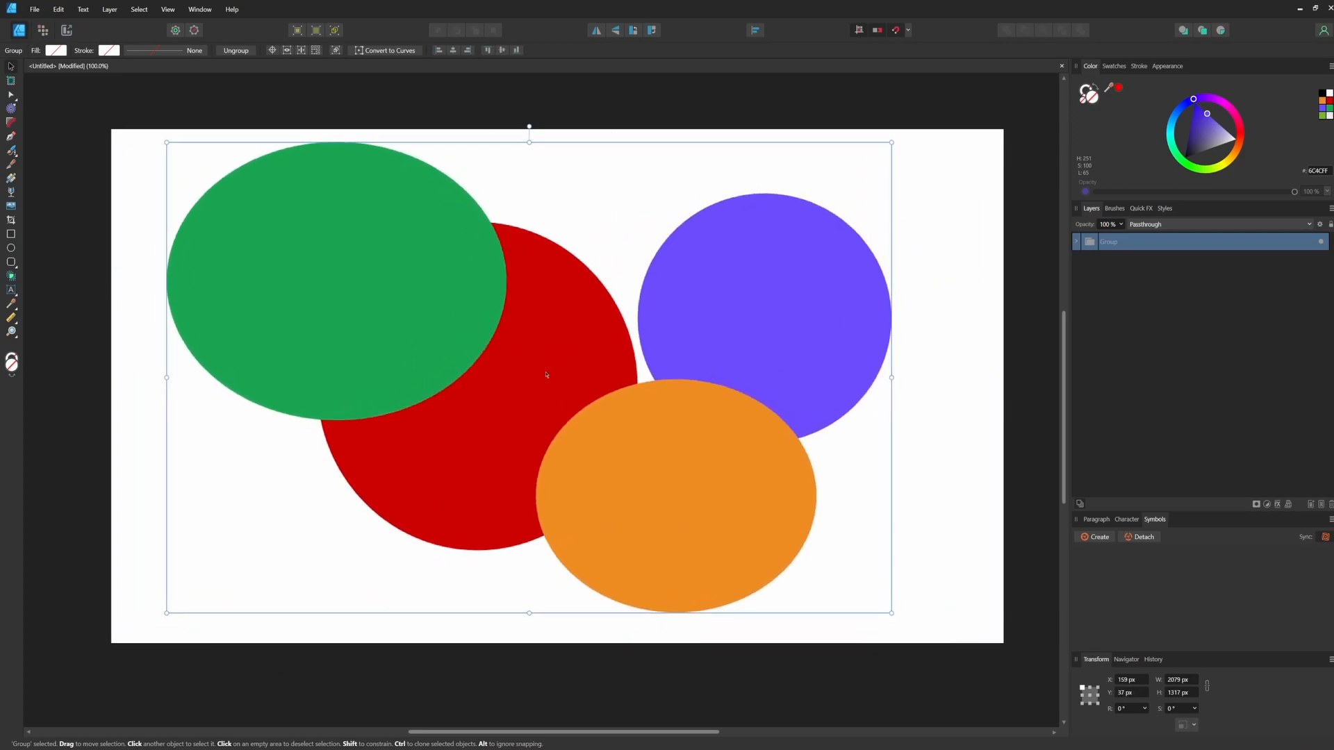
left_click(1077, 242)
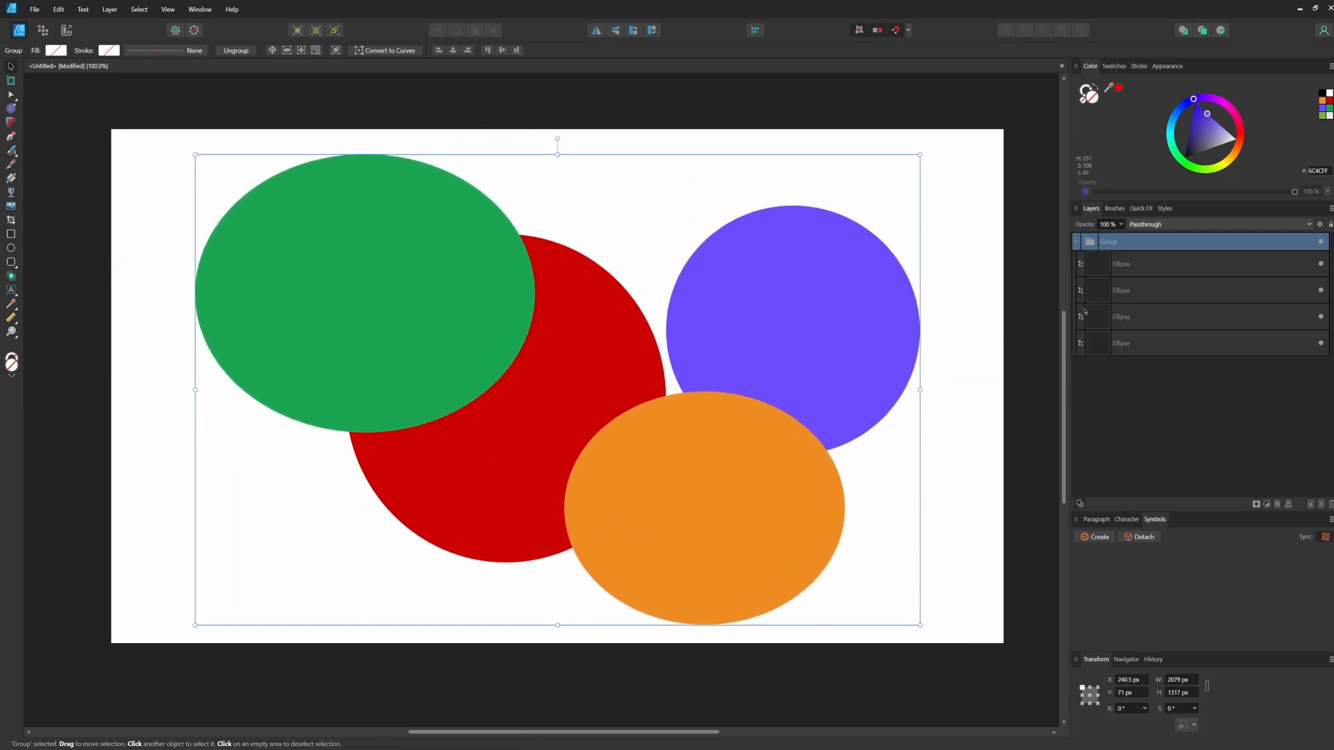
left_click(698, 510)
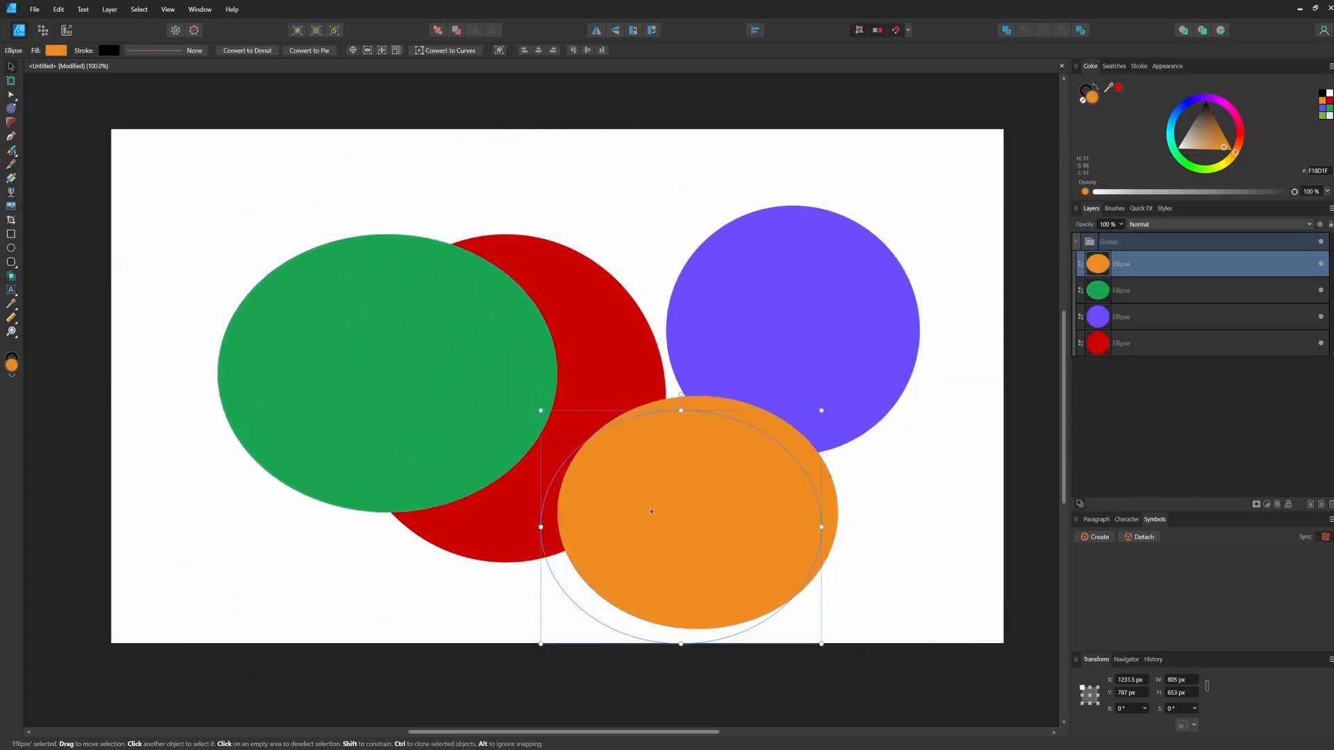
left_click(1109, 242)
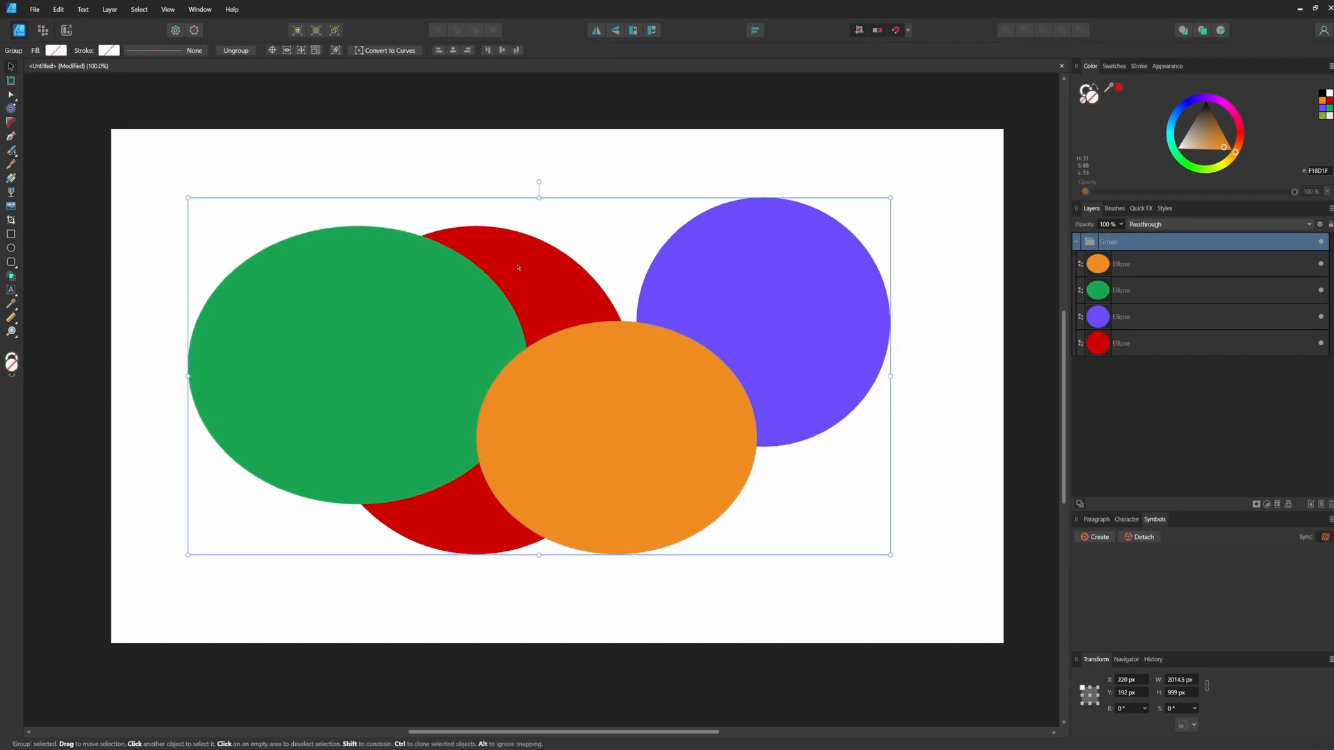
mouse_move(724, 316)
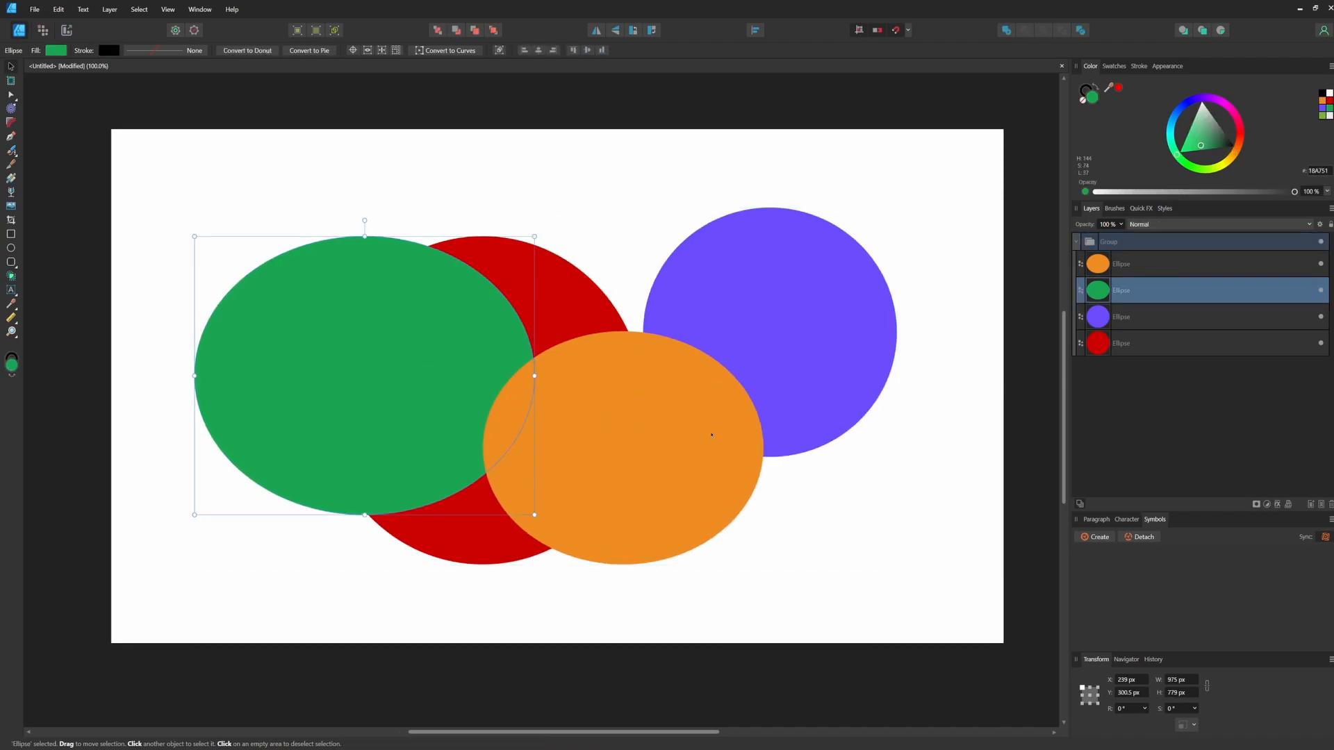
Move the green ellipse within the group, then deselect everything.
left_click(228, 448)
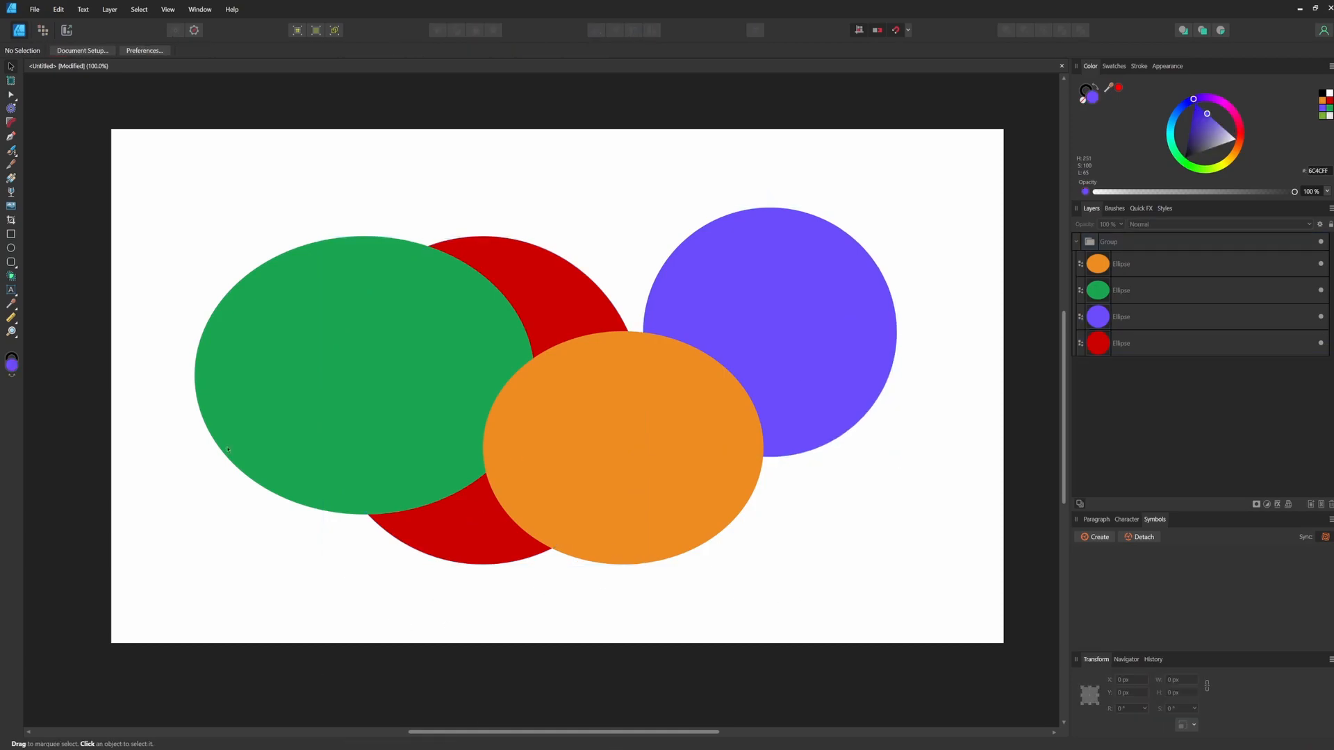
left_click(576, 280)
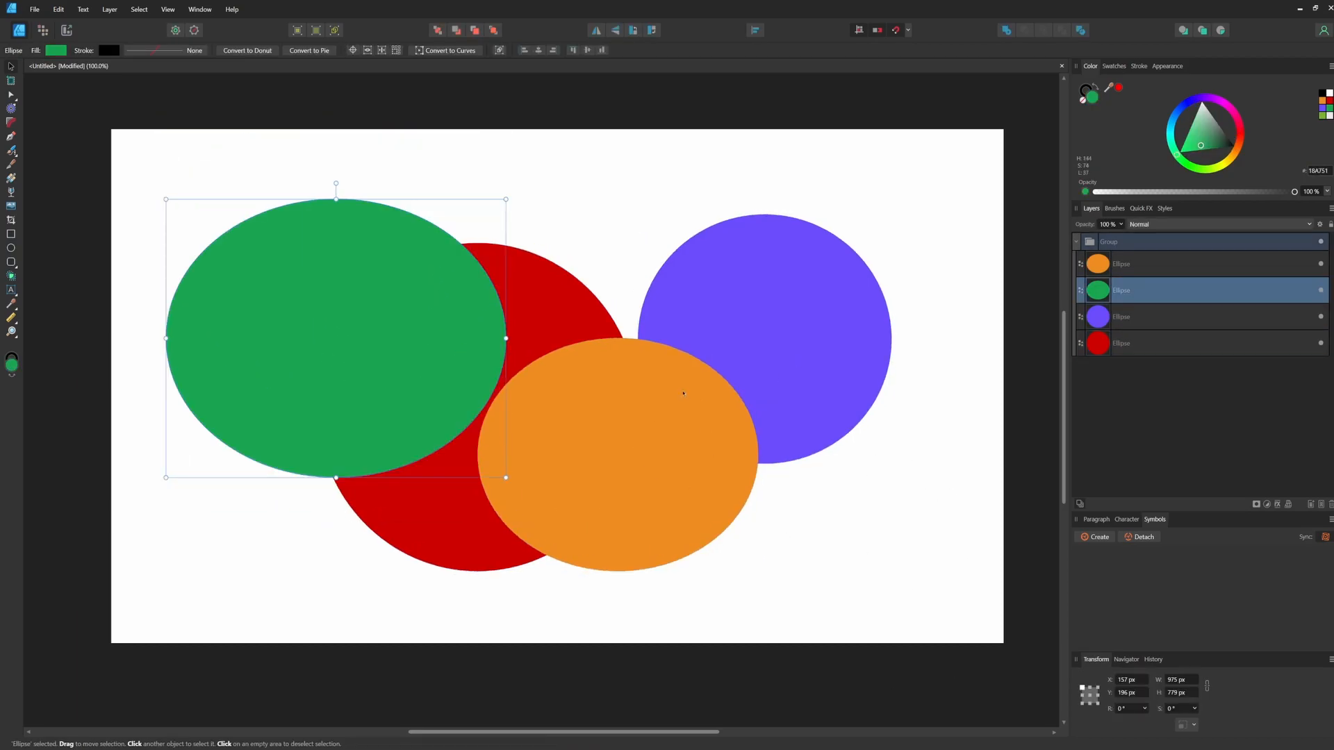
mouse_move(861, 423)
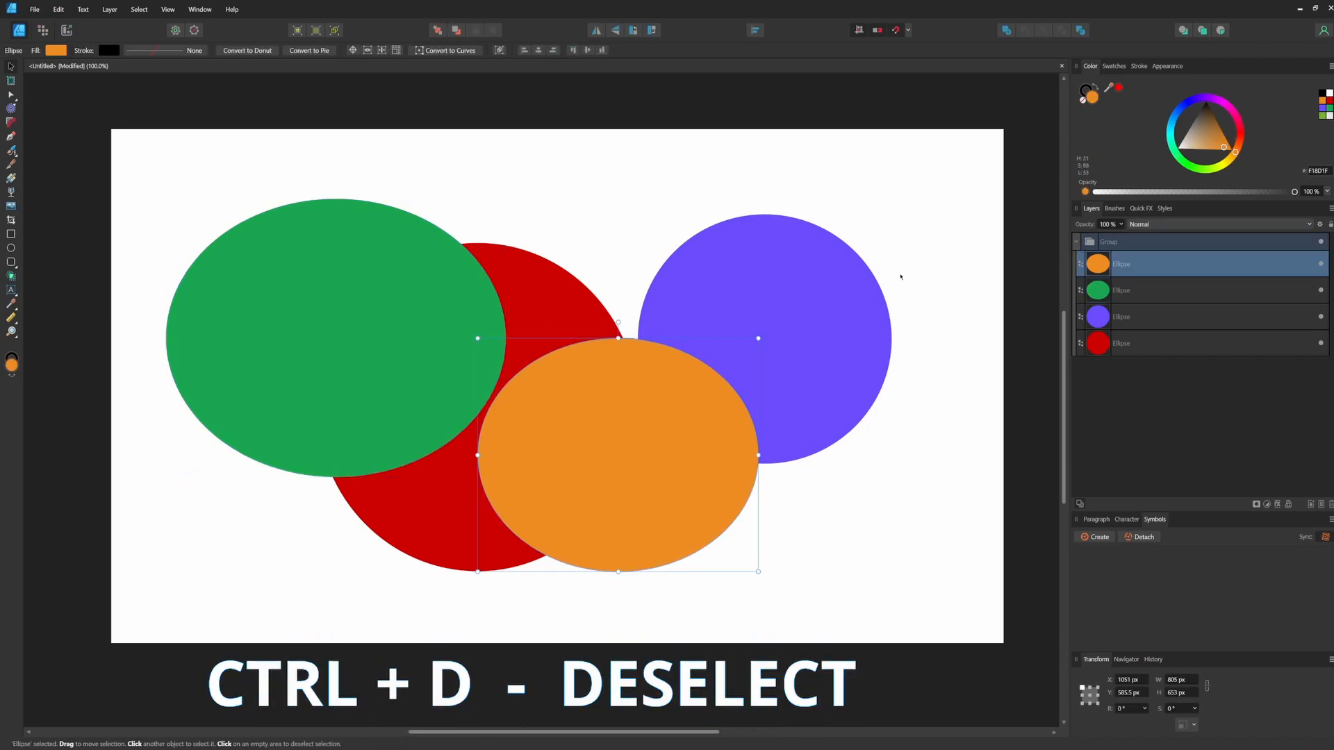
key("ctrl+d")
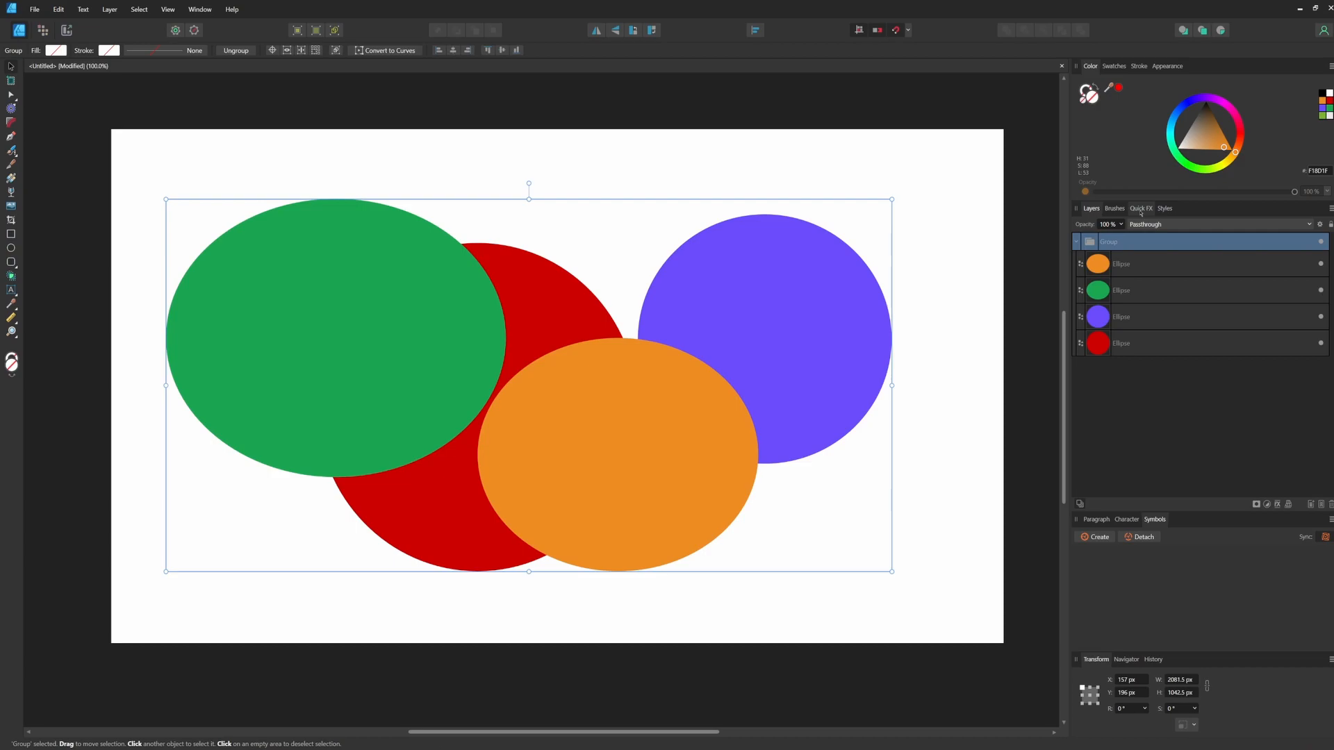
left_click(199, 9)
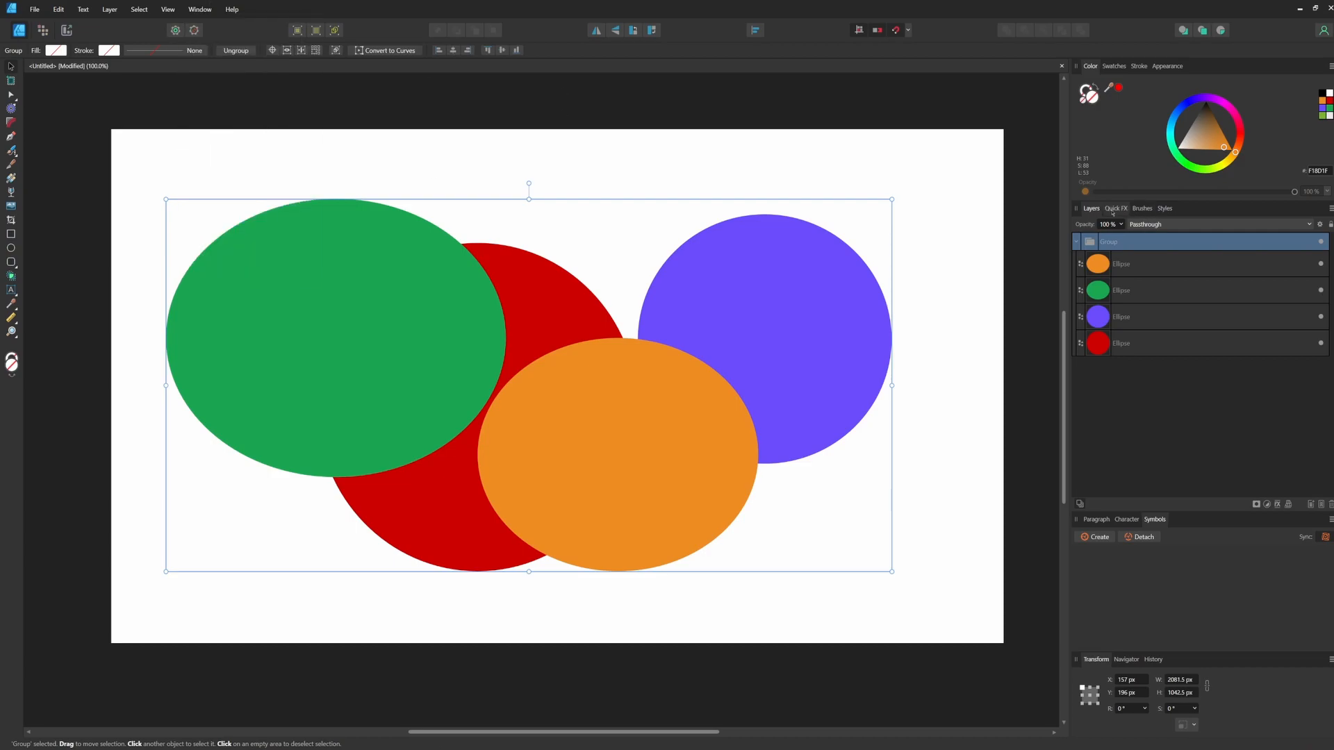
Try Bevel/Emboss and Inner Glow quick effects on the ellipse group.
left_click(1115, 208)
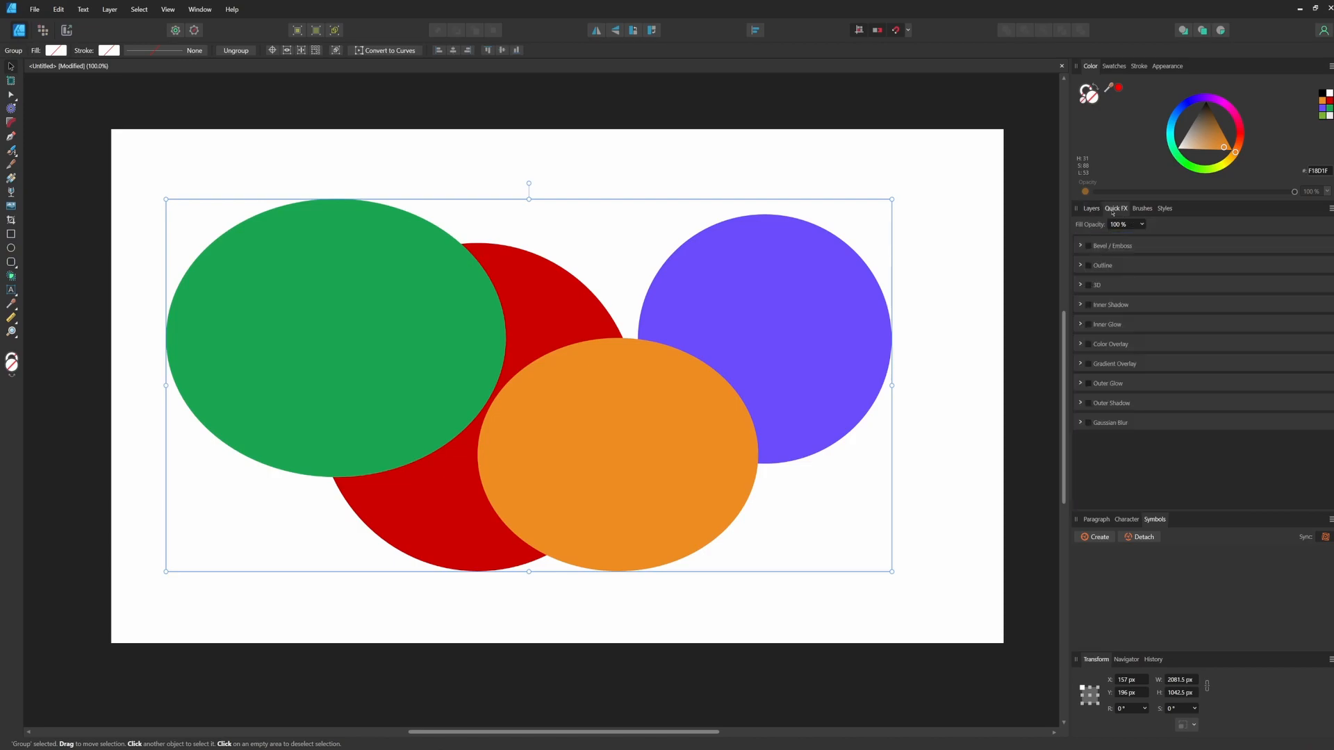
left_click(1085, 246)
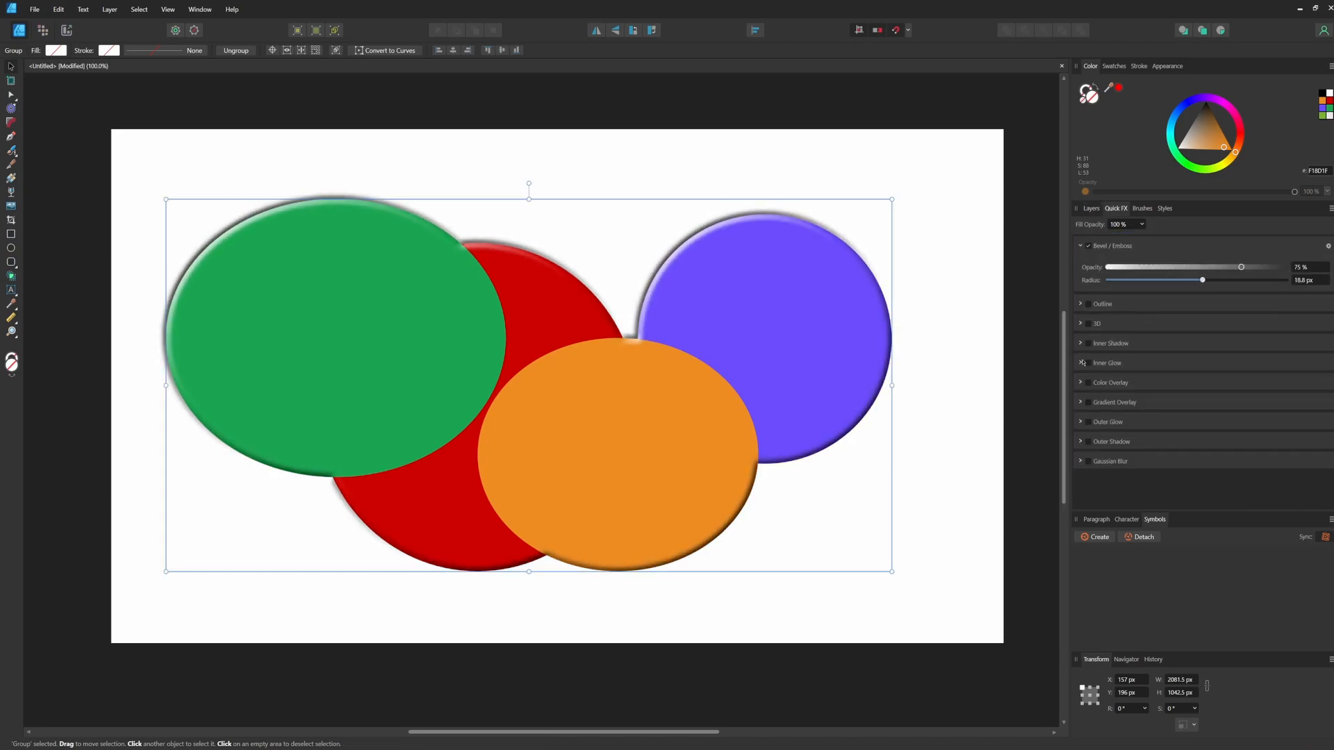
left_click(1080, 363)
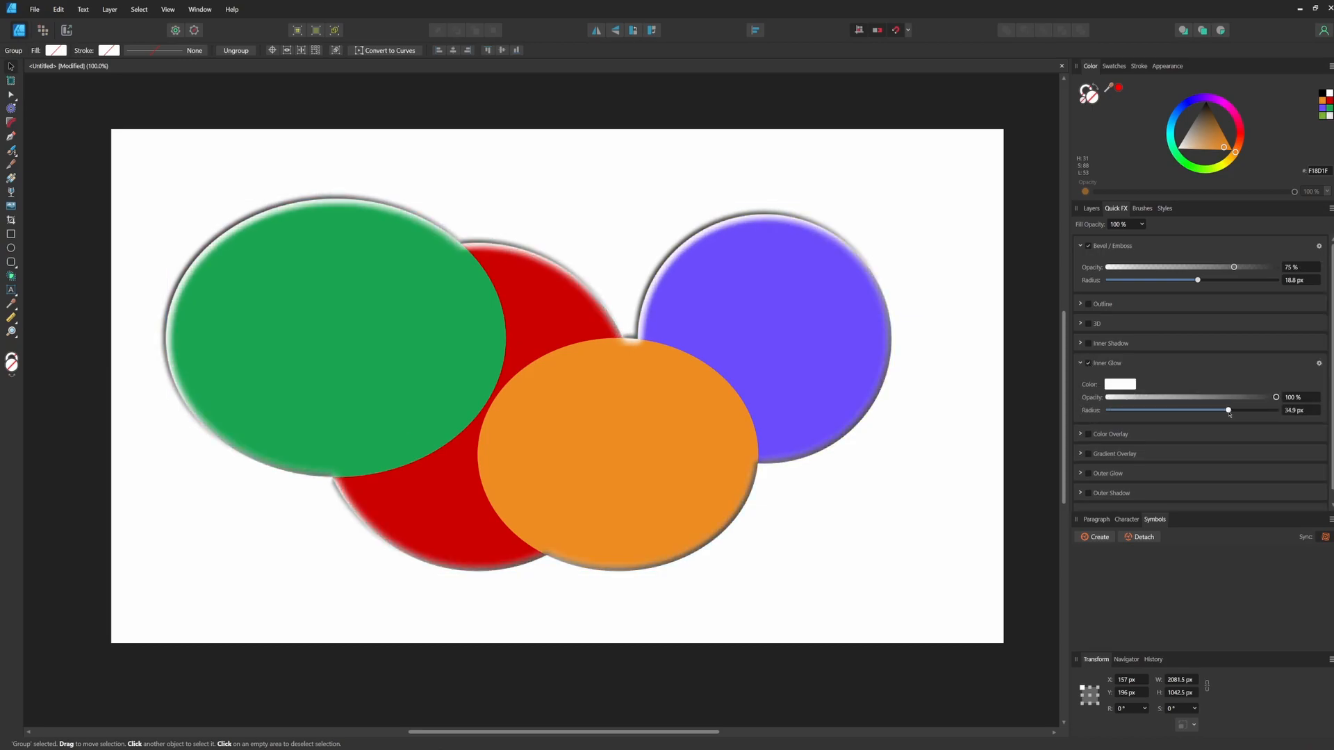
left_click(1090, 209)
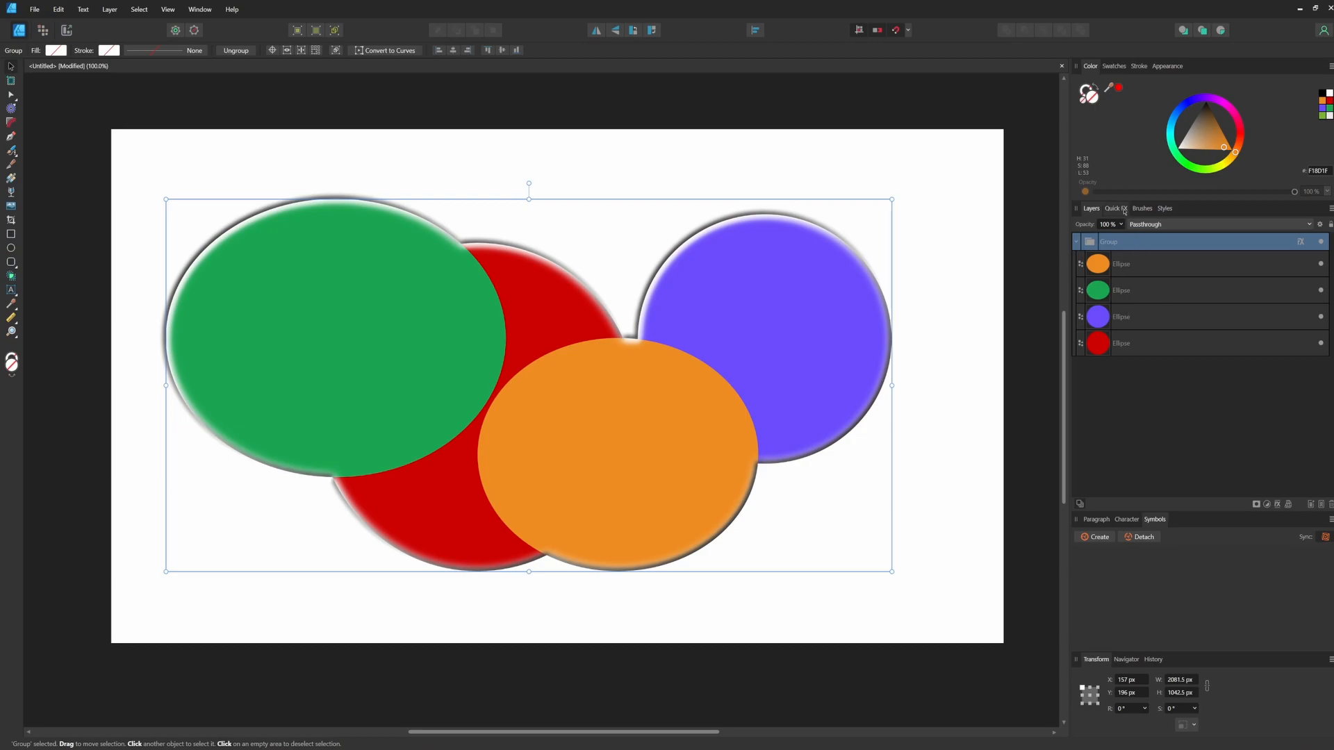
Apply a 1 px Gaussian Blur via Layer Effects and drag the ellipses out of the group.
left_click(1115, 209)
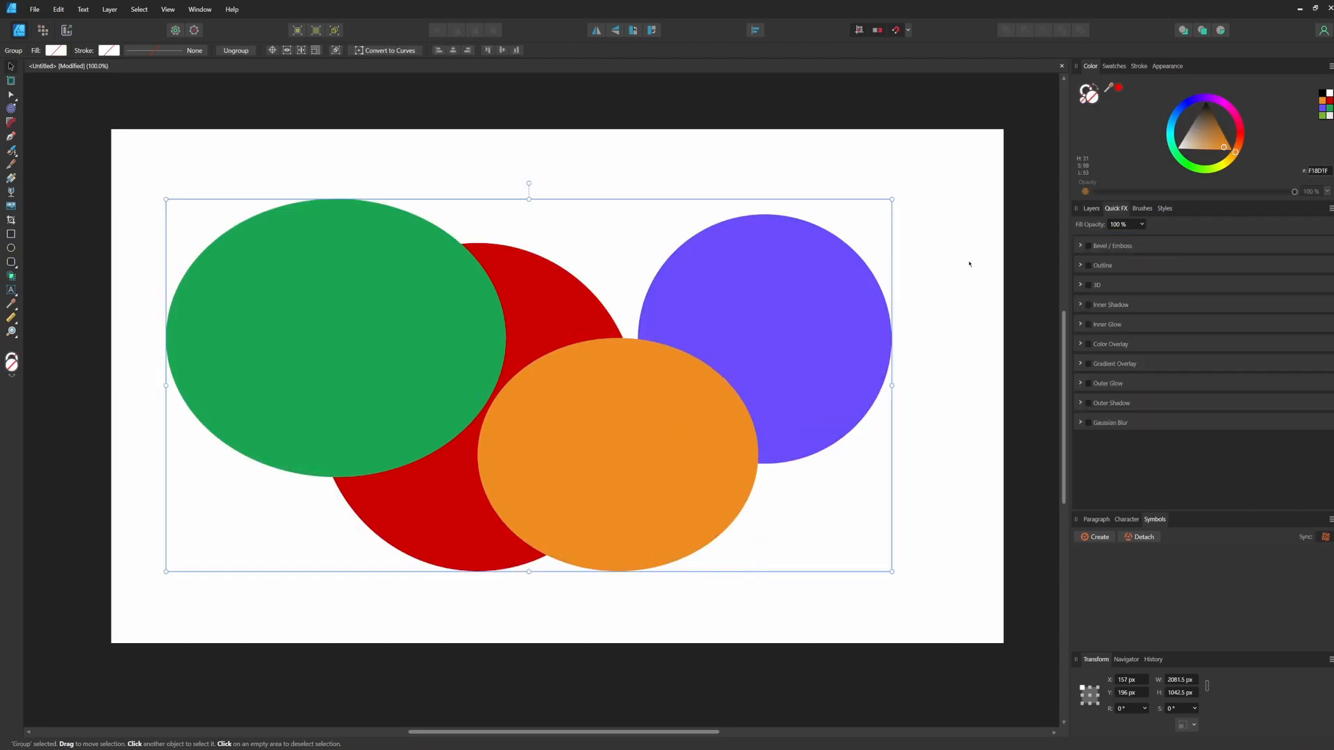
mouse_move(1090, 425)
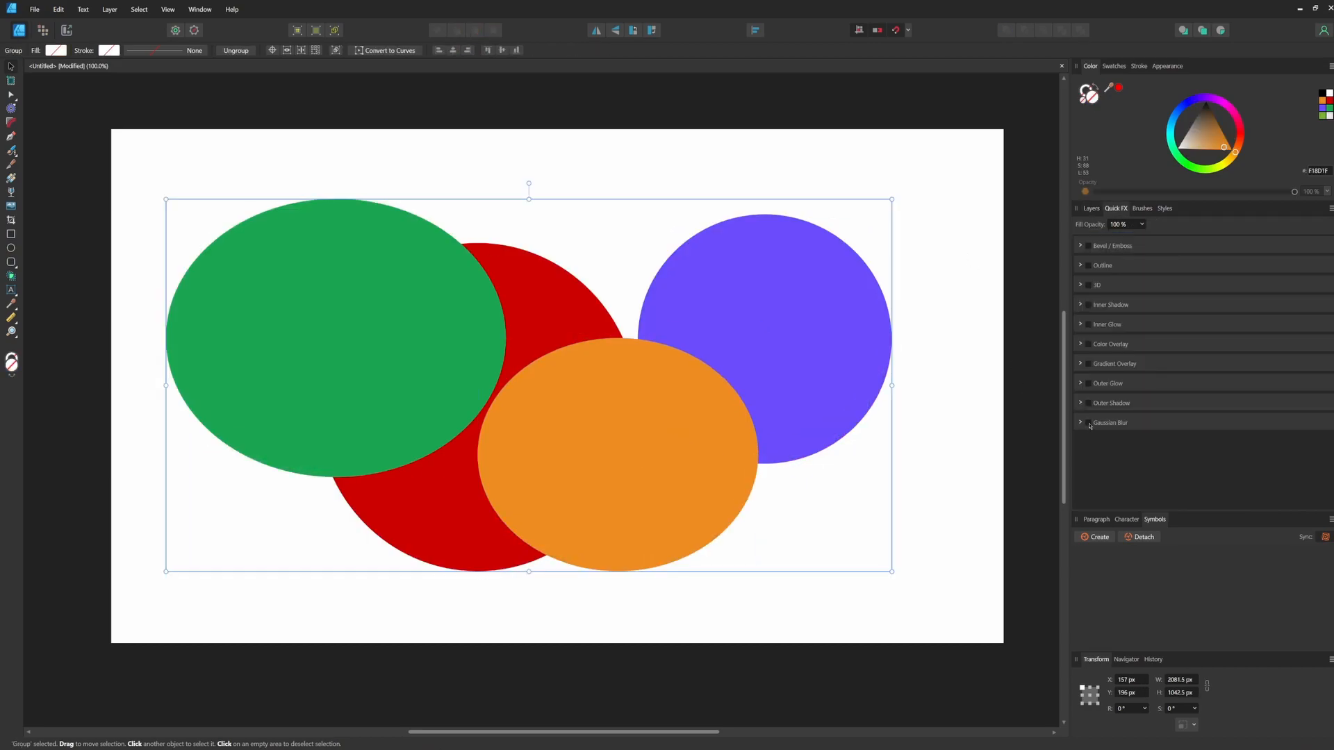
left_click(1082, 423)
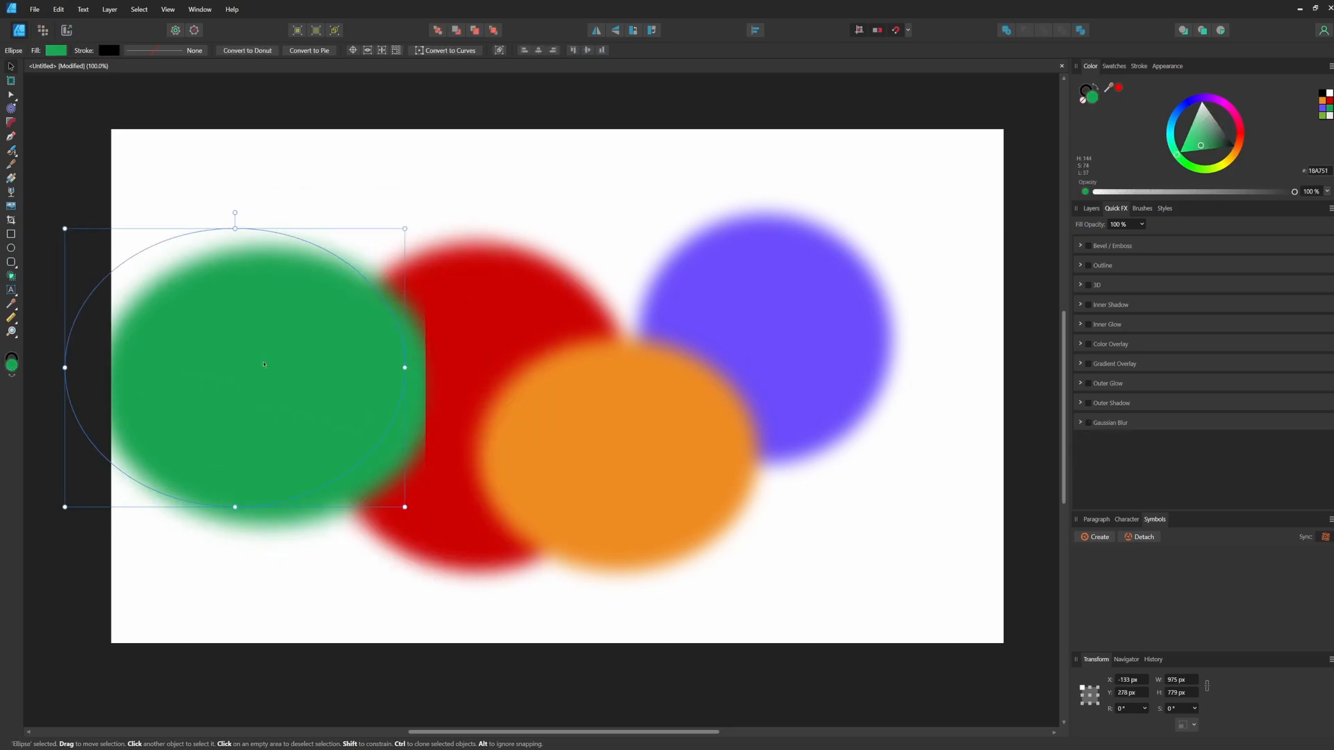
left_click(764, 339)
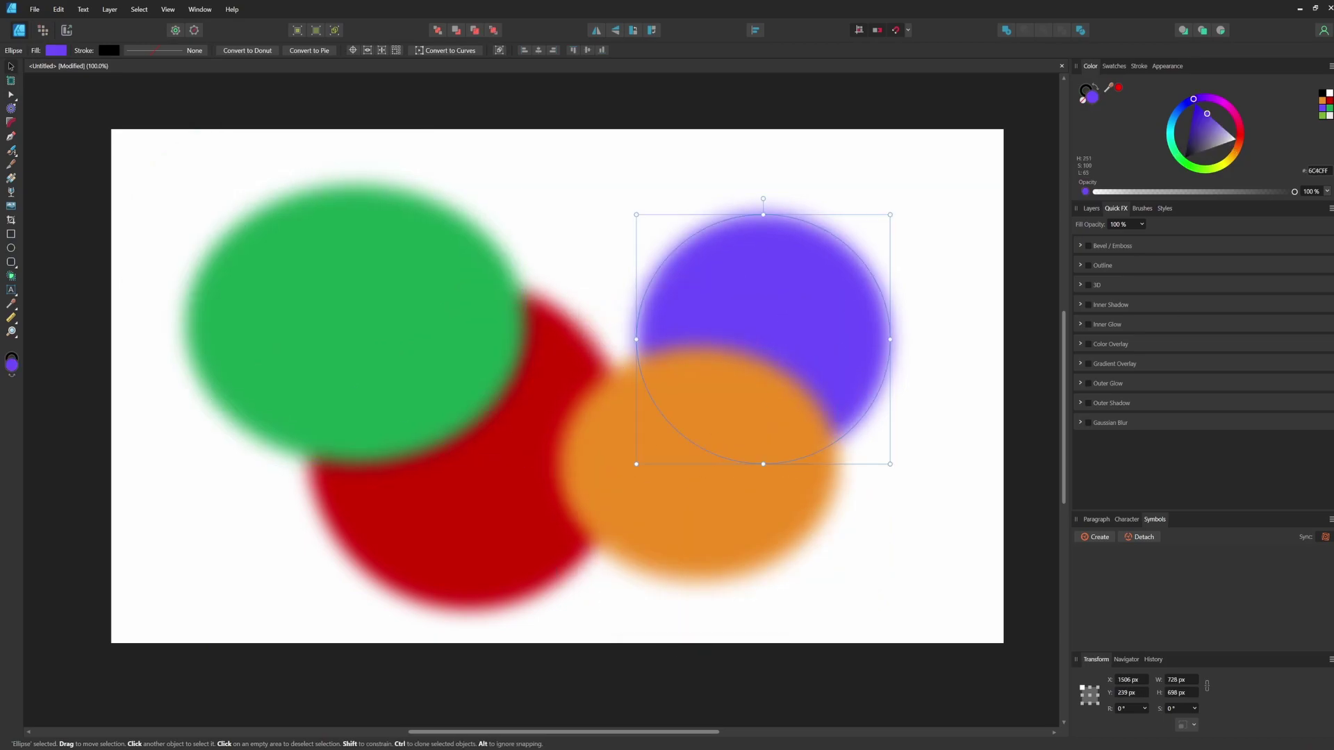
left_click(1090, 208)
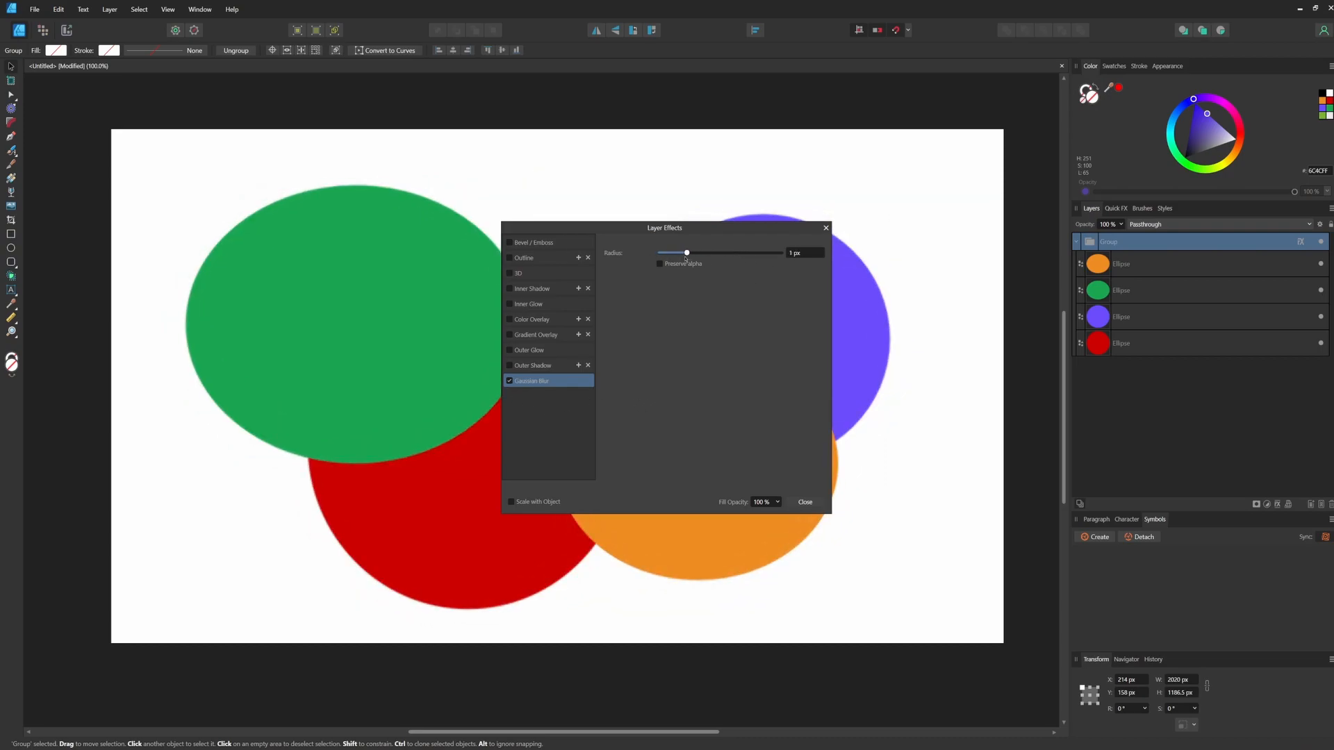
left_click(803, 501)
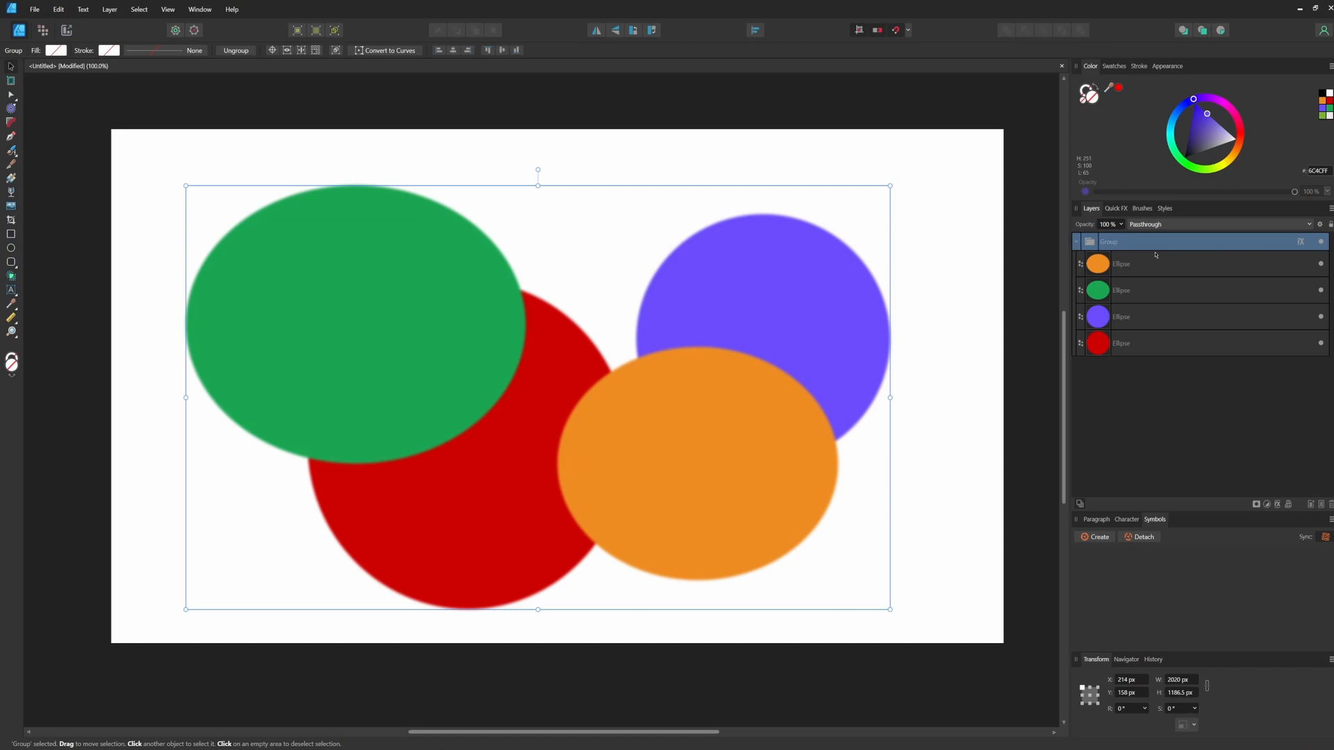
left_click_drag(535, 391, 542, 374)
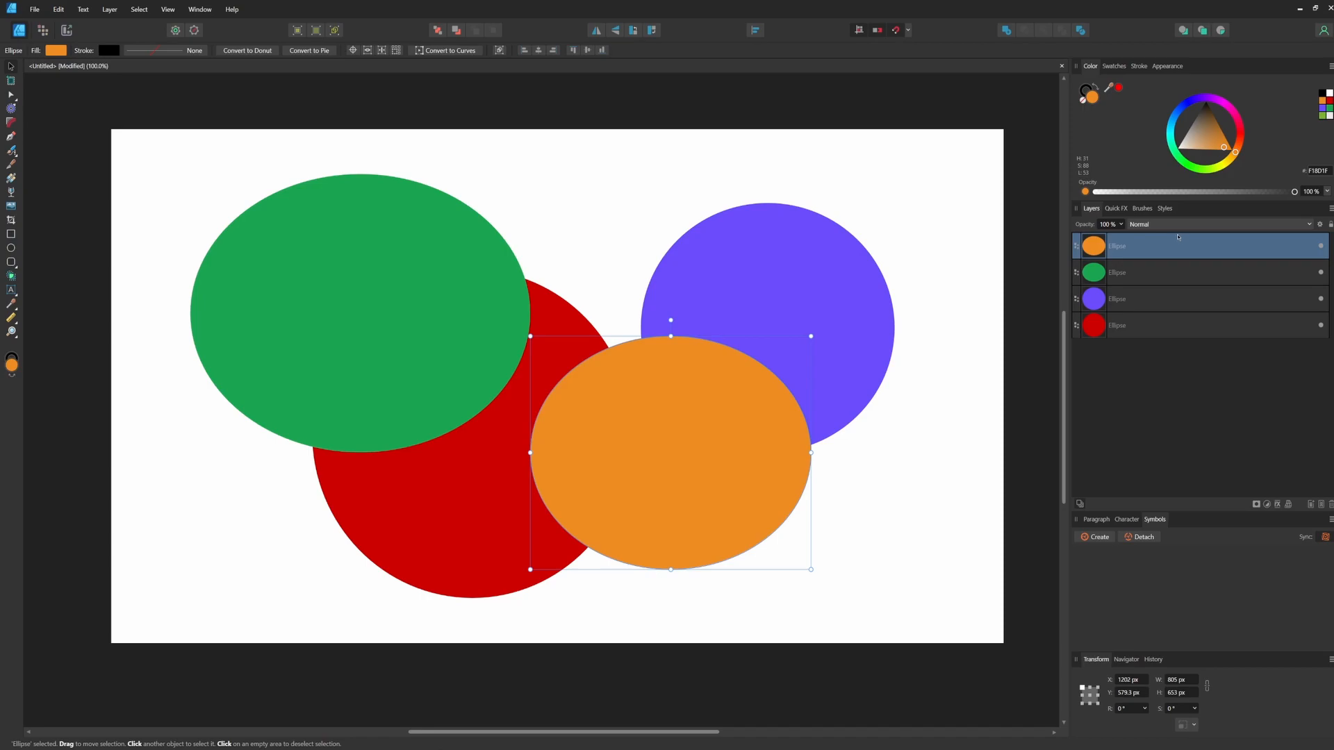
Try Overlay and Color Dodge on the orange ellipse and a blend mode on green.
left_click(1223, 223)
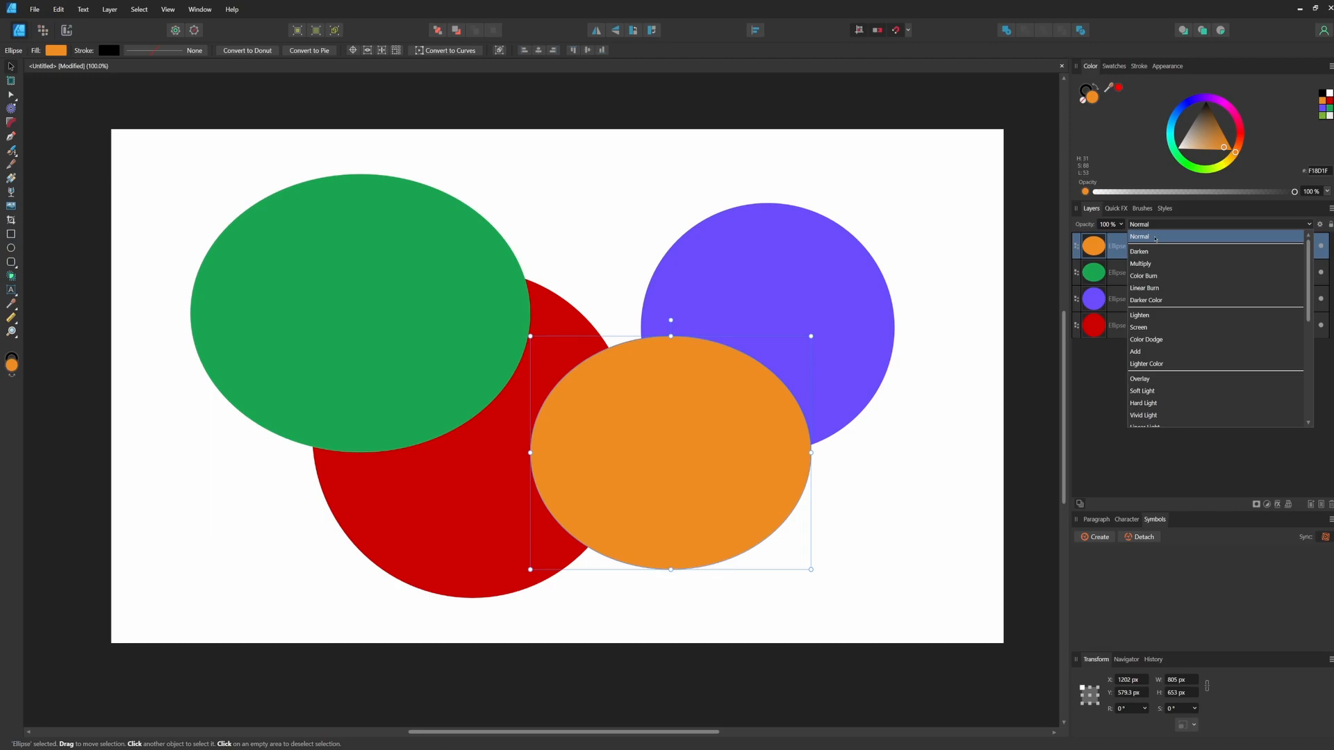
left_click(1140, 379)
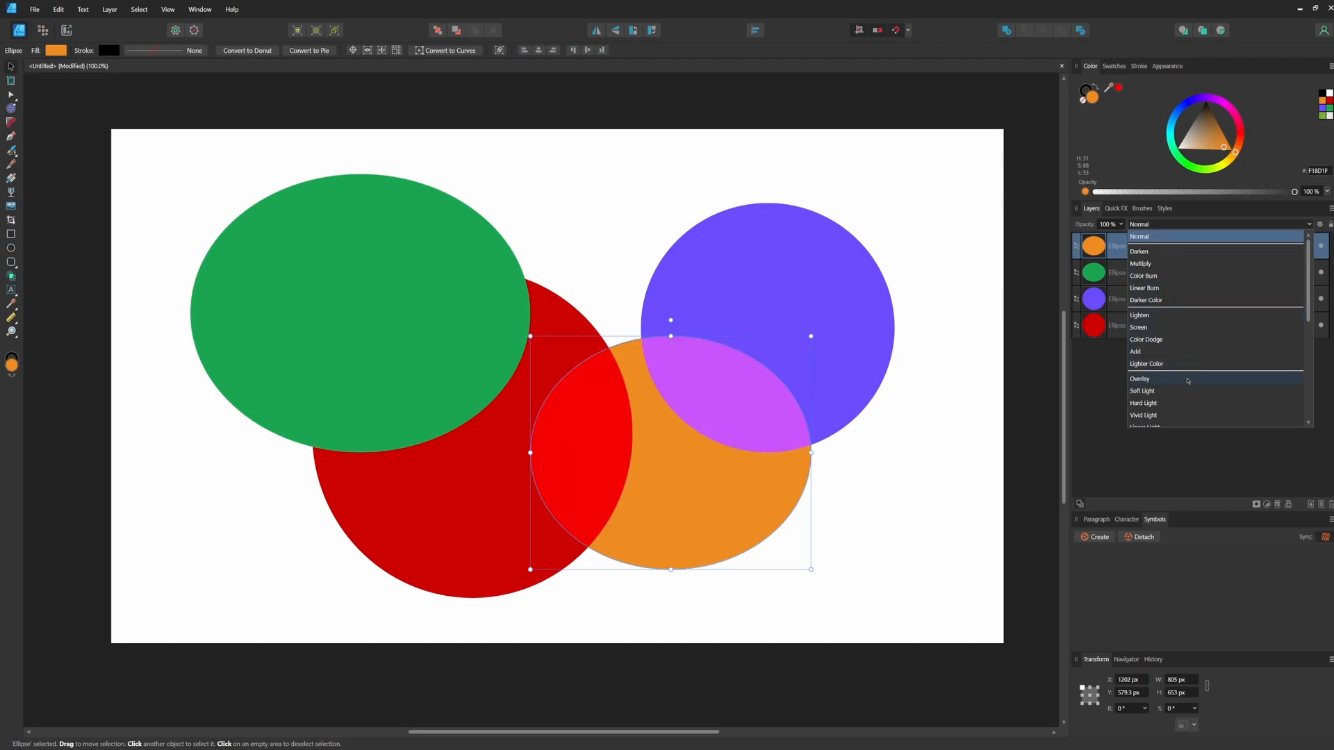
left_click(1145, 338)
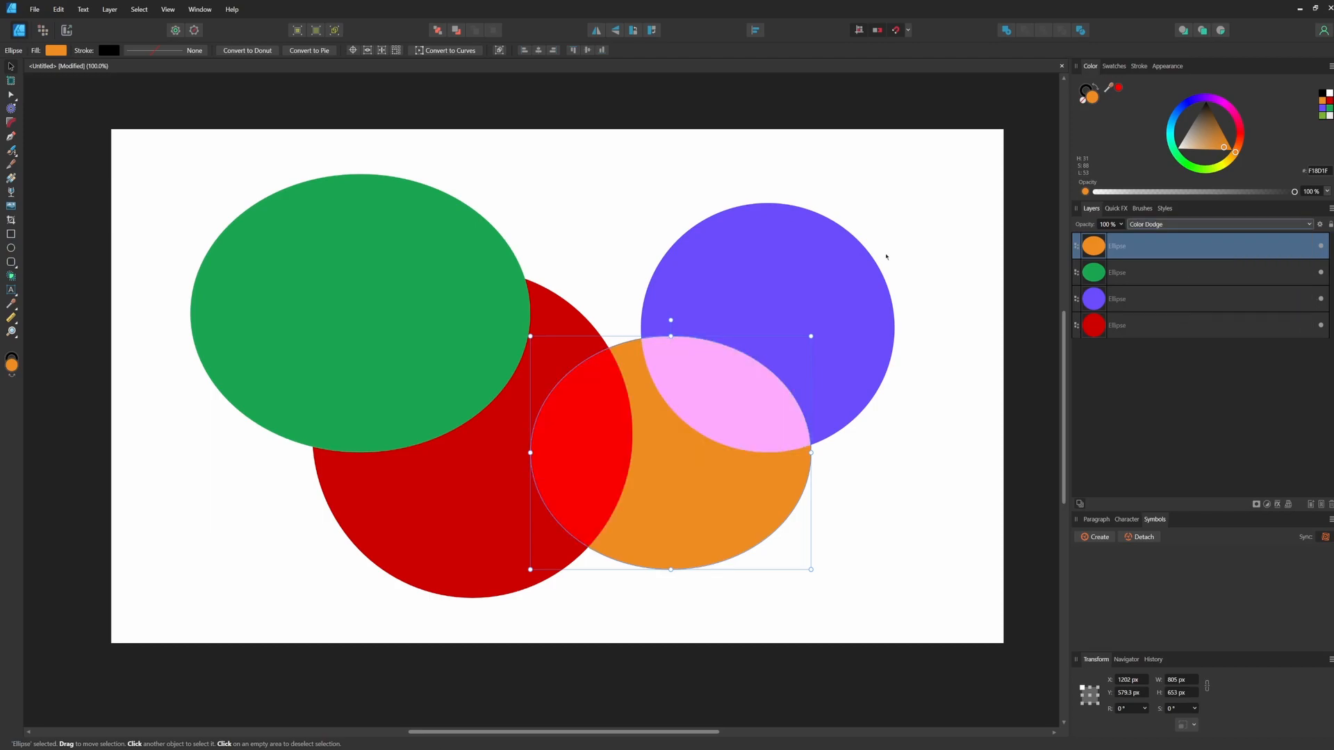
left_click(1221, 223)
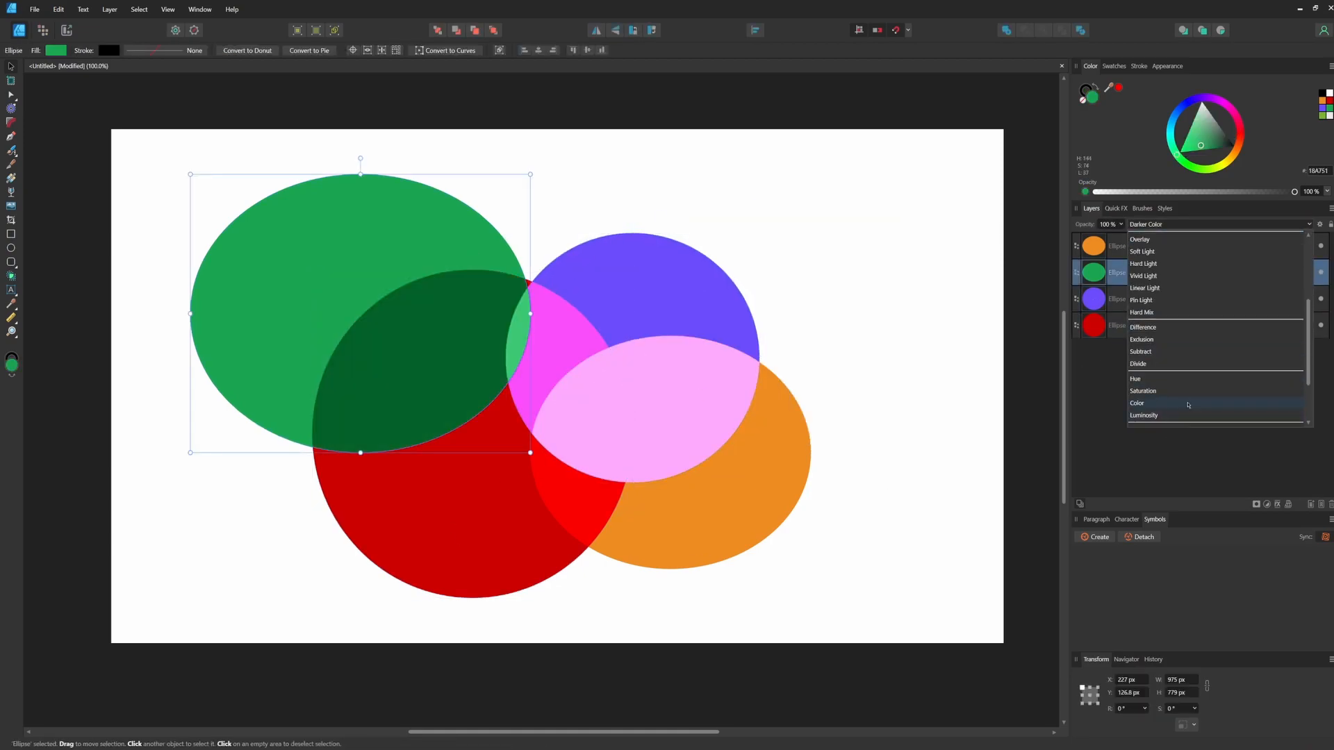
left_click(1138, 402)
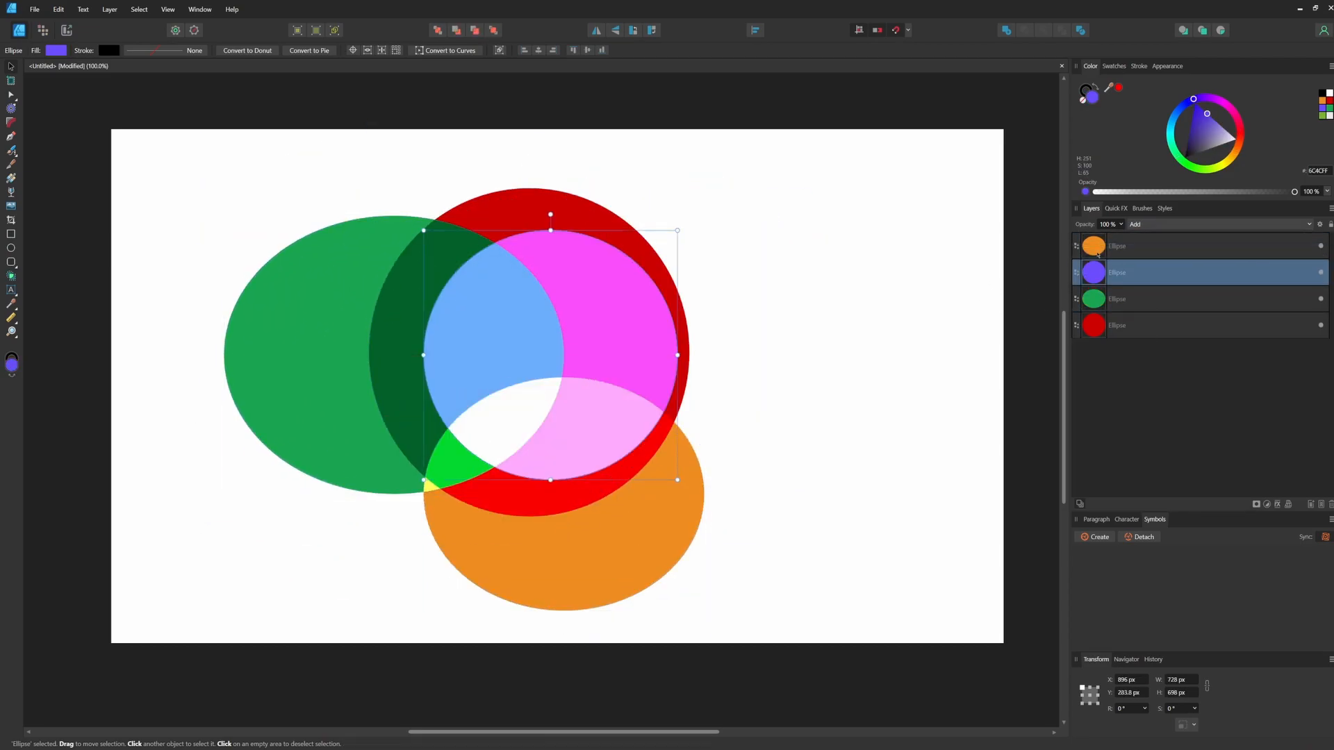
left_click(831, 580)
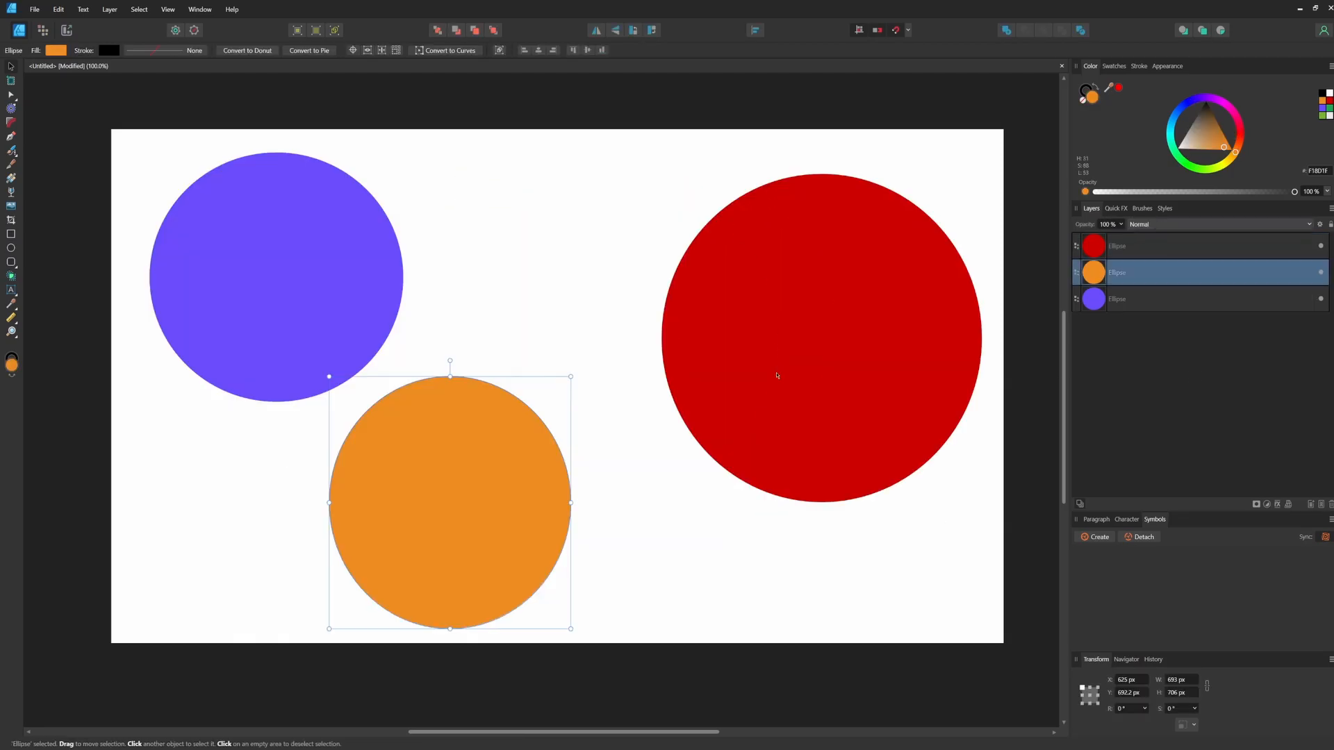
Create a symbol from the green ellipse and rename it 'Green Ellipse'.
left_click(200, 9)
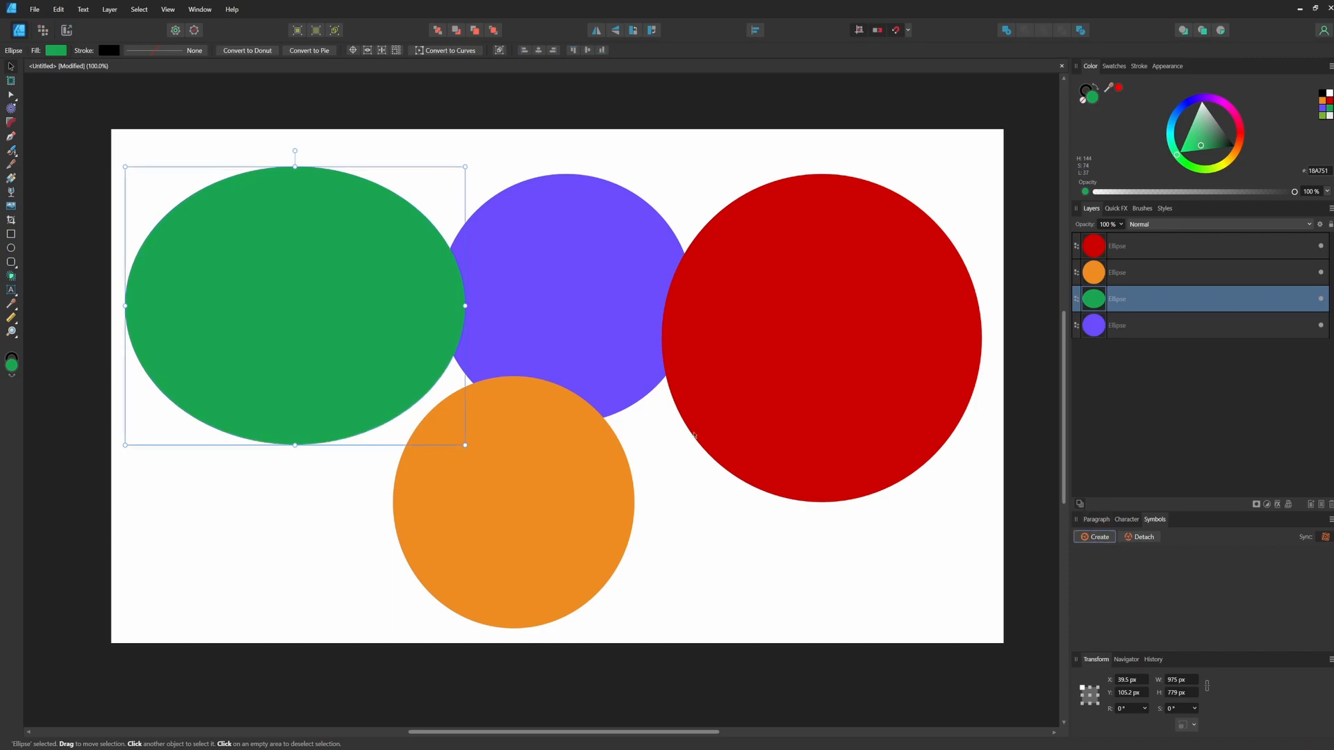
left_click(1095, 537)
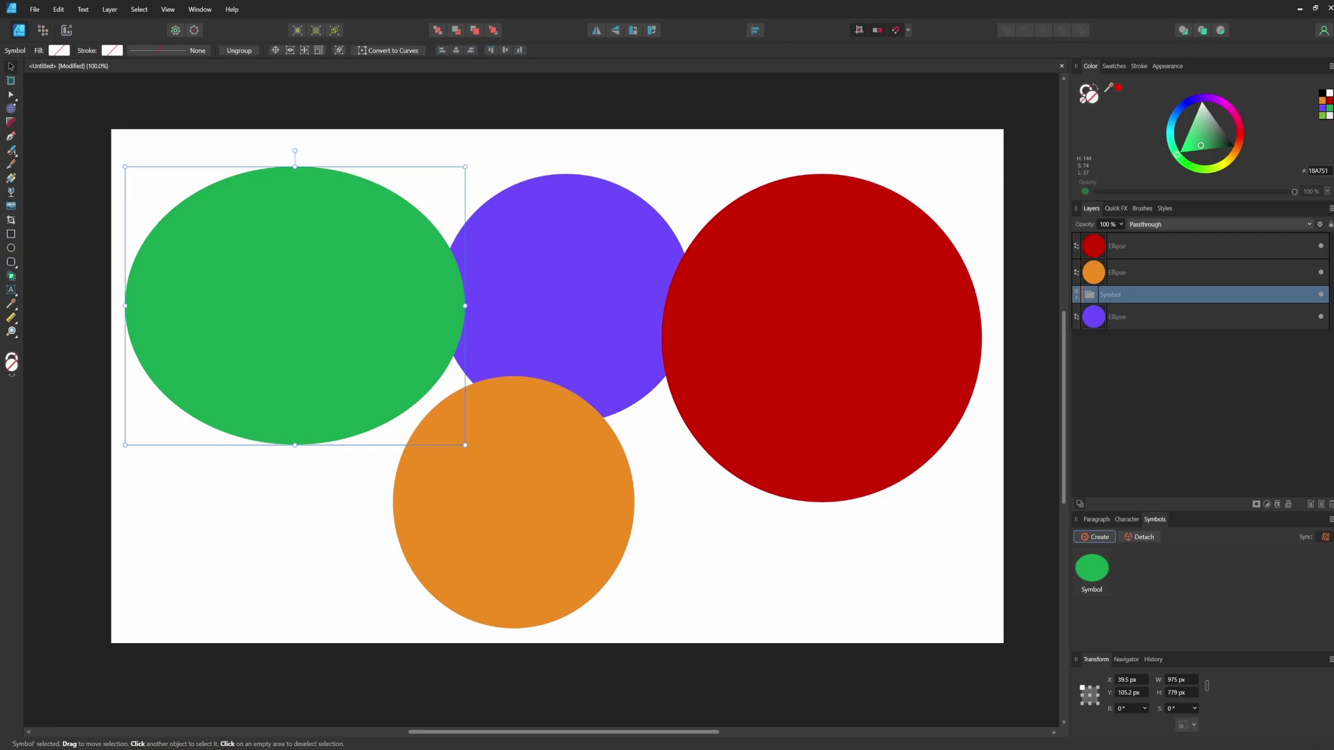
mouse_move(993, 572)
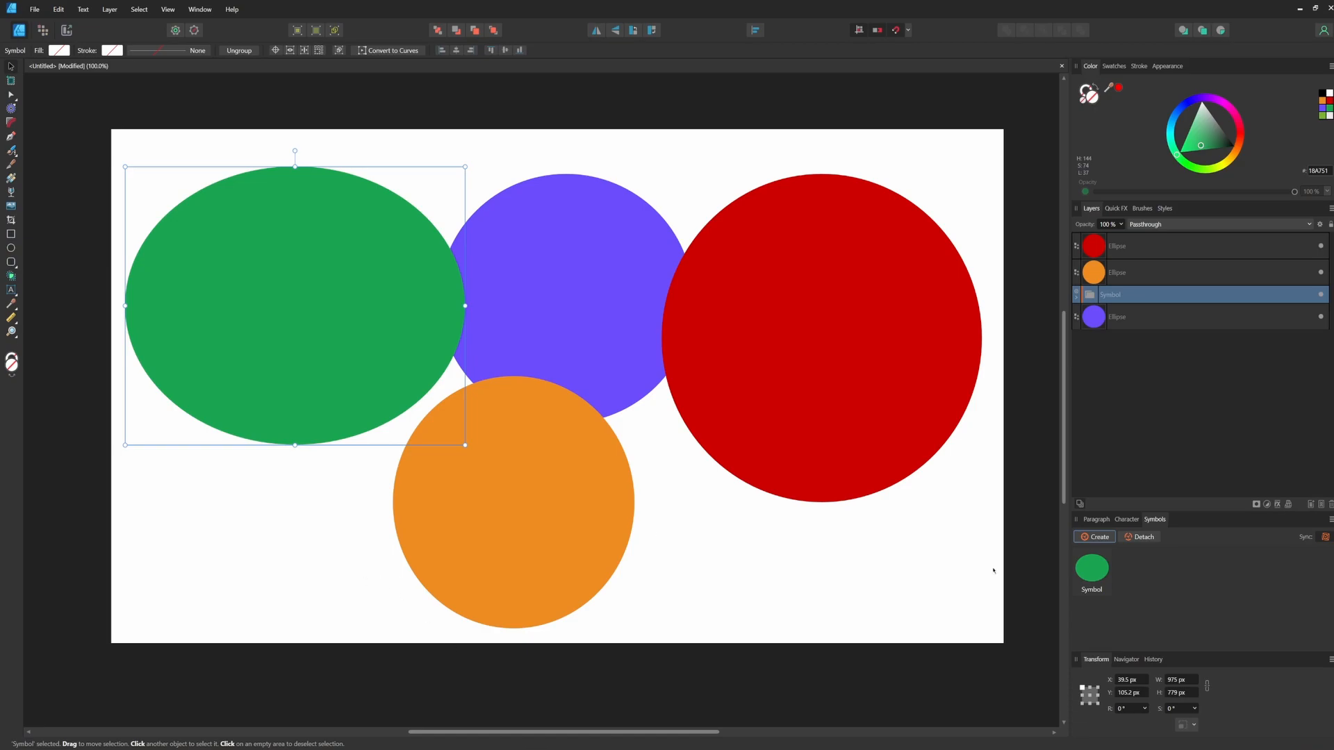
double_click(1091, 568)
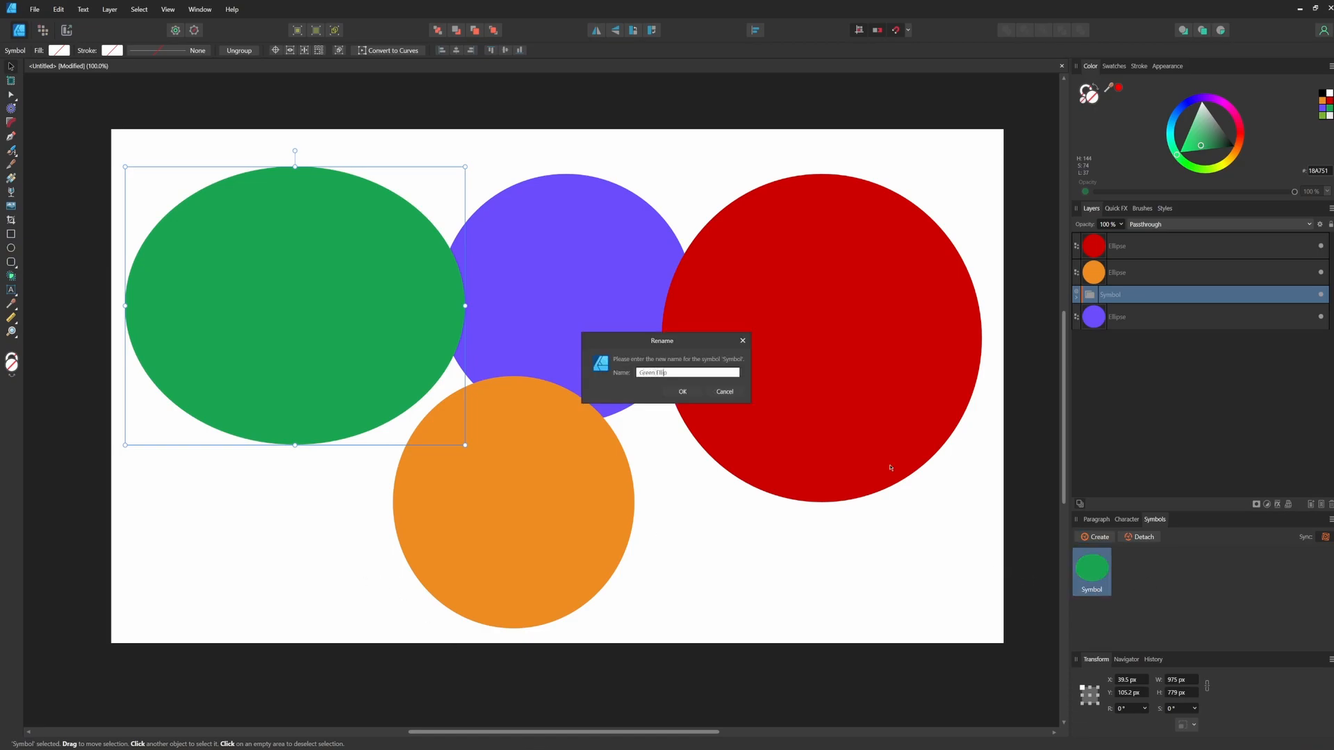
left_click(681, 392)
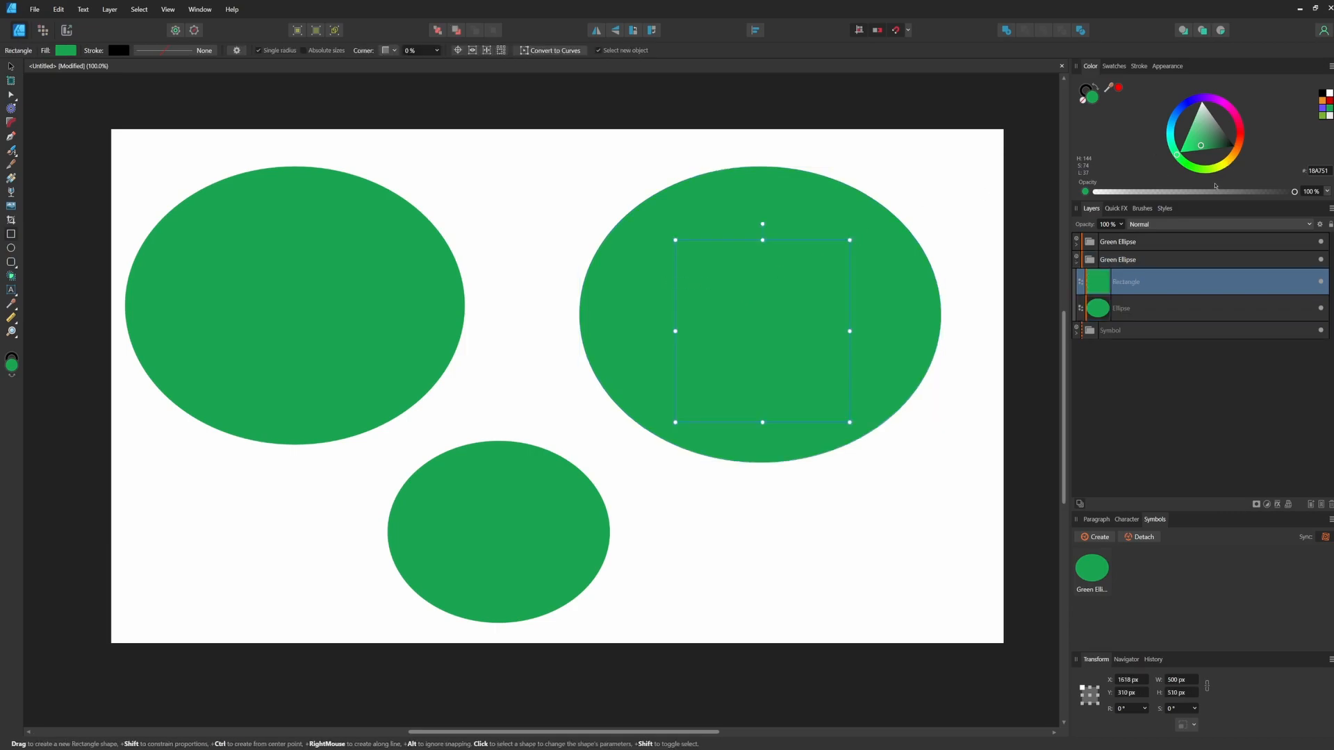
Recolor the square inside the Green Ellipse symbol cyan across all instances.
left_click(1216, 128)
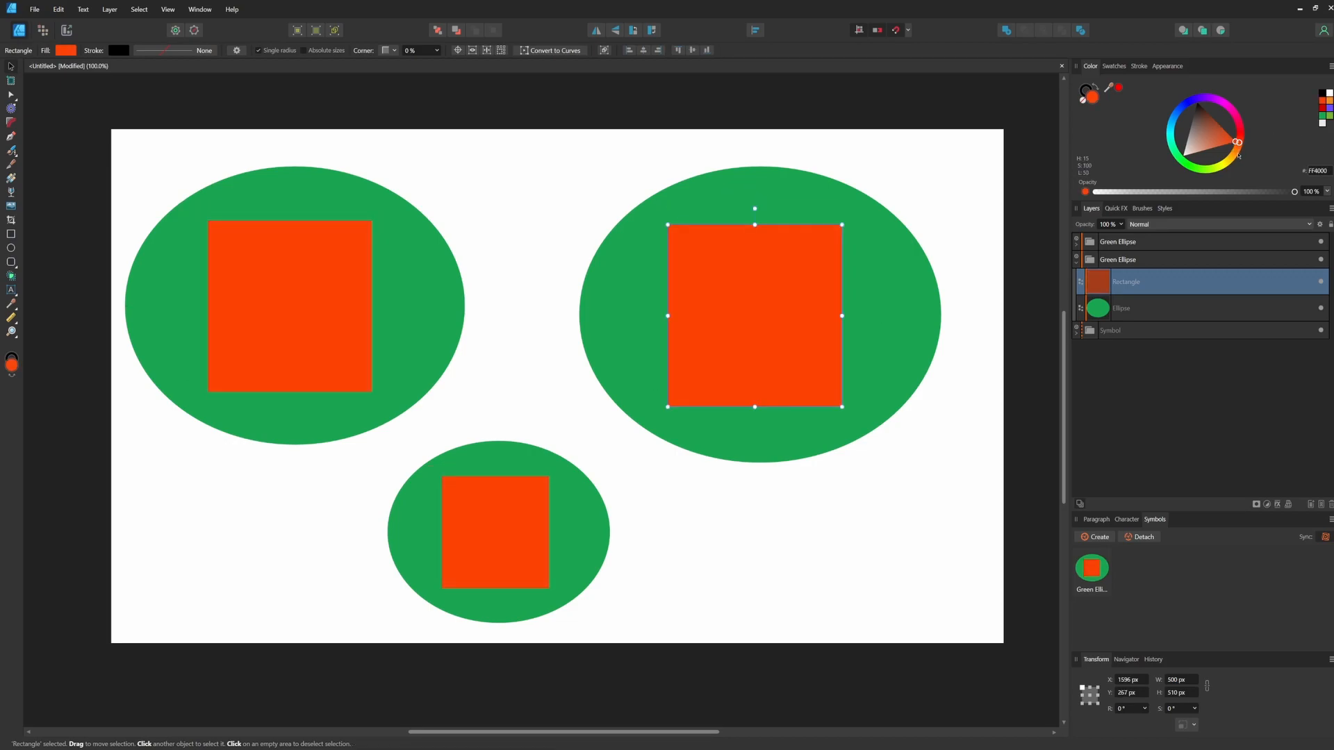
left_click(1174, 134)
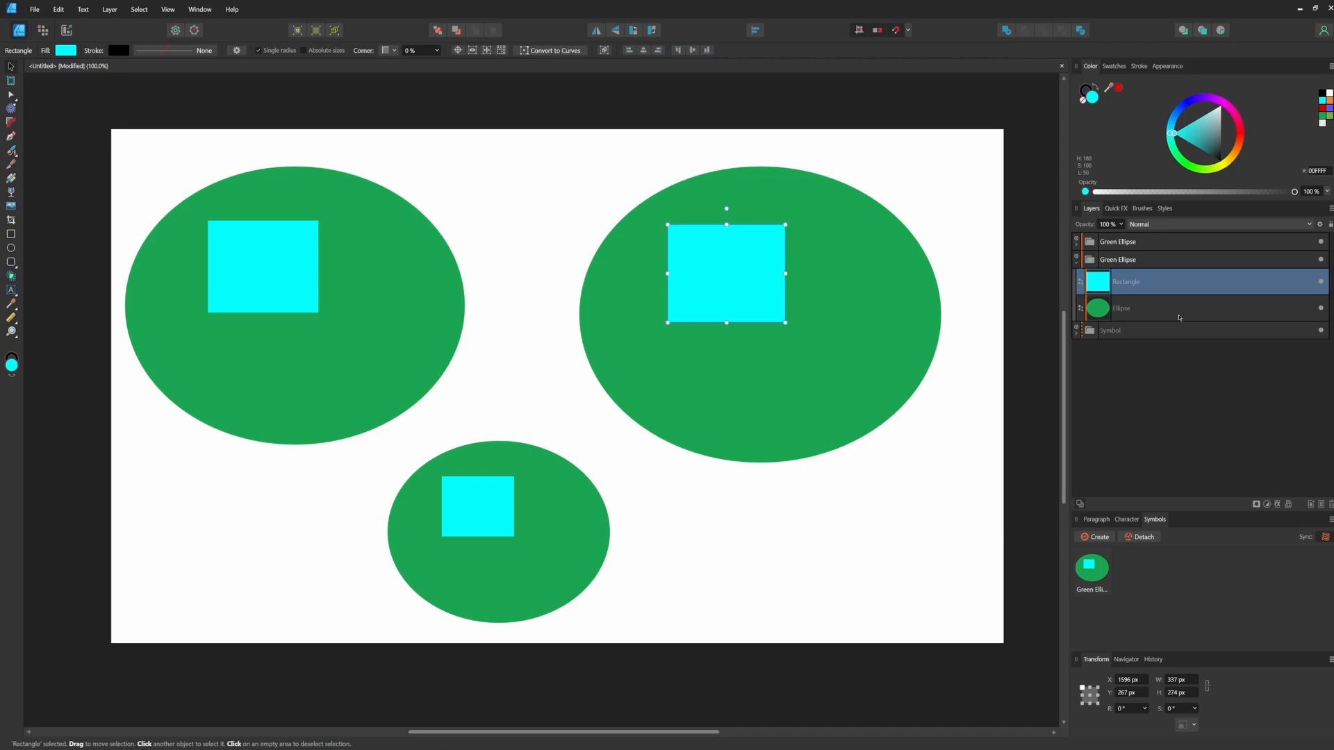
mouse_move(1110, 244)
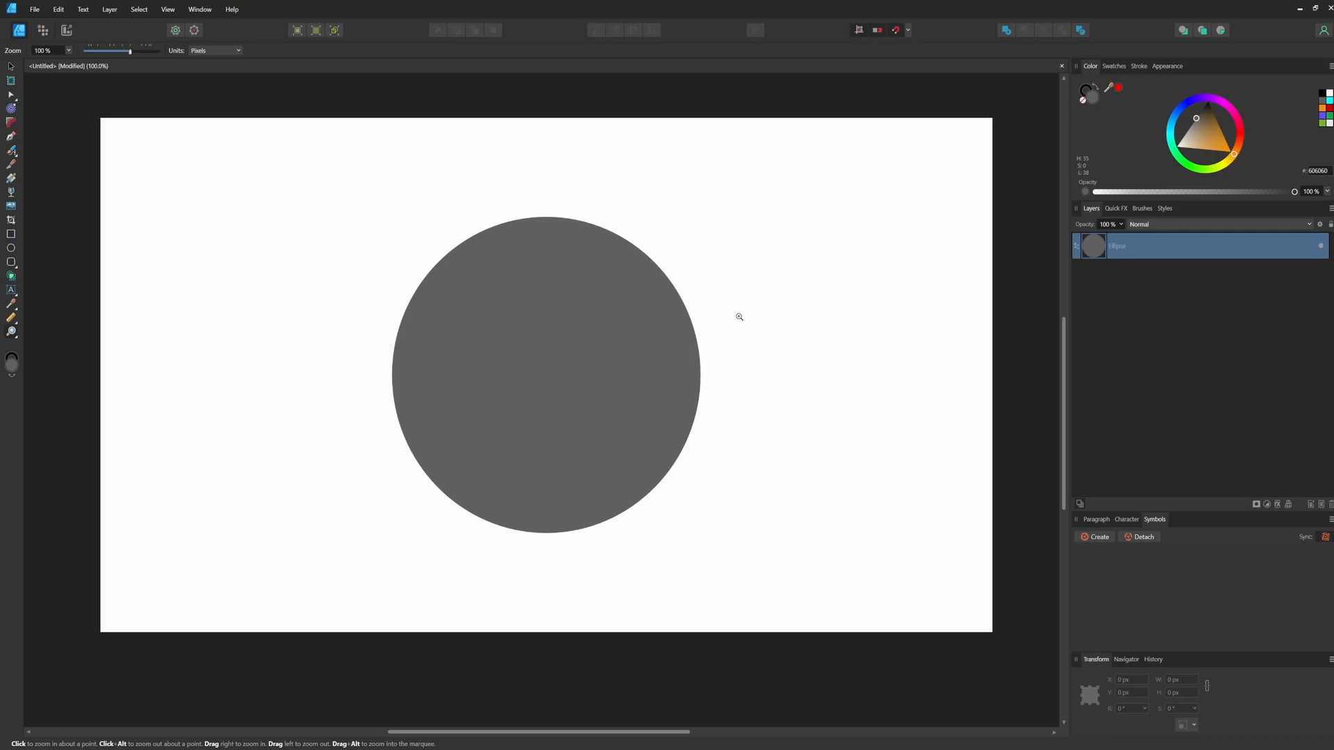
mouse_move(18, 30)
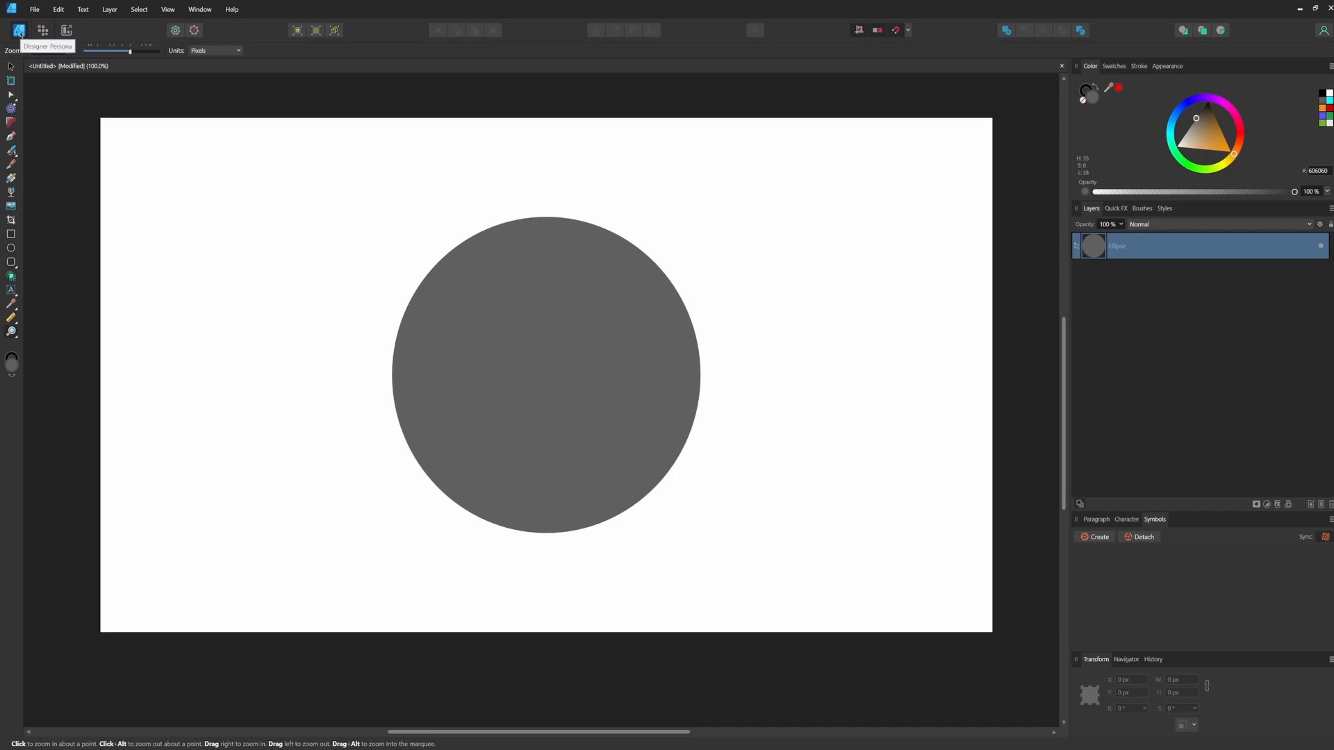
mouse_move(65, 30)
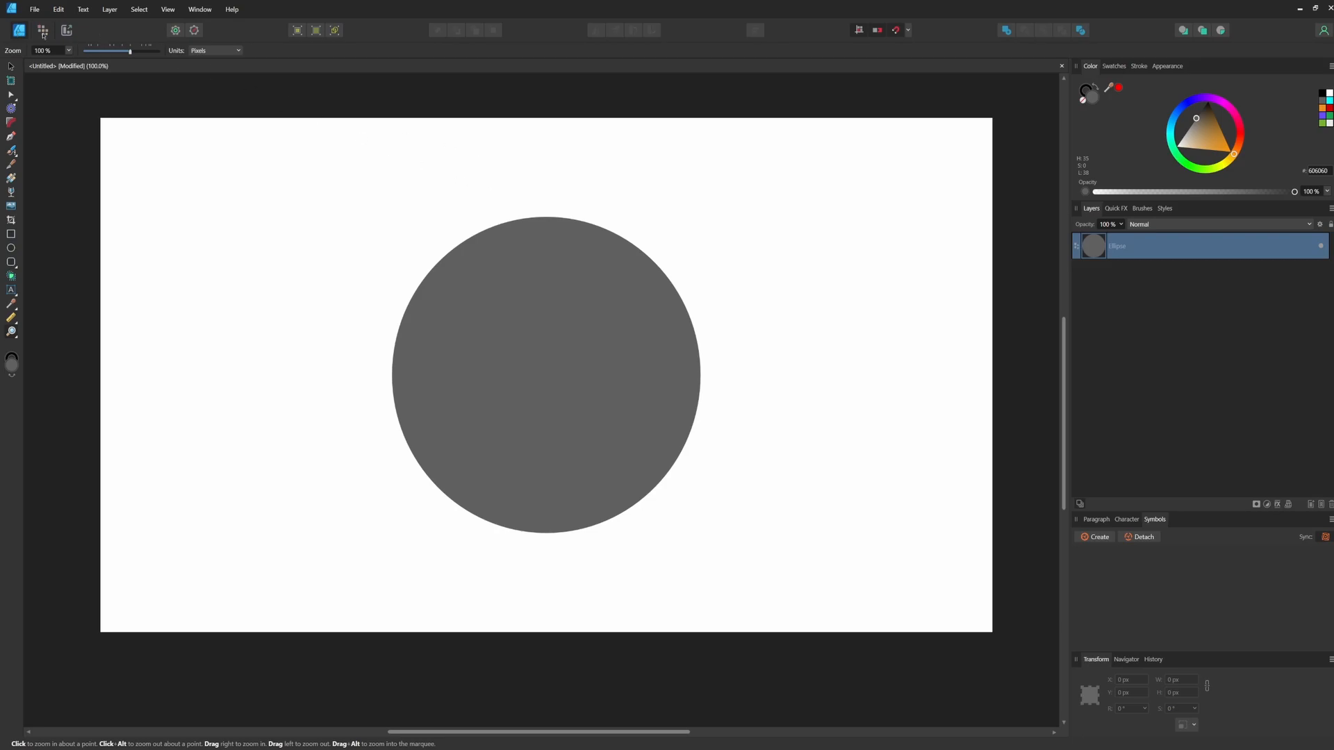
Review the Designer and Pixel persona shortcuts in Preferences > Shortcuts, then close Preferences.
left_click(58, 9)
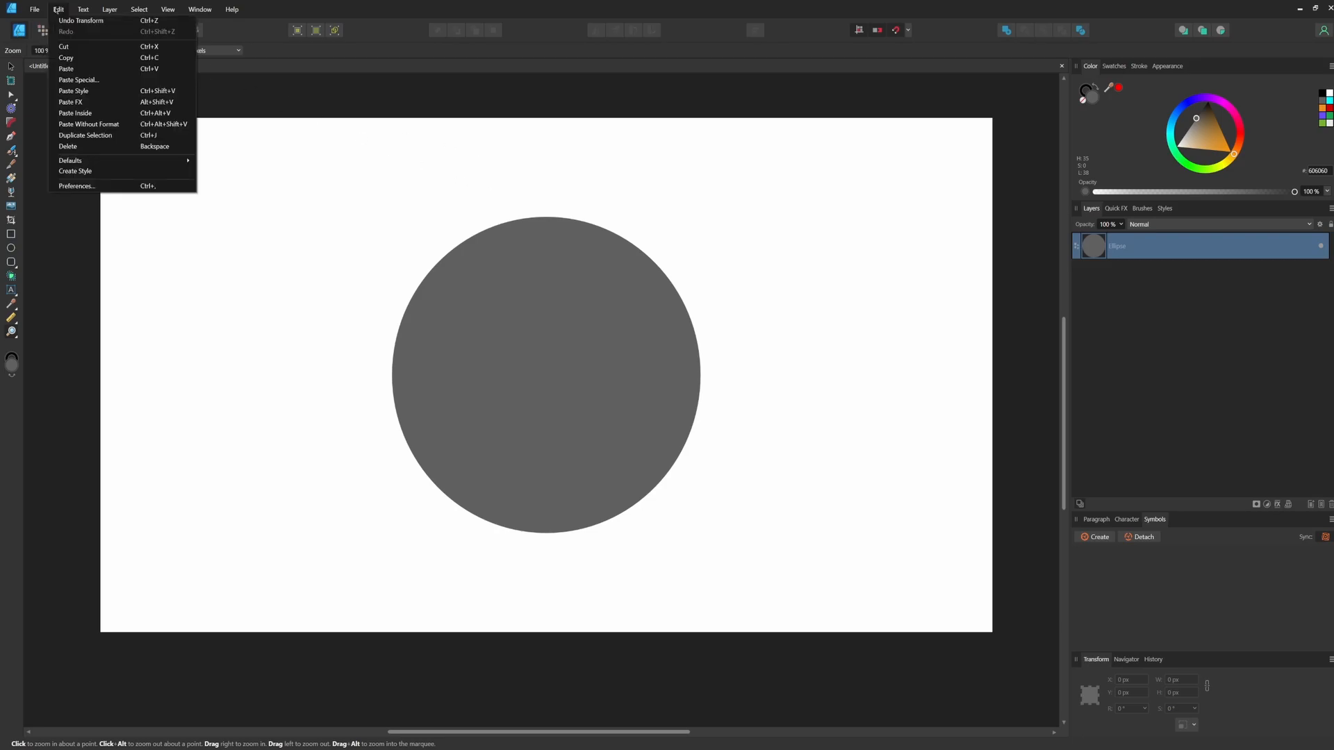
left_click(77, 185)
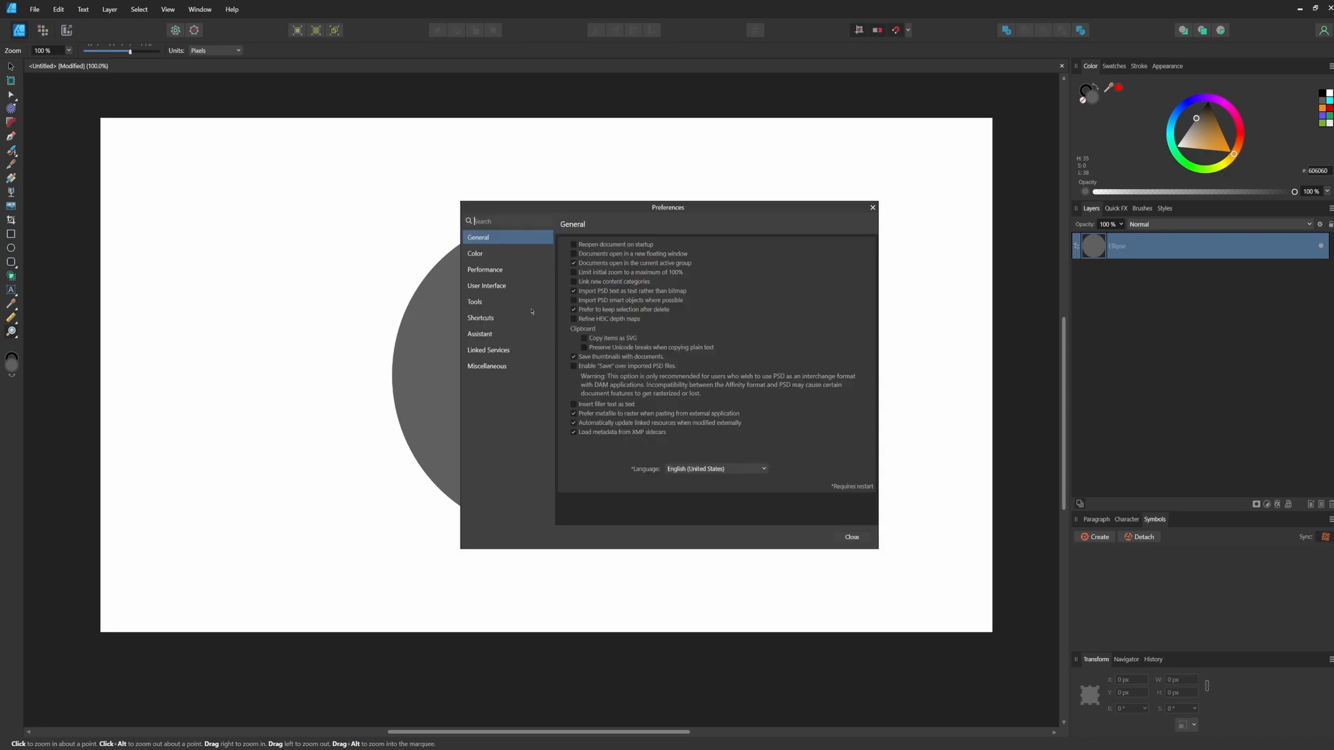
left_click(481, 318)
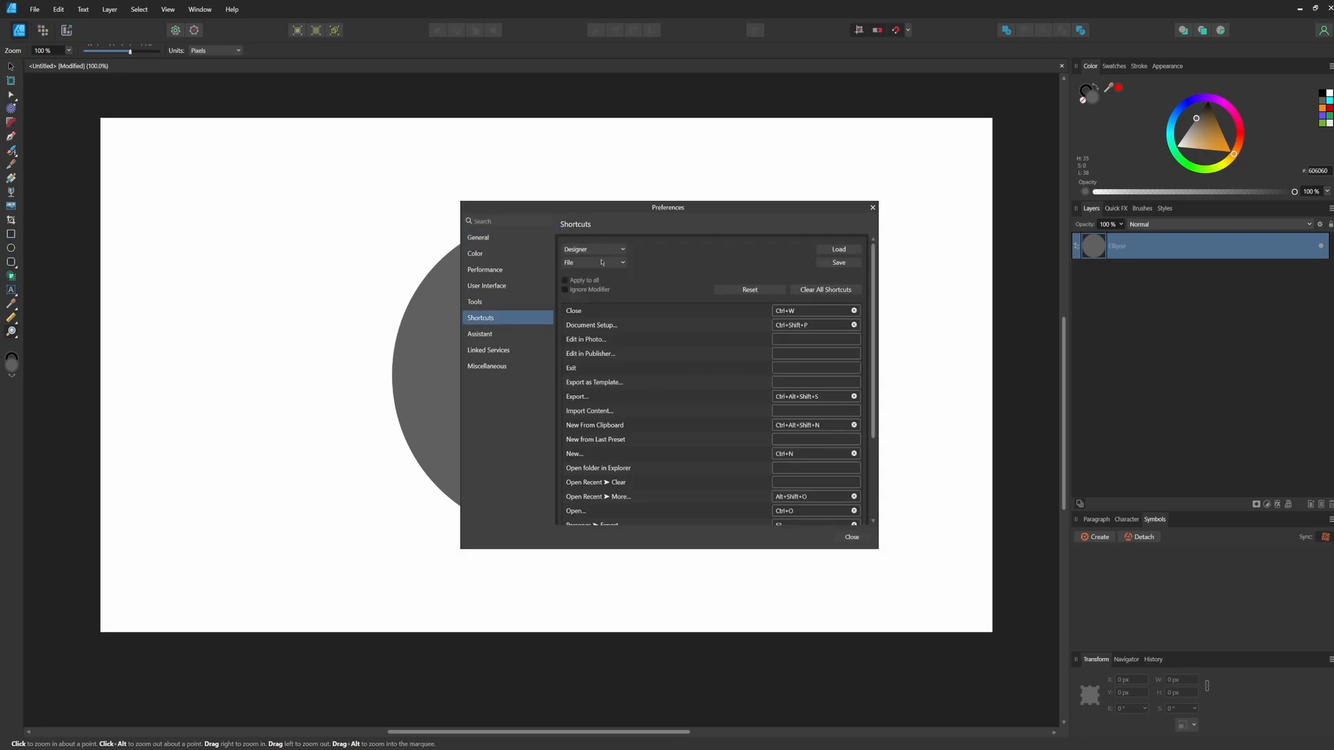
left_click(593, 249)
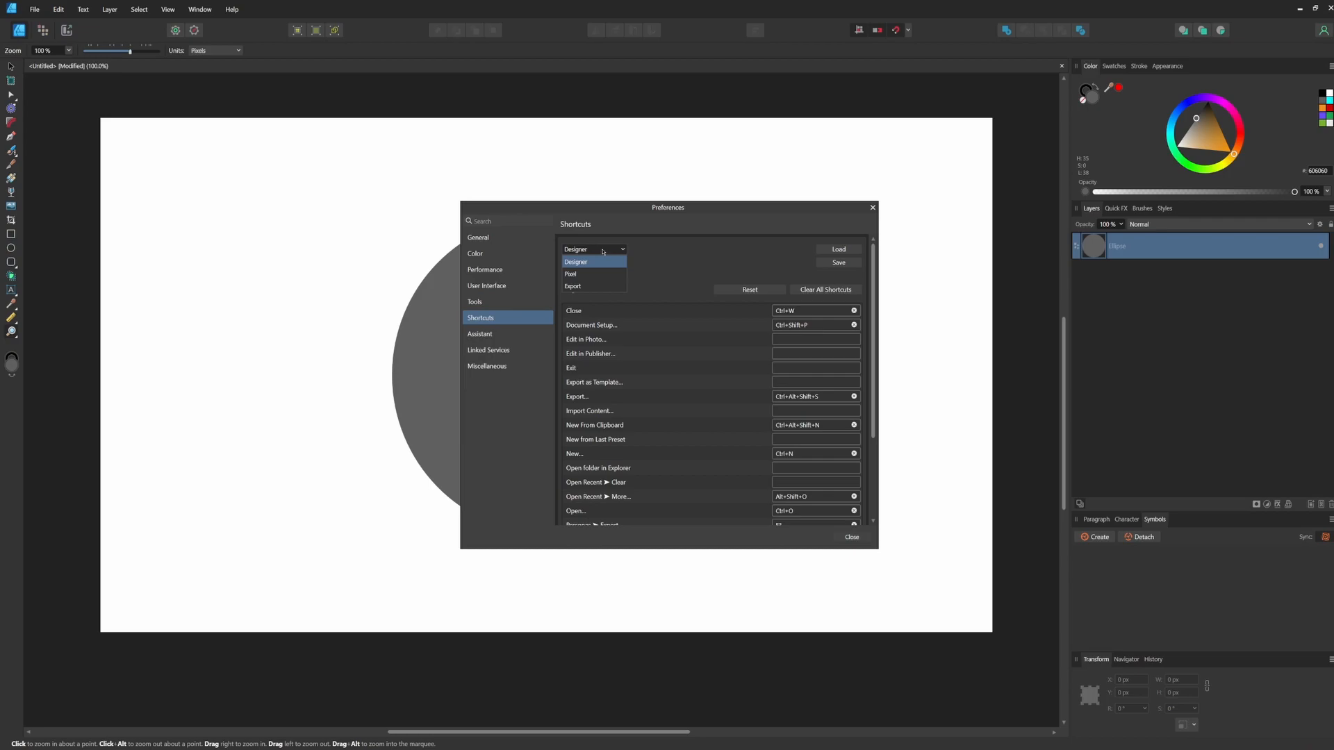
left_click(576, 262)
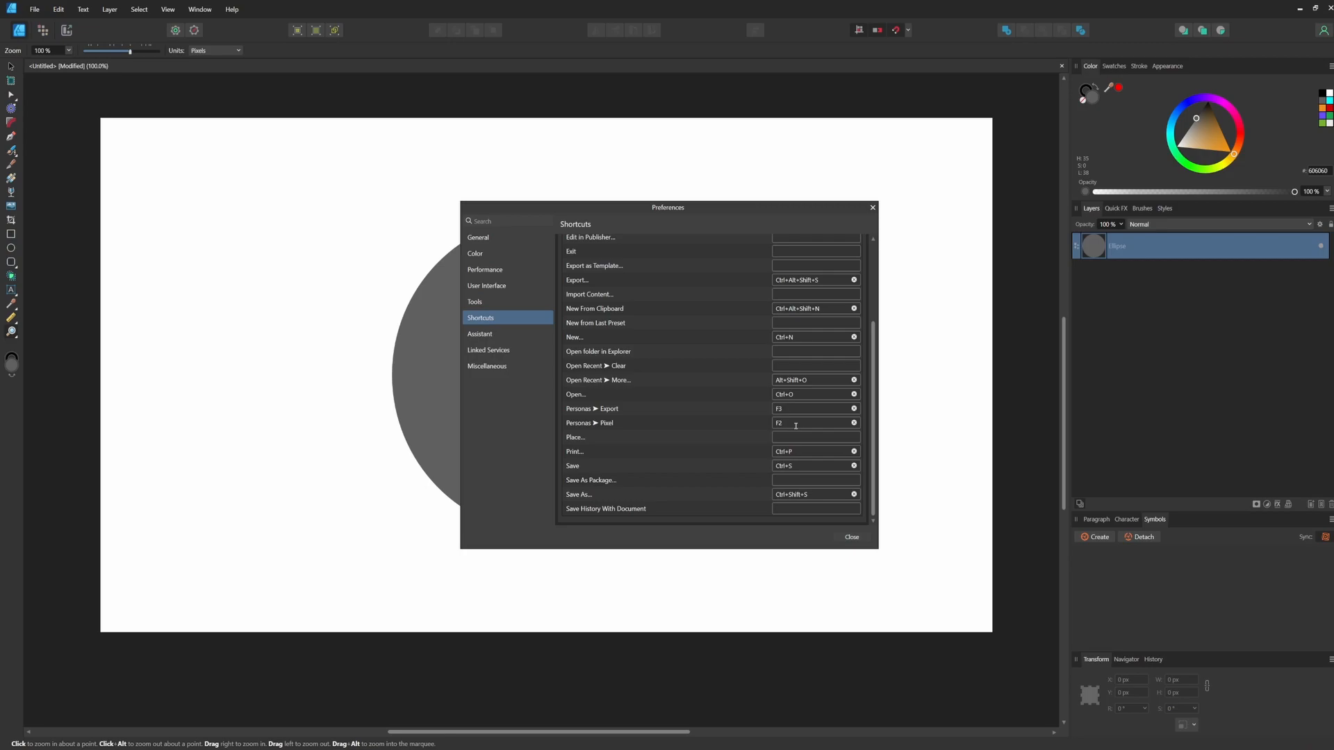
mouse_move(587, 234)
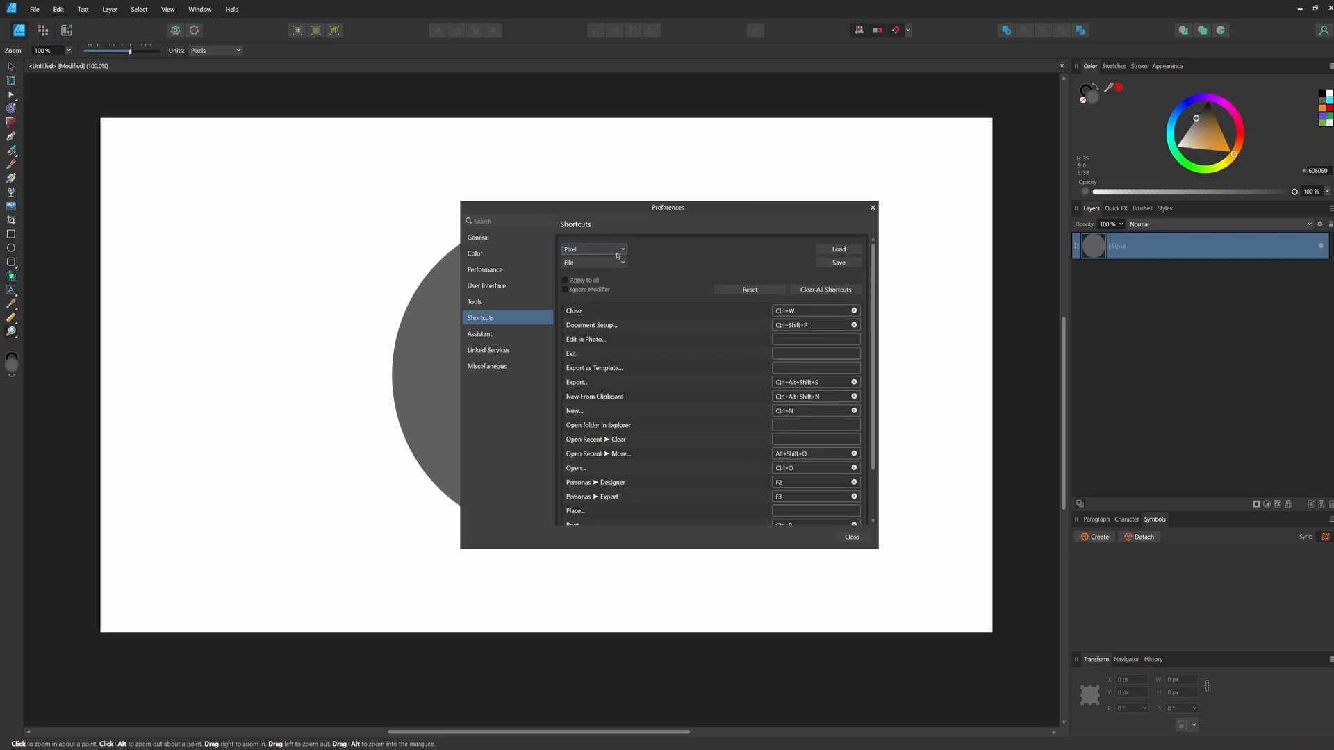
scroll("down", 3)
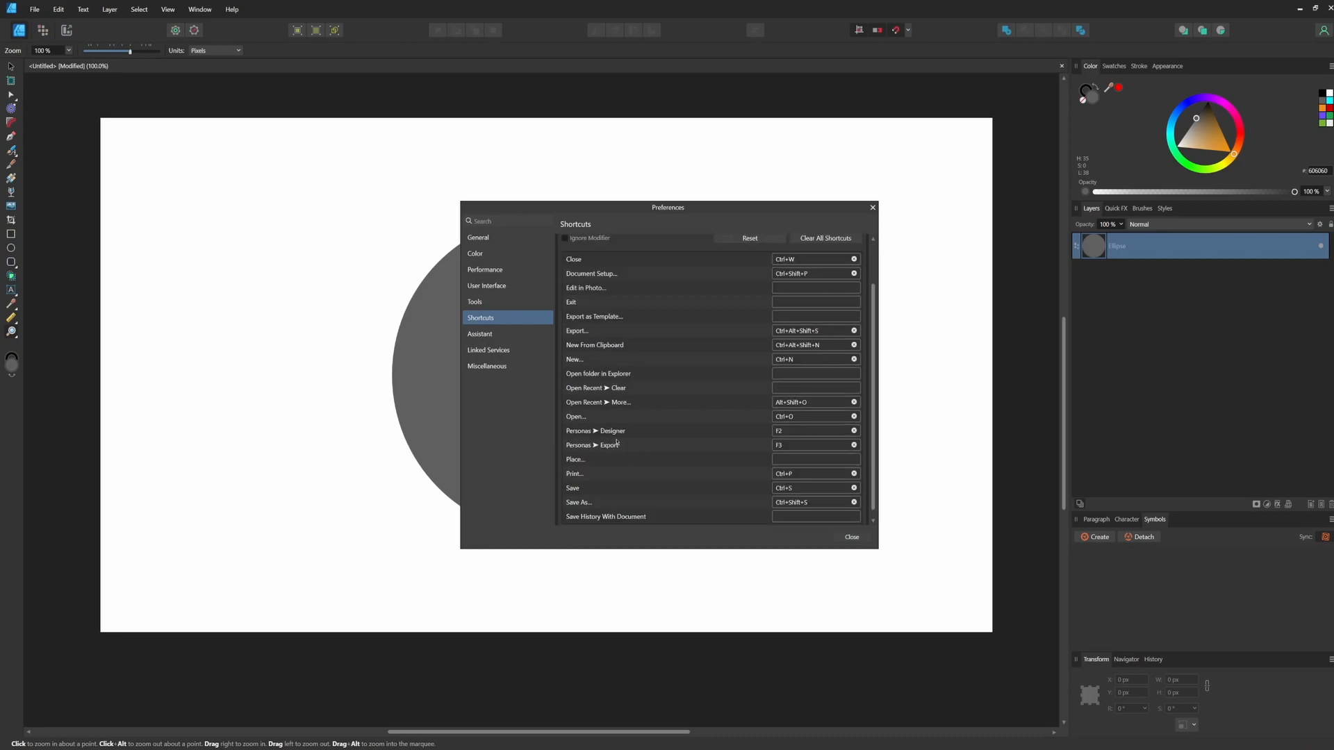
left_click(850, 537)
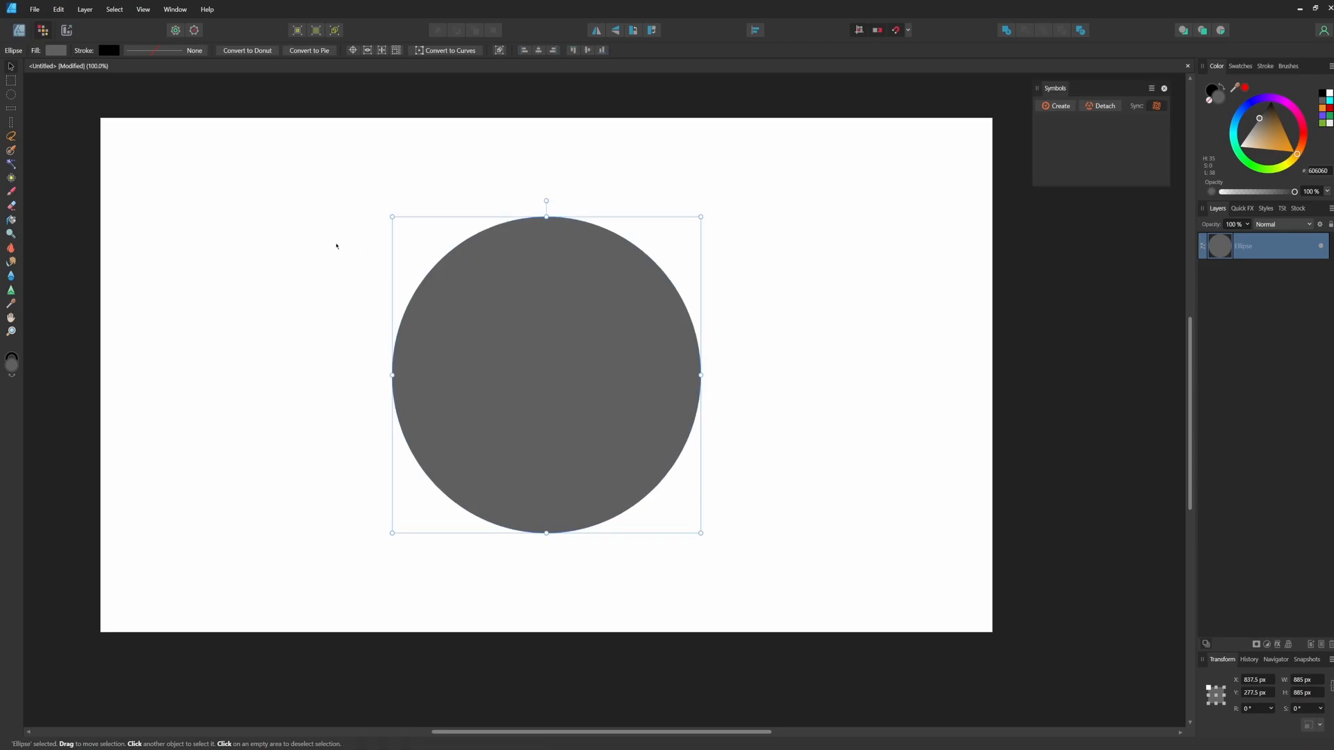
Brush shading and a soft highlight onto the gray circle in Pixel Persona, then make it a symbol.
left_click(1107, 223)
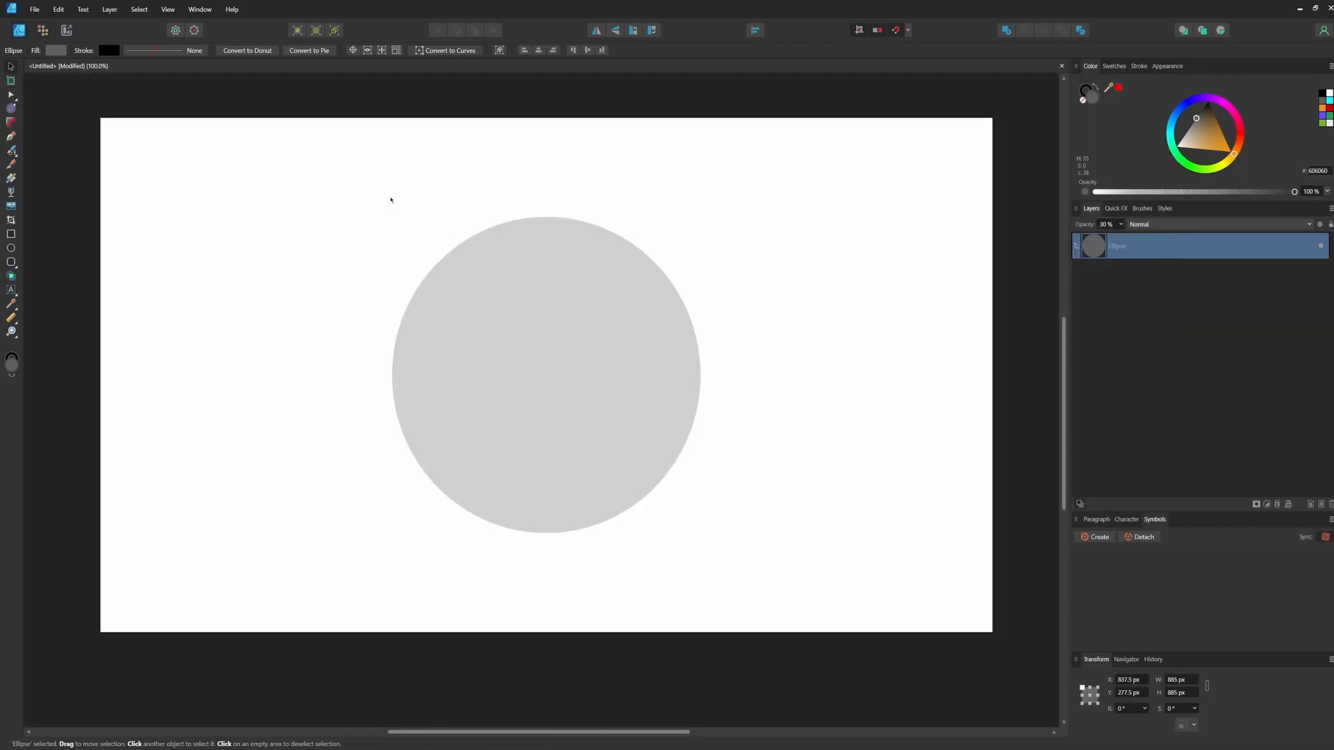
left_click(545, 374)
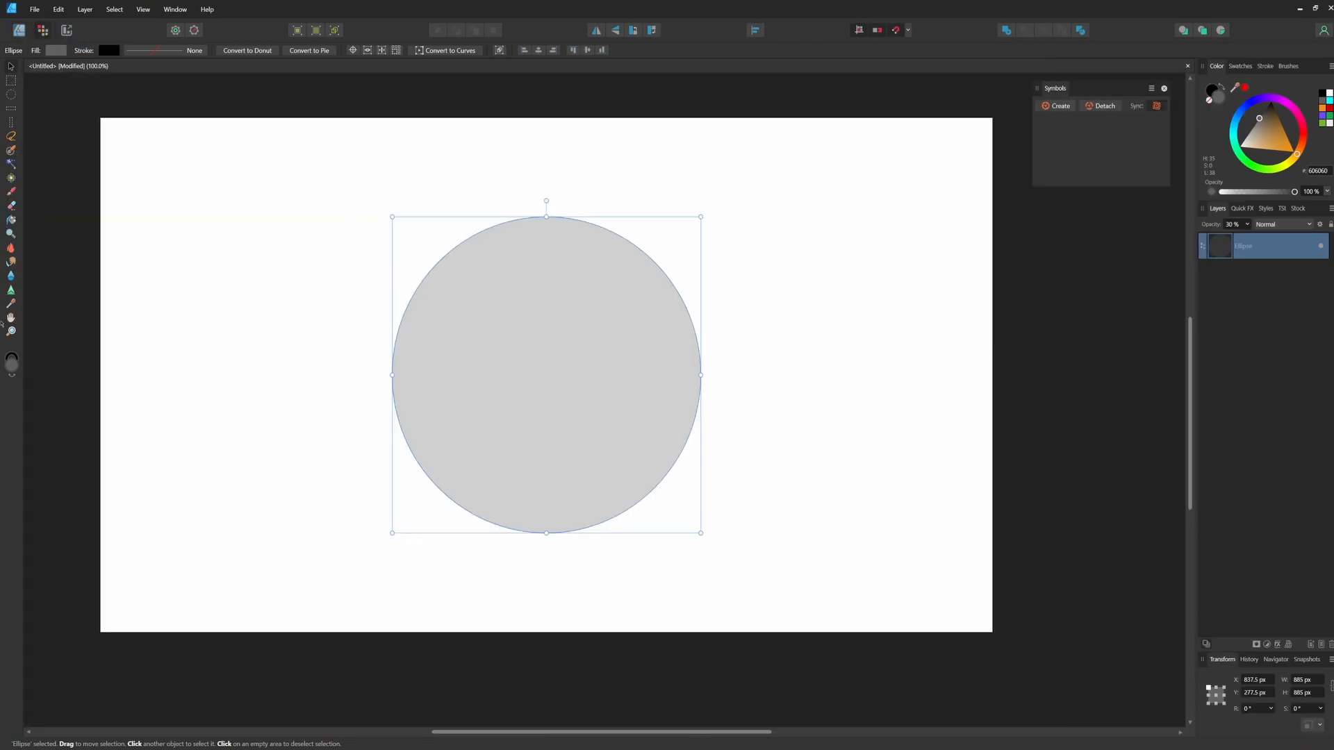
mouse_move(534, 349)
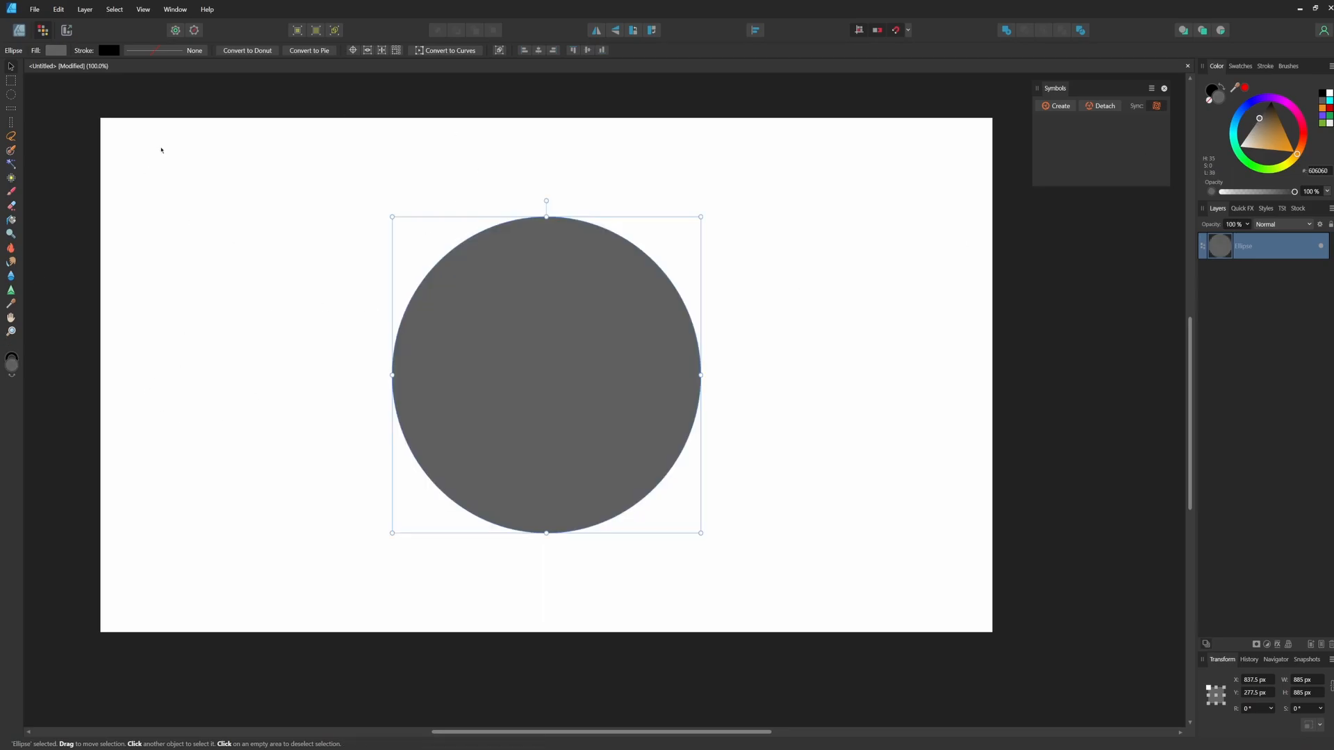
left_click(11, 193)
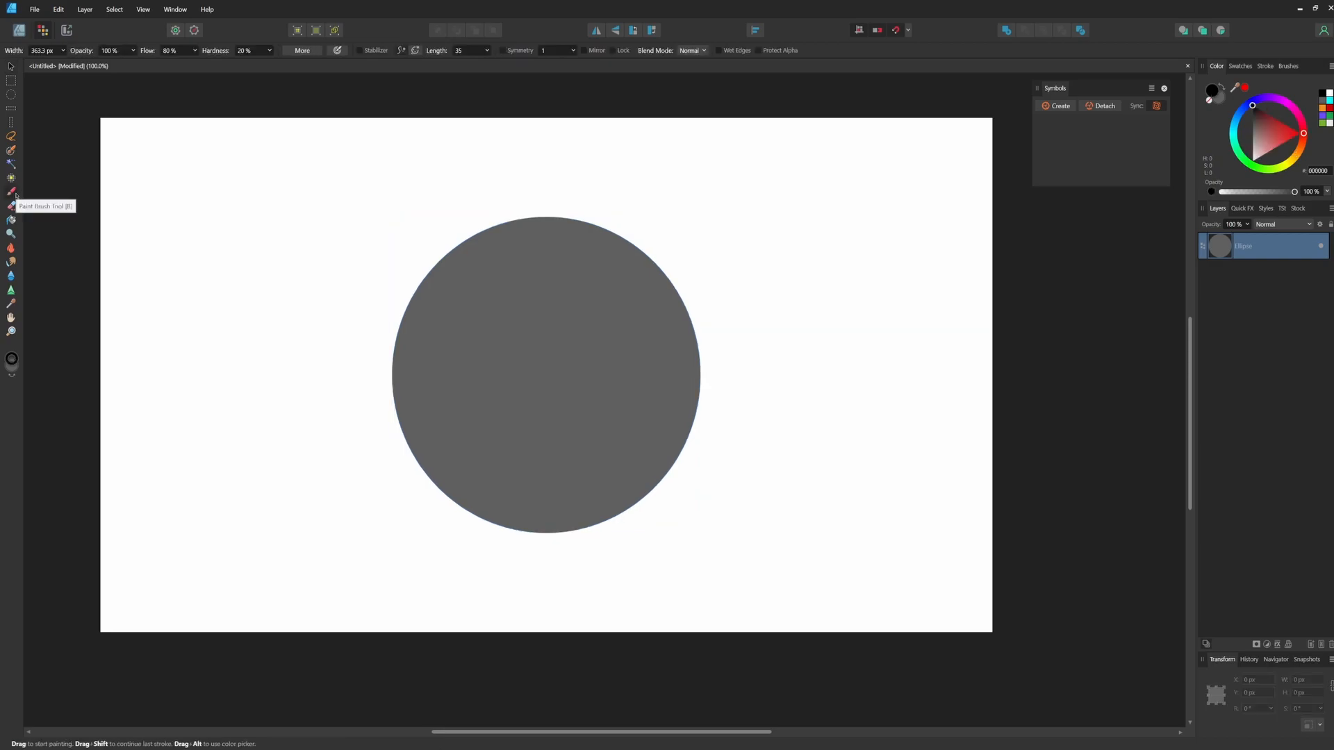
mouse_move(639, 296)
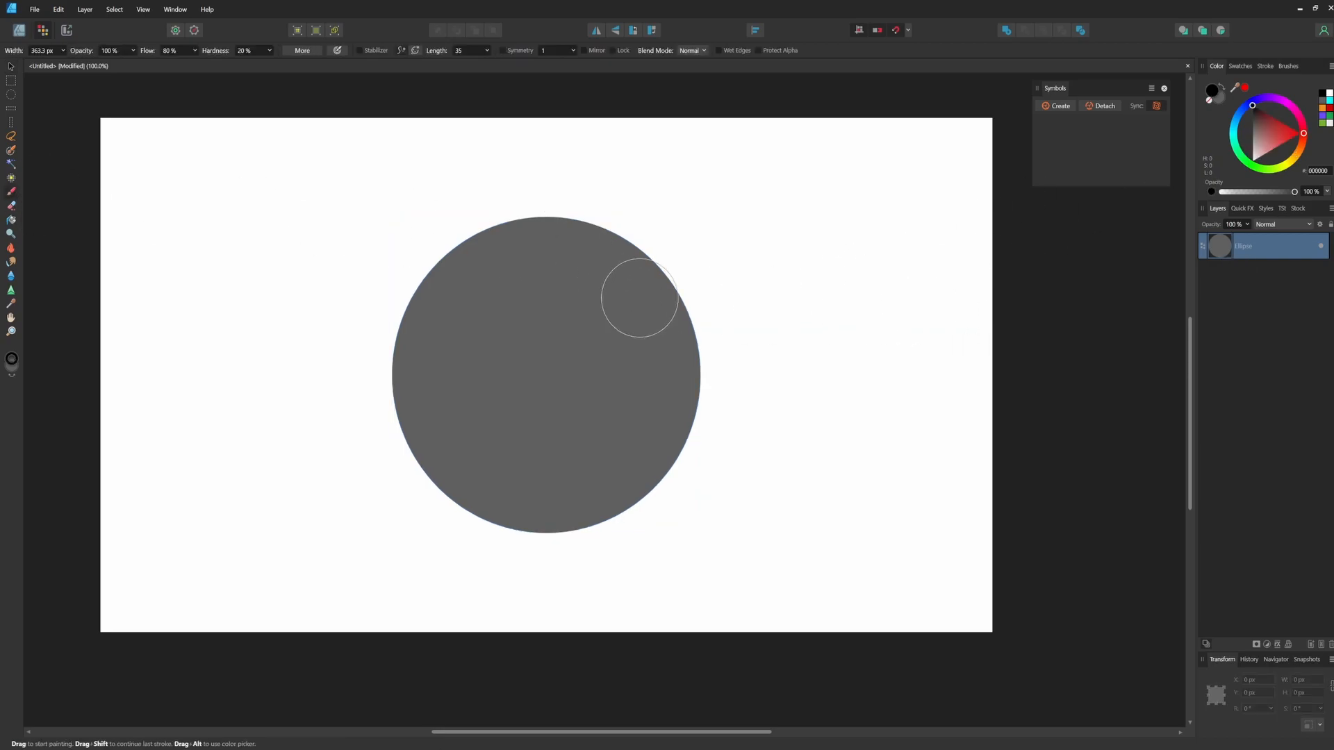
mouse_move(541, 300)
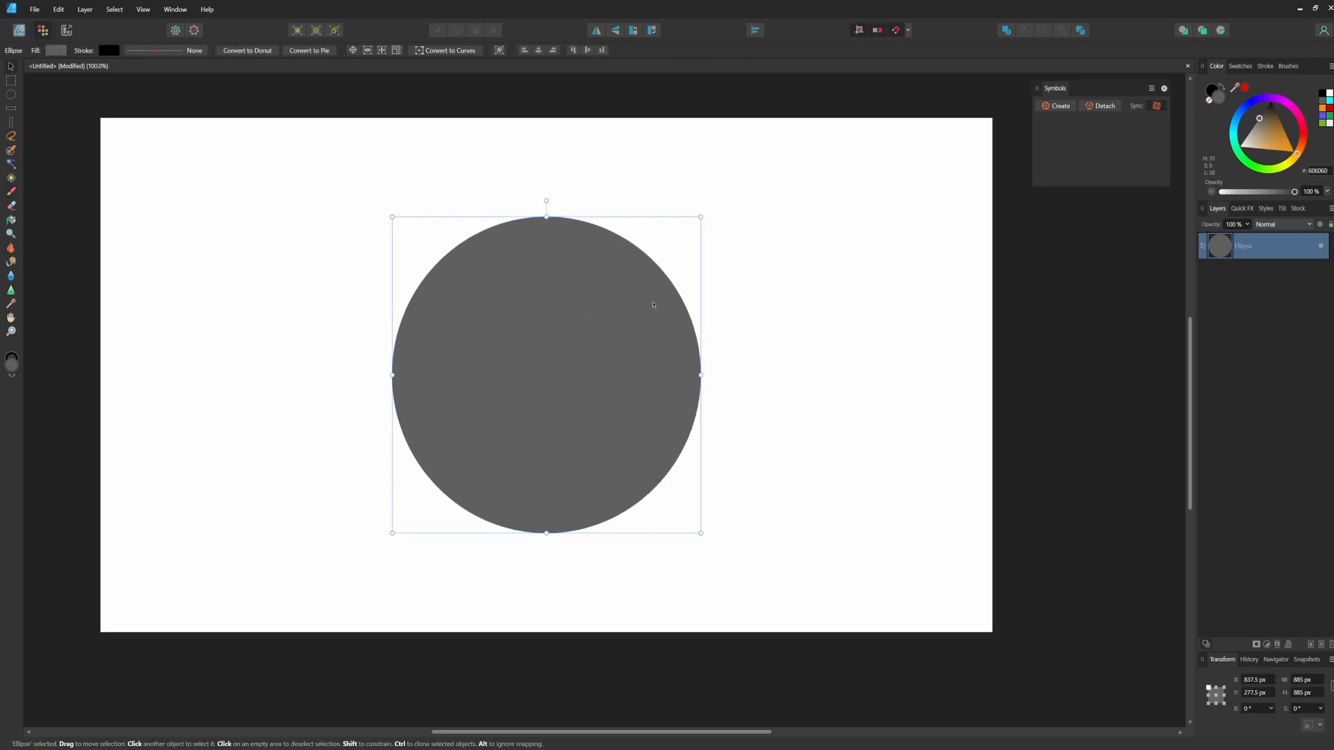
key("b")
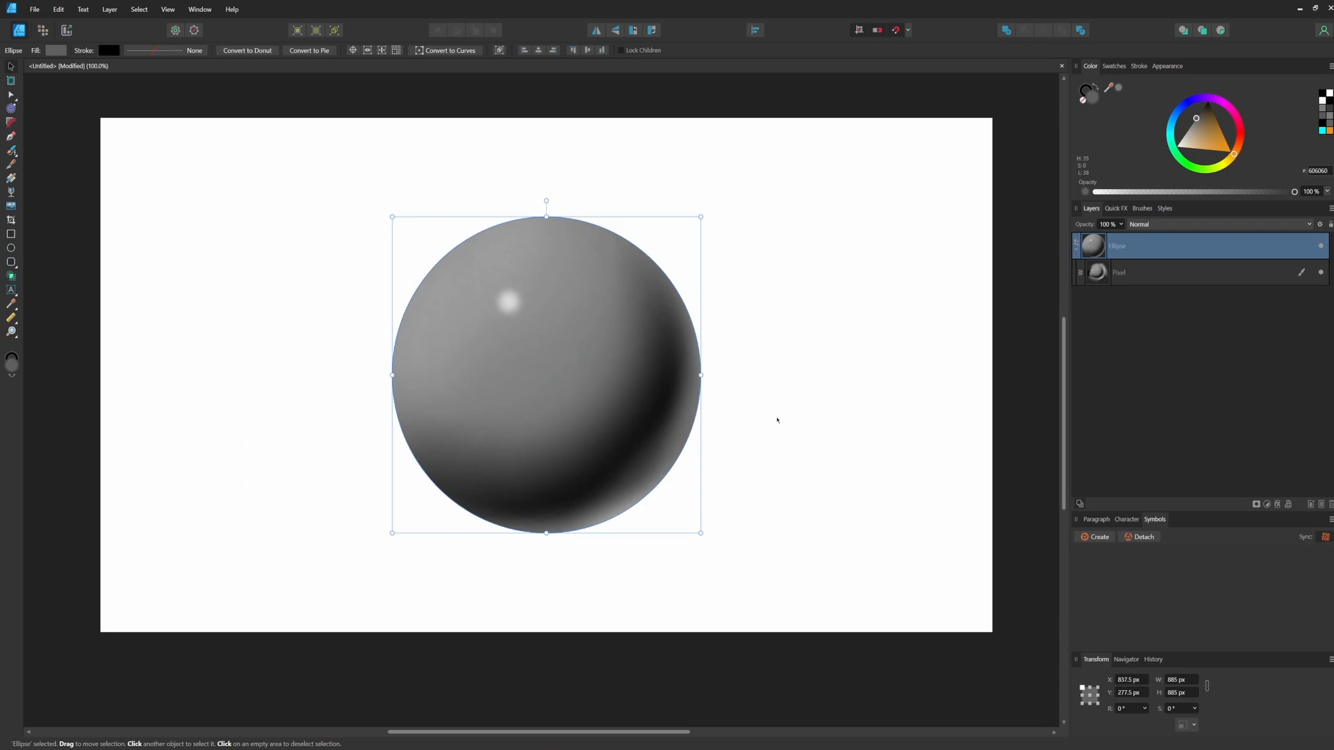
left_click(1098, 537)
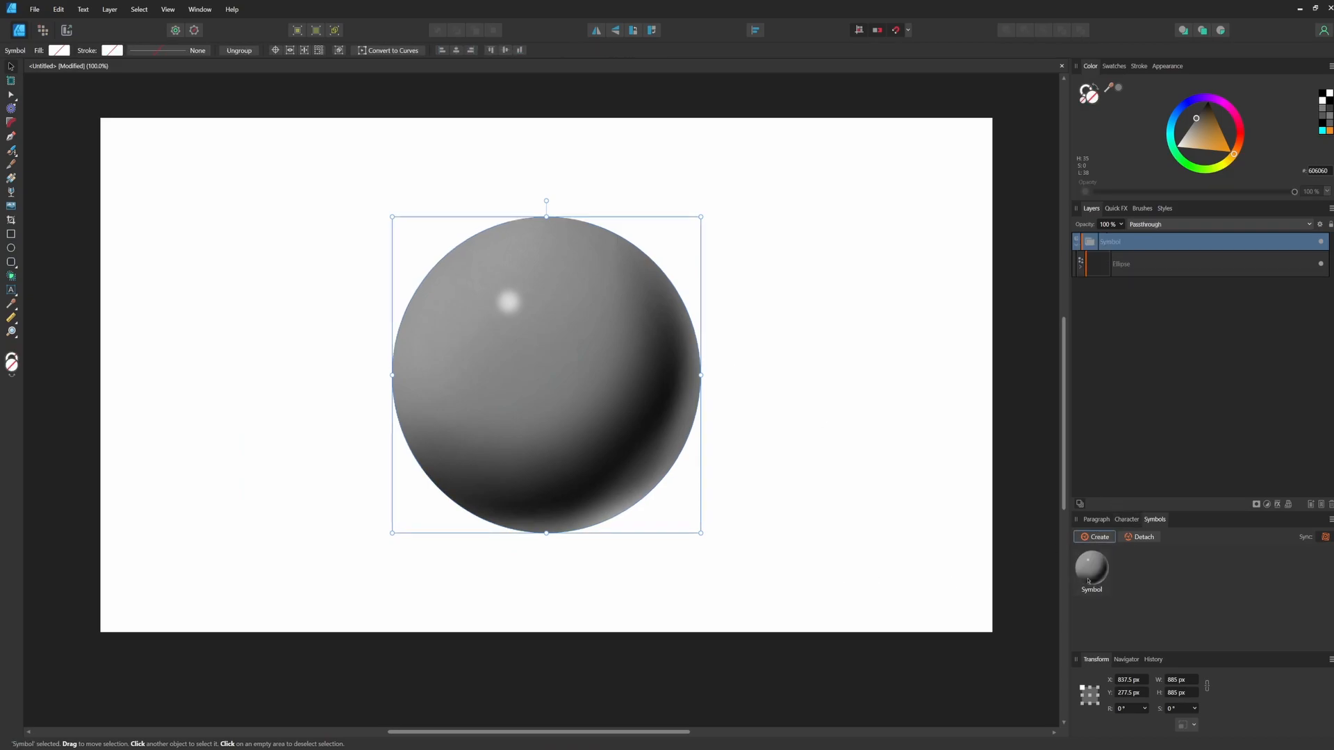